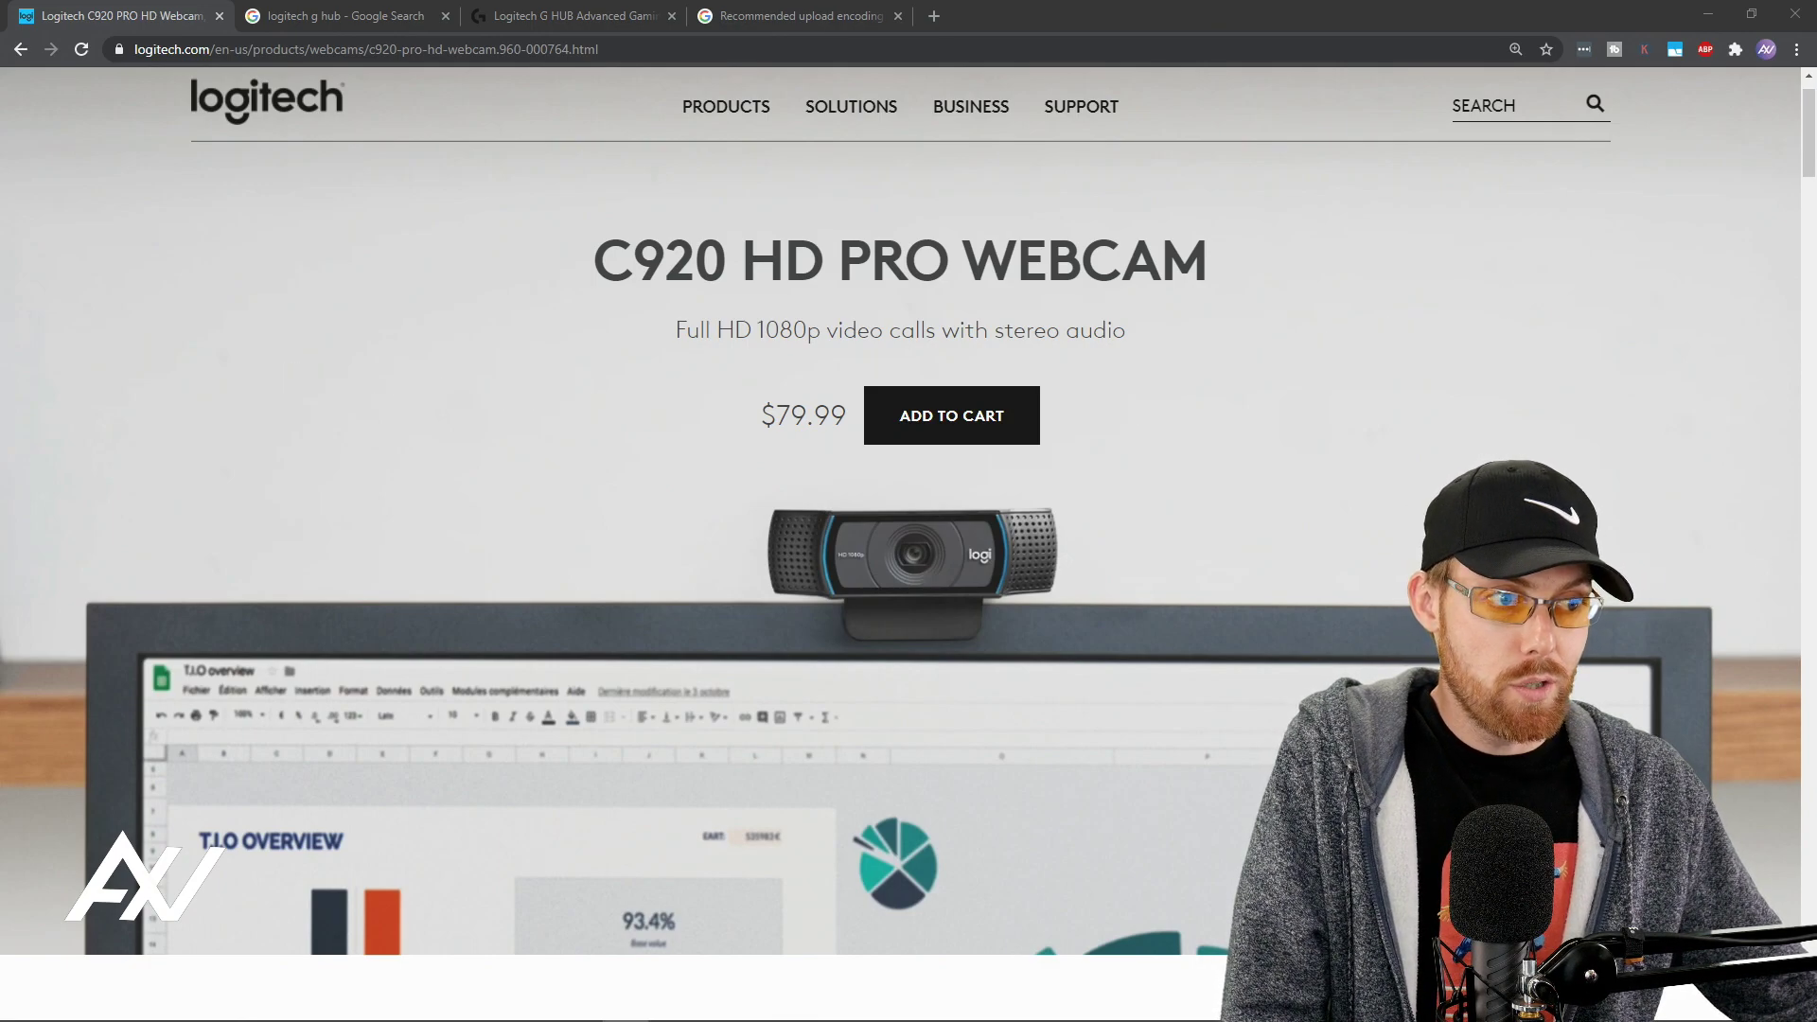
Open the Logitech G HUB software page from the 'logitech g hub' search results.
left_click(336, 15)
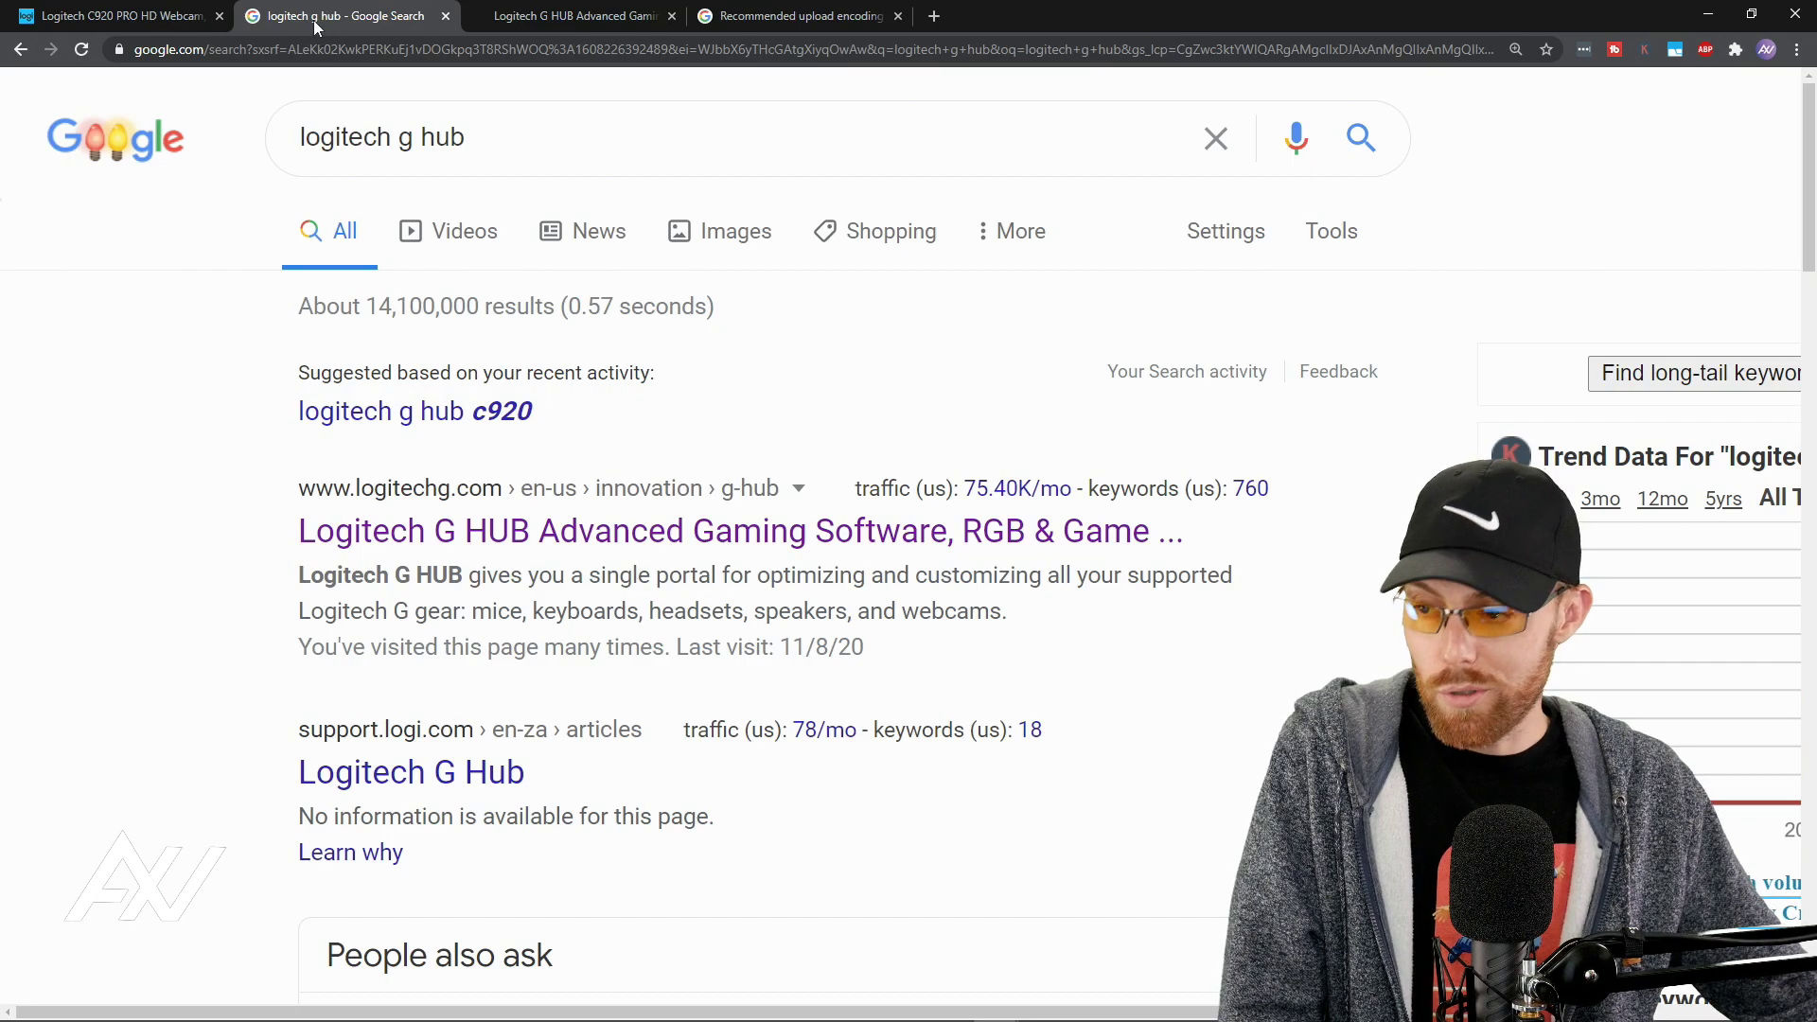
left_click(568, 15)
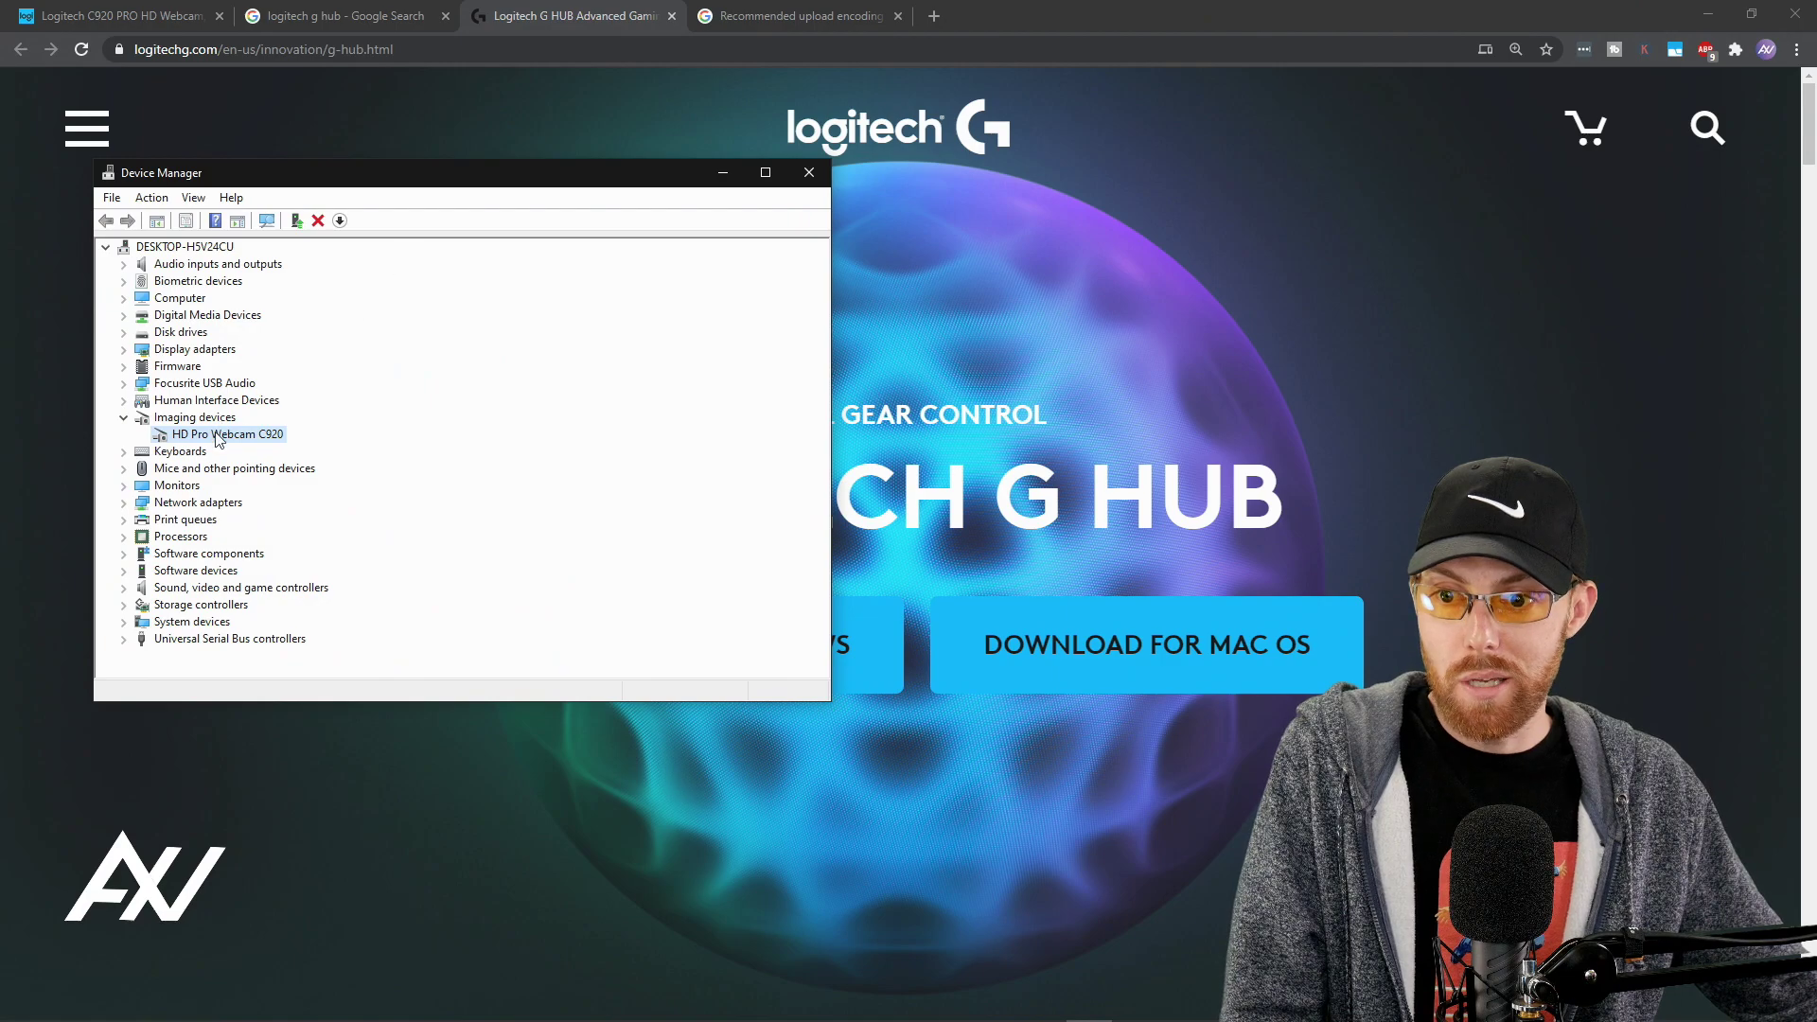
Bring up the driver options for the HD Pro Webcam C920 in Device Manager.
right_click(225, 433)
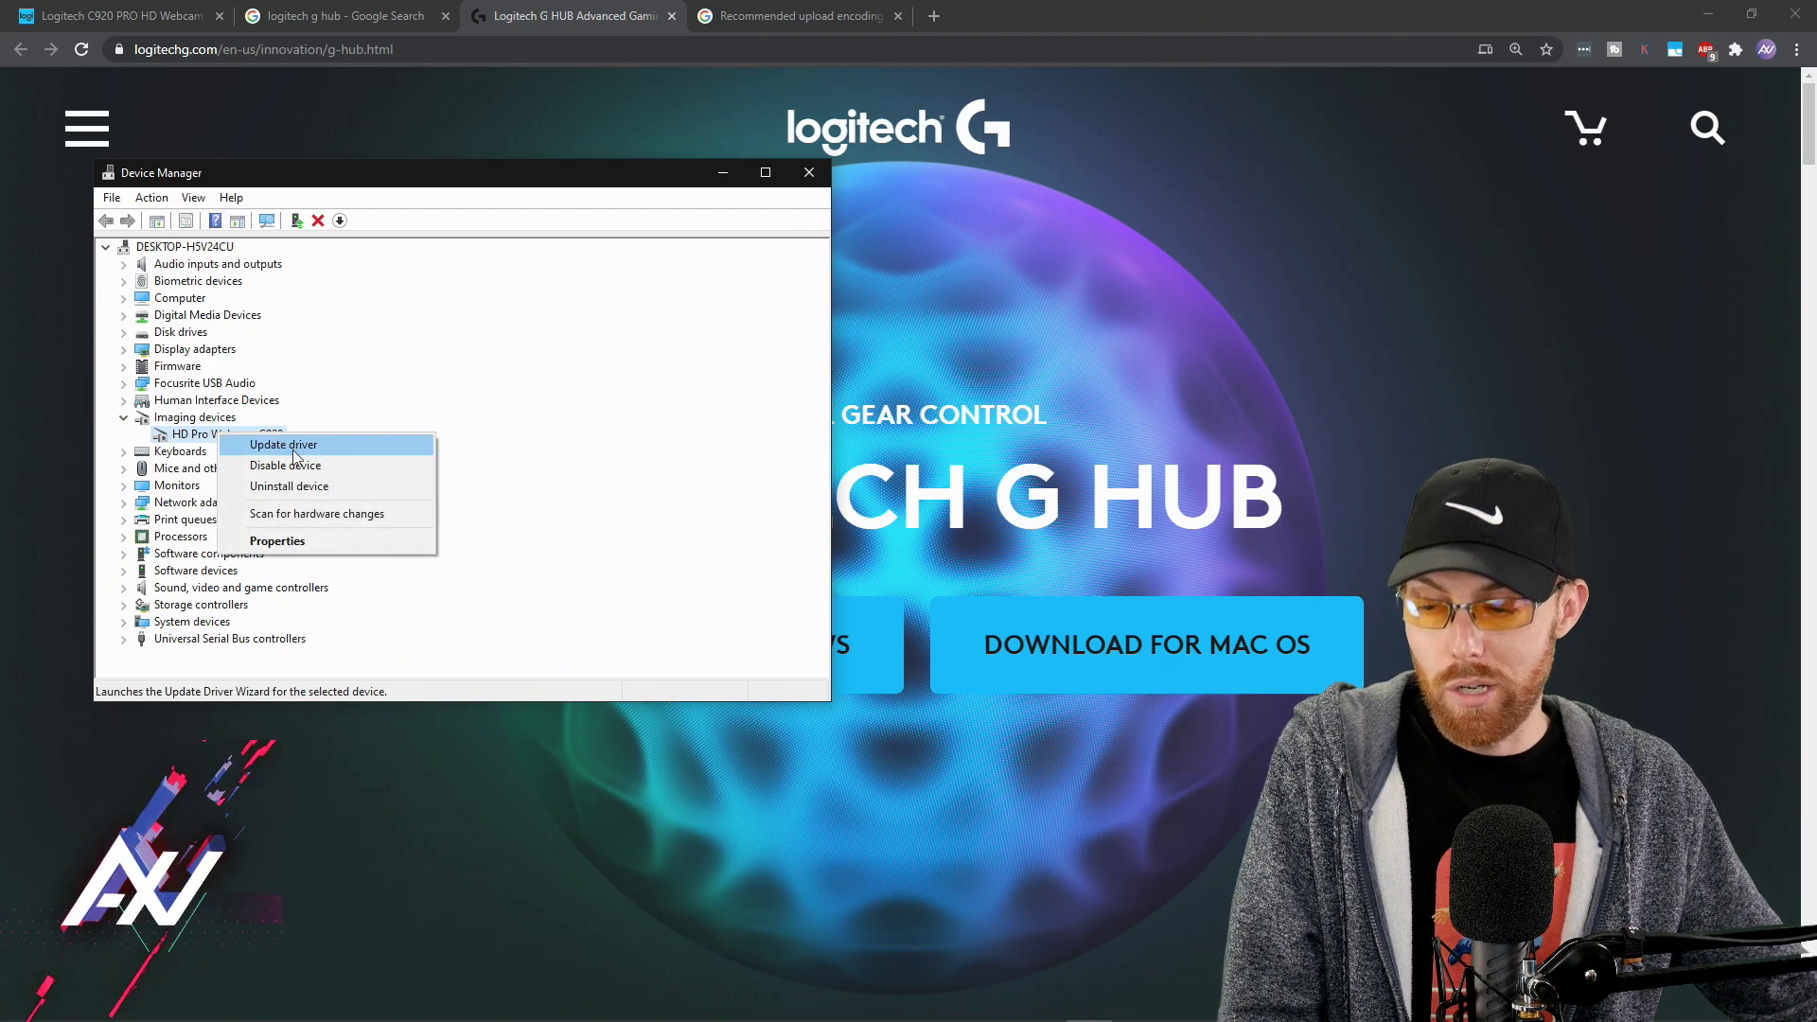
mouse_move(613, 388)
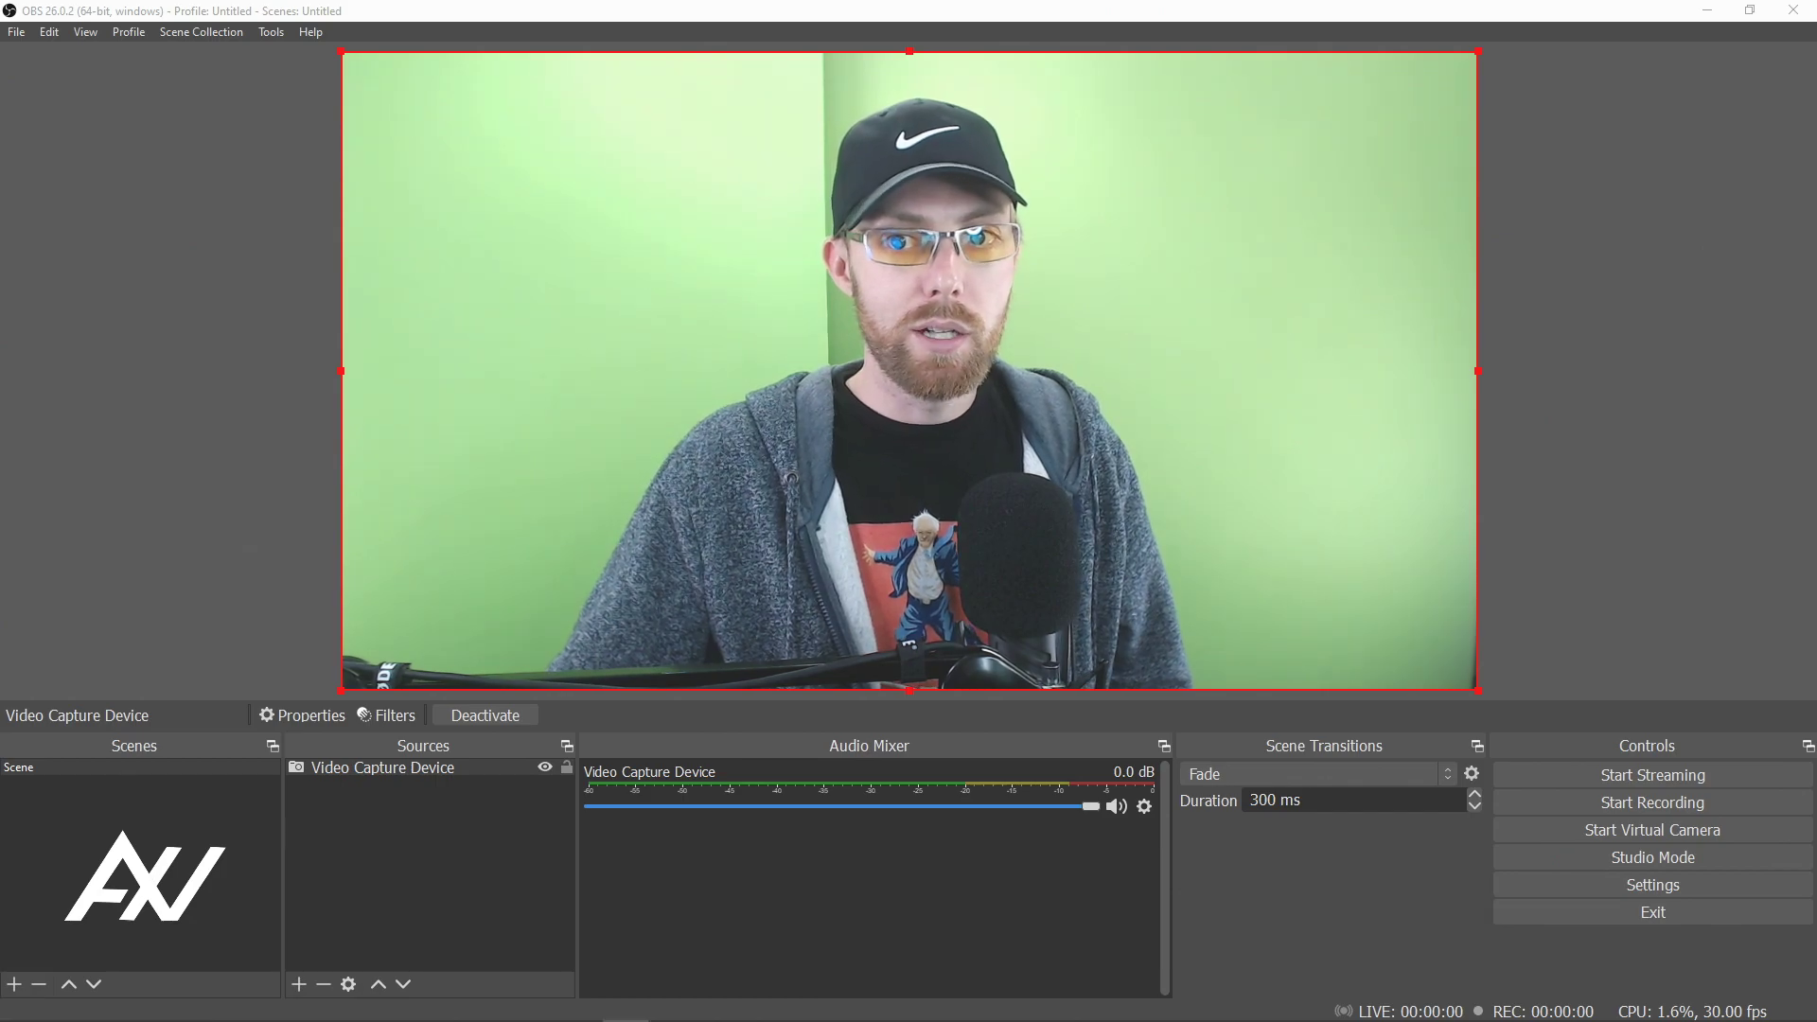
Set base and output resolution to 1920x1080 at 30 FPS and apply the video settings.
left_click(1650, 884)
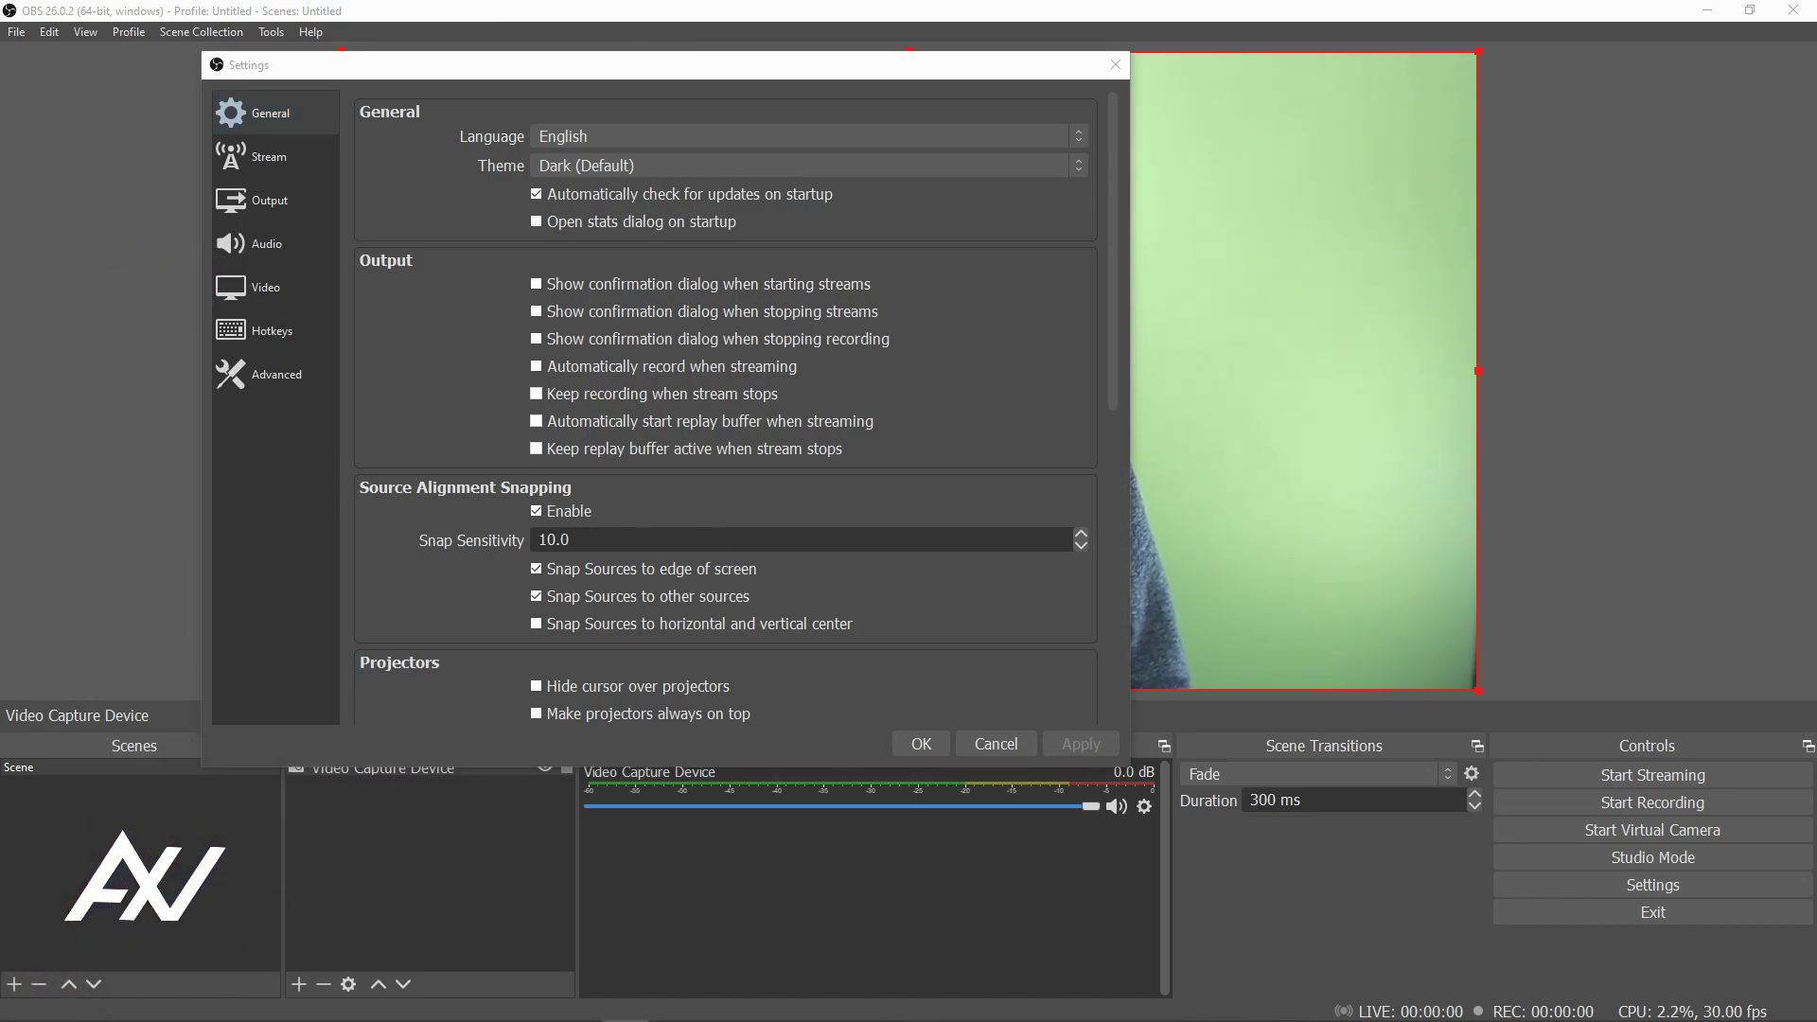
left_click(265, 287)
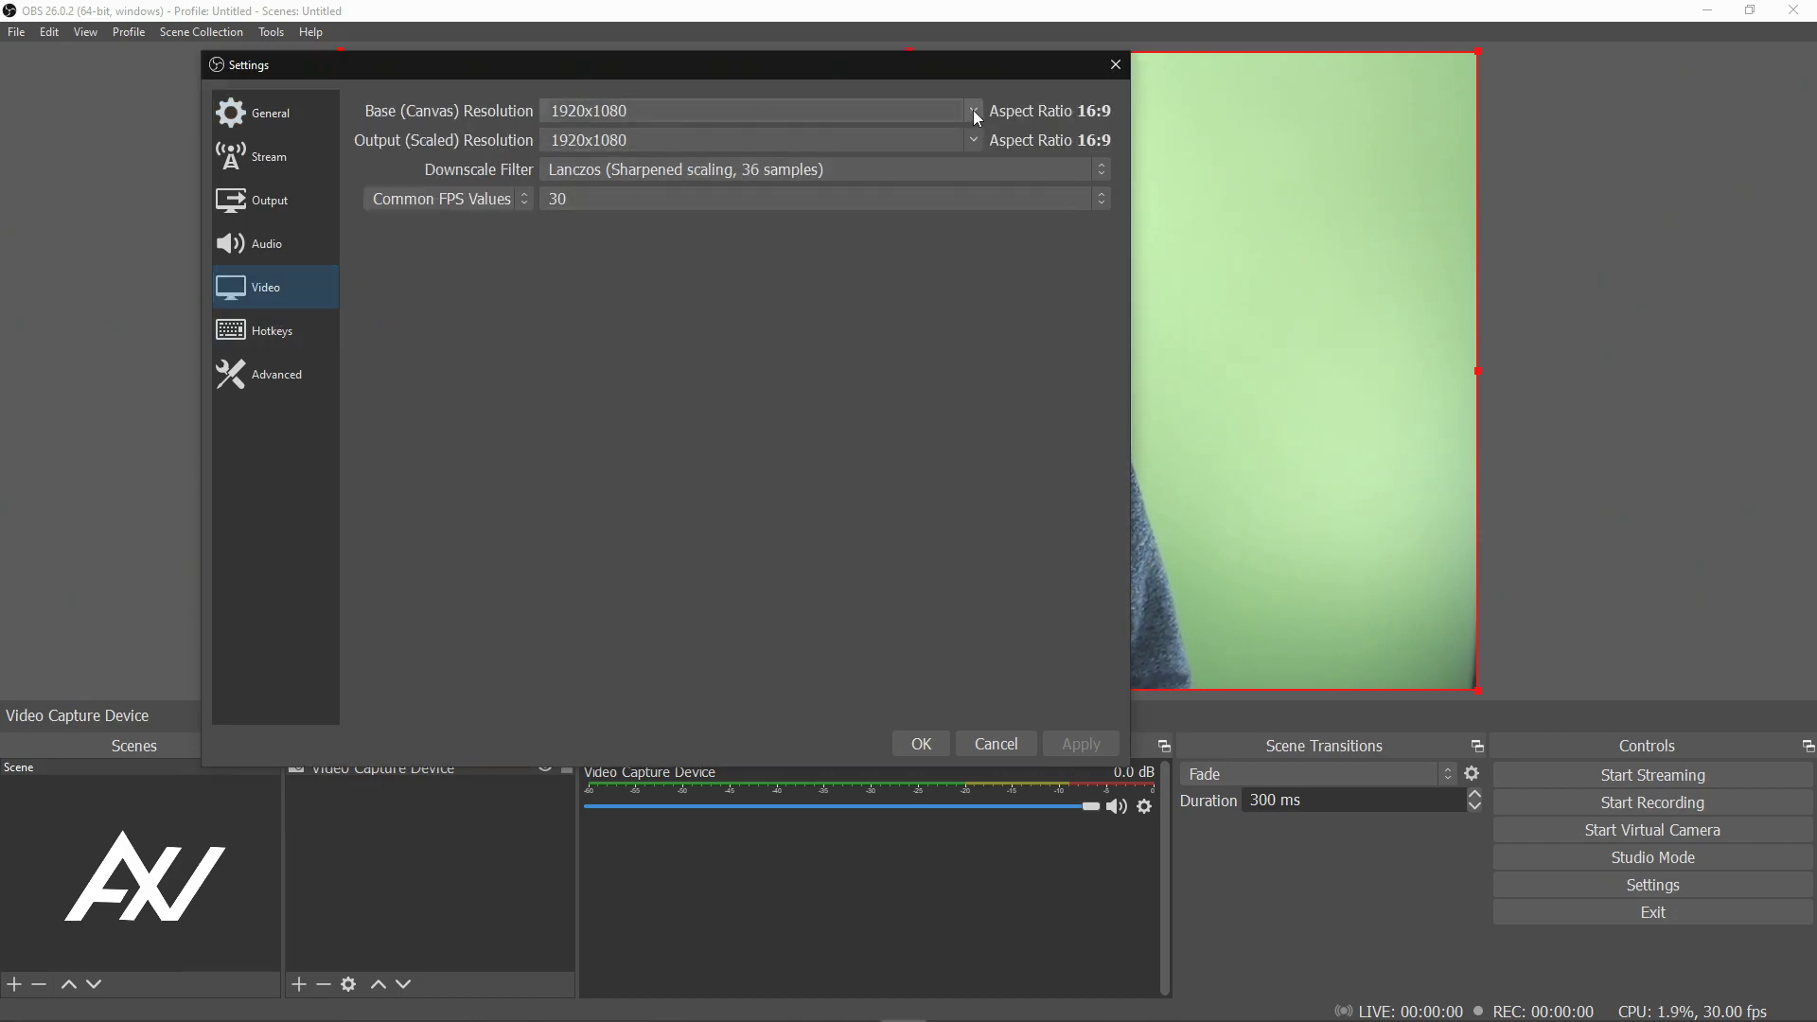
left_click(971, 109)
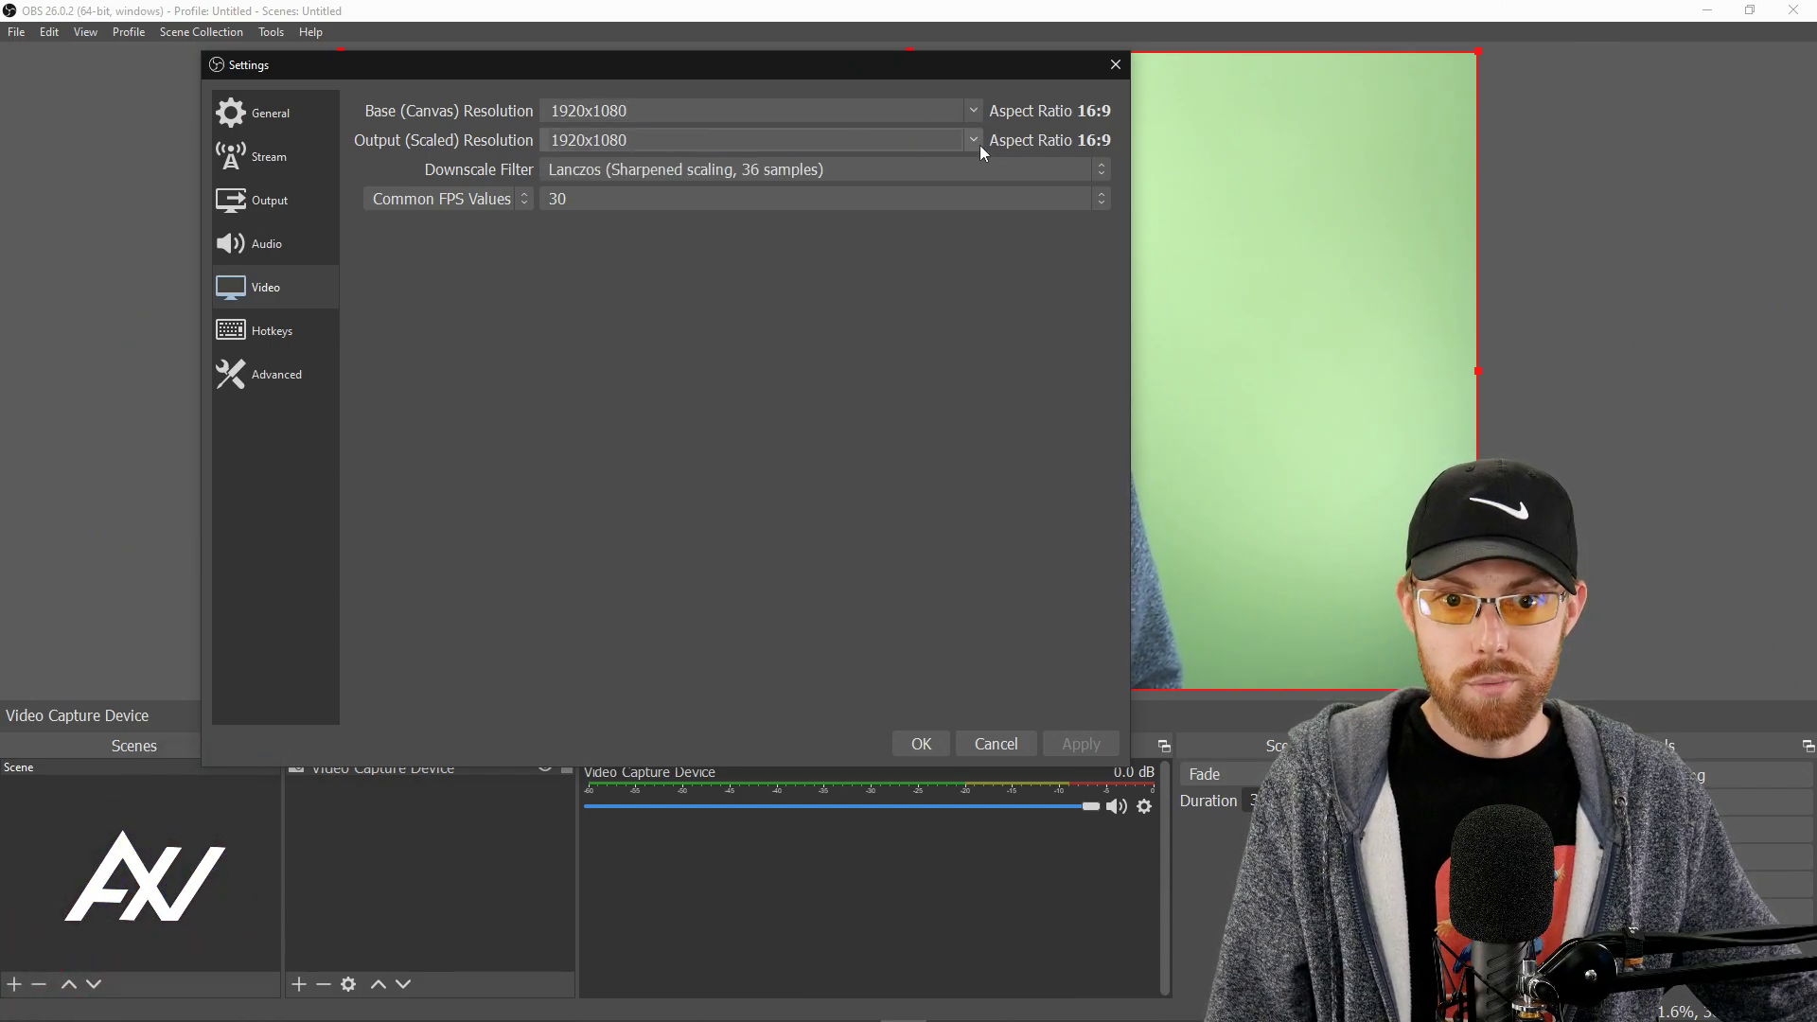
left_click(971, 138)
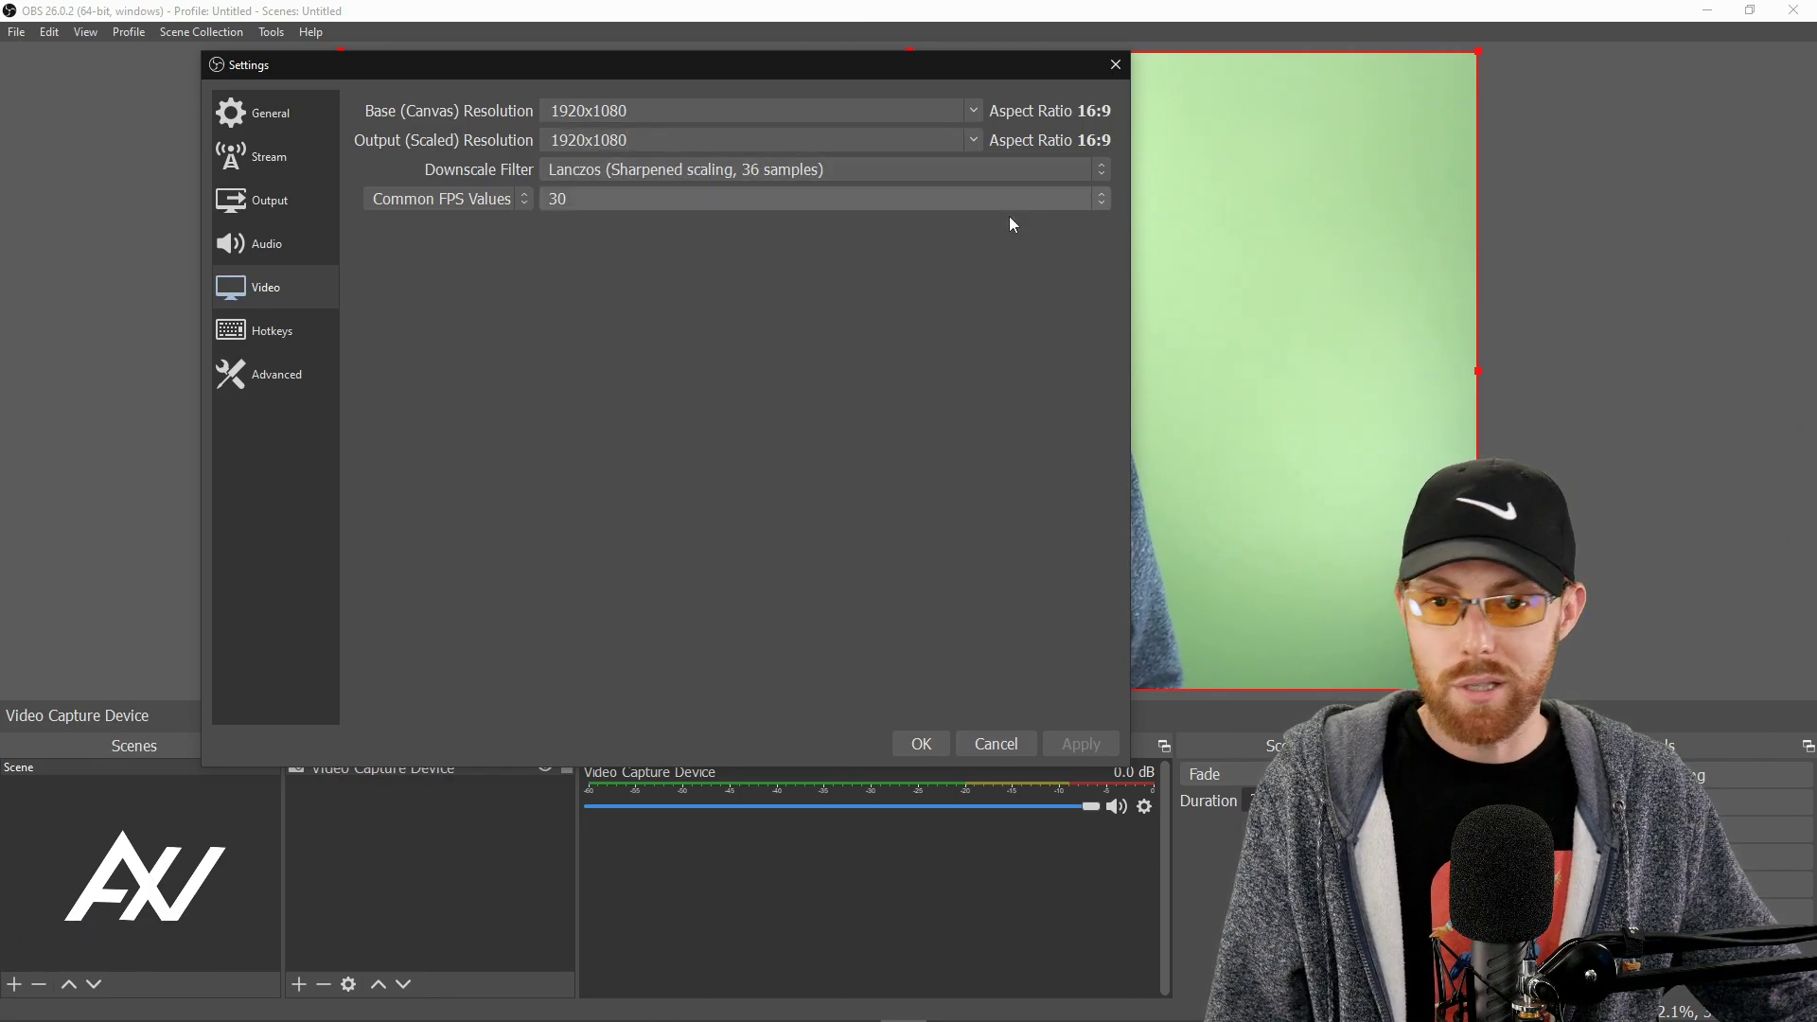
mouse_move(946, 307)
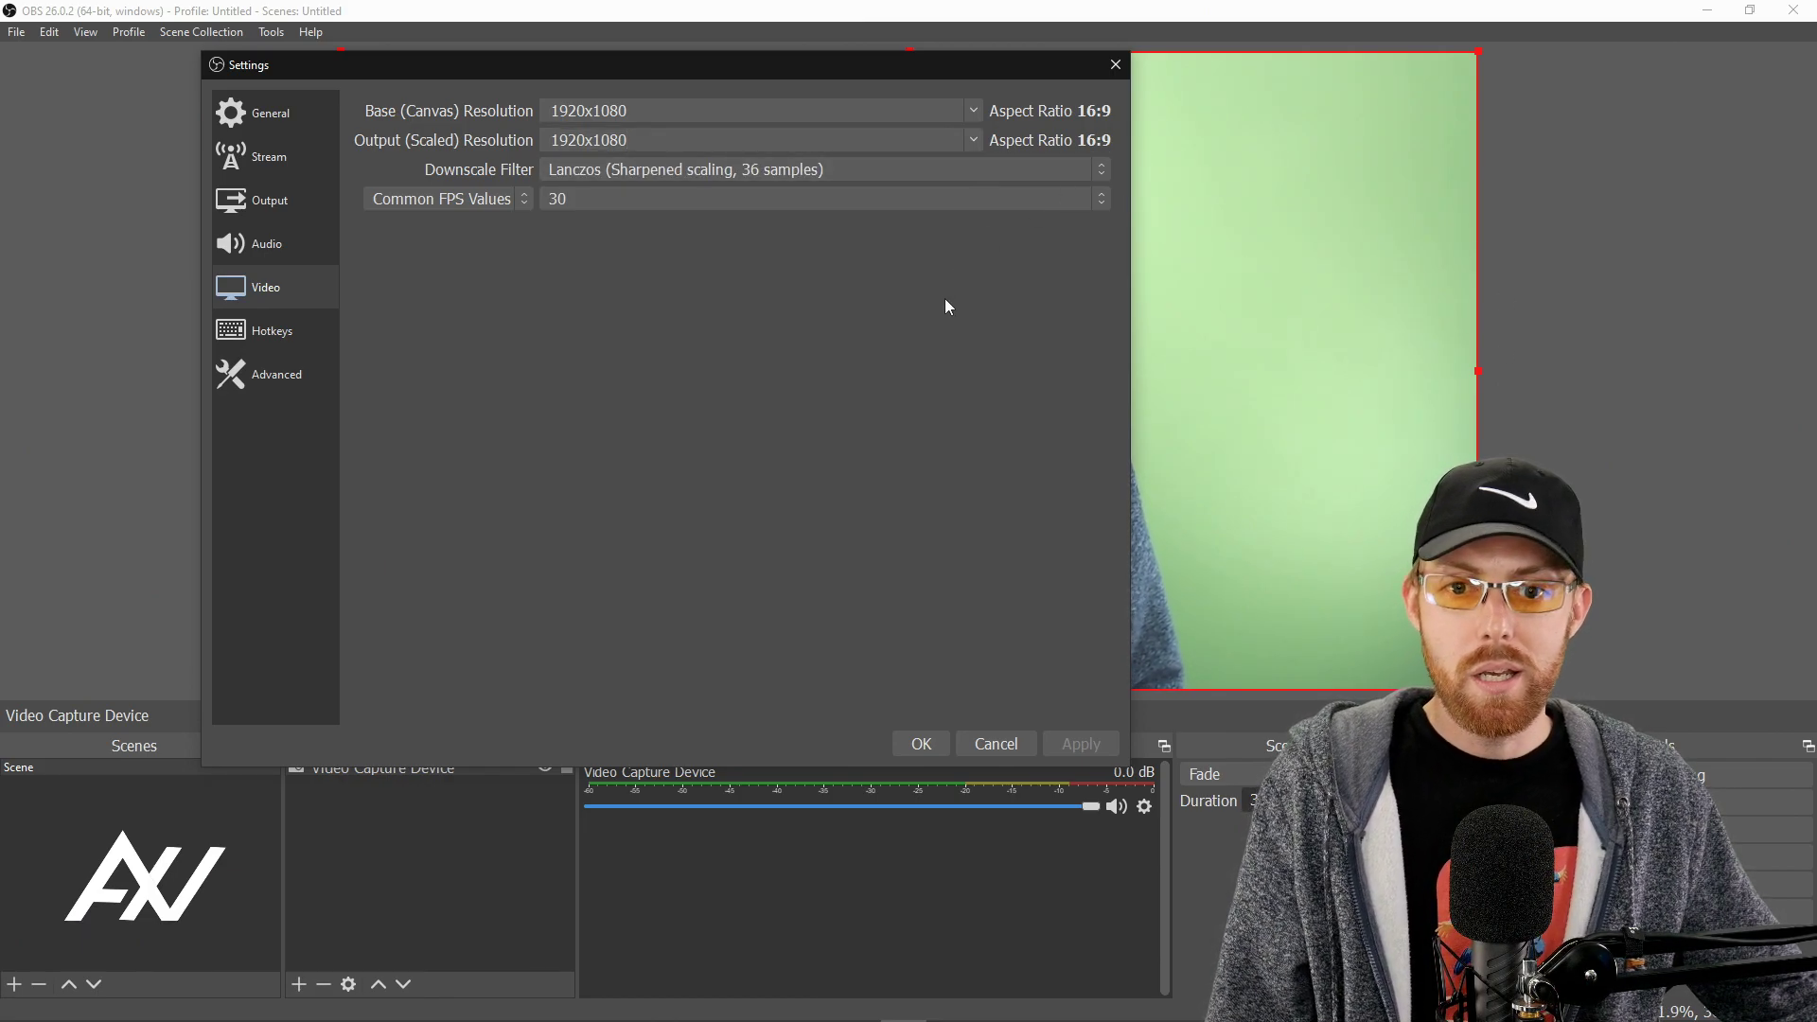
mouse_move(910, 256)
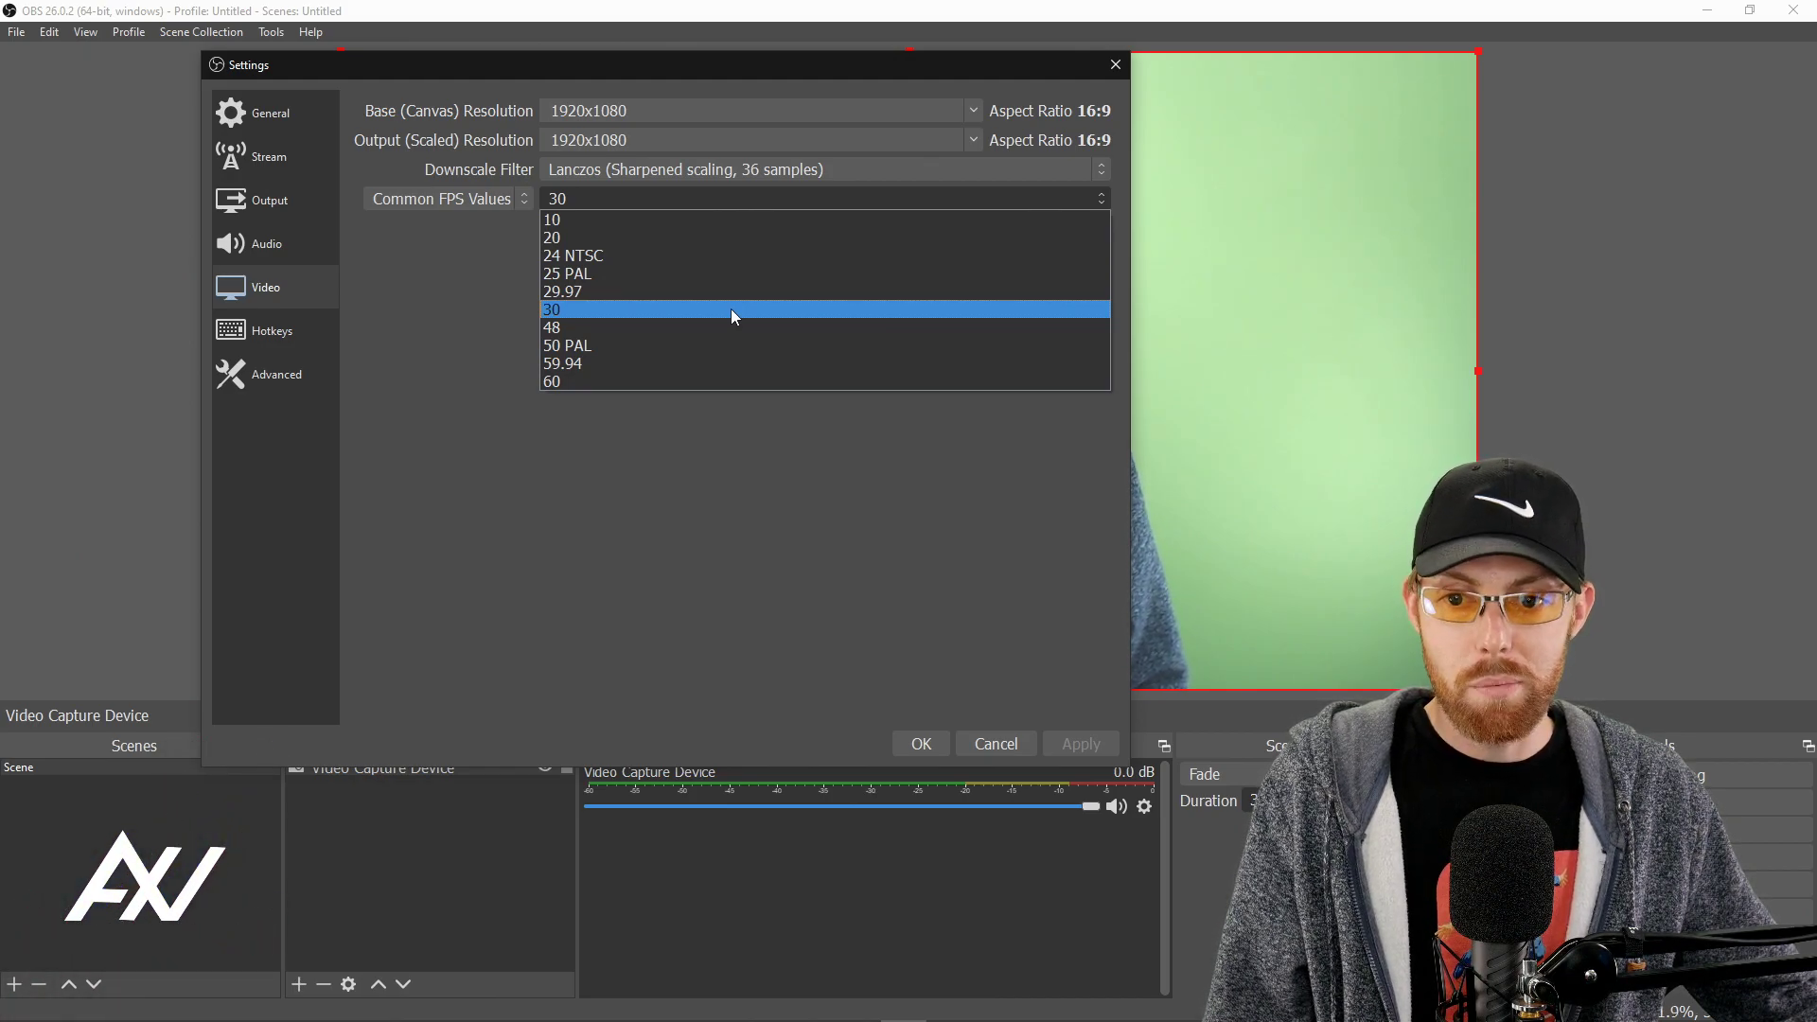
left_click(551, 309)
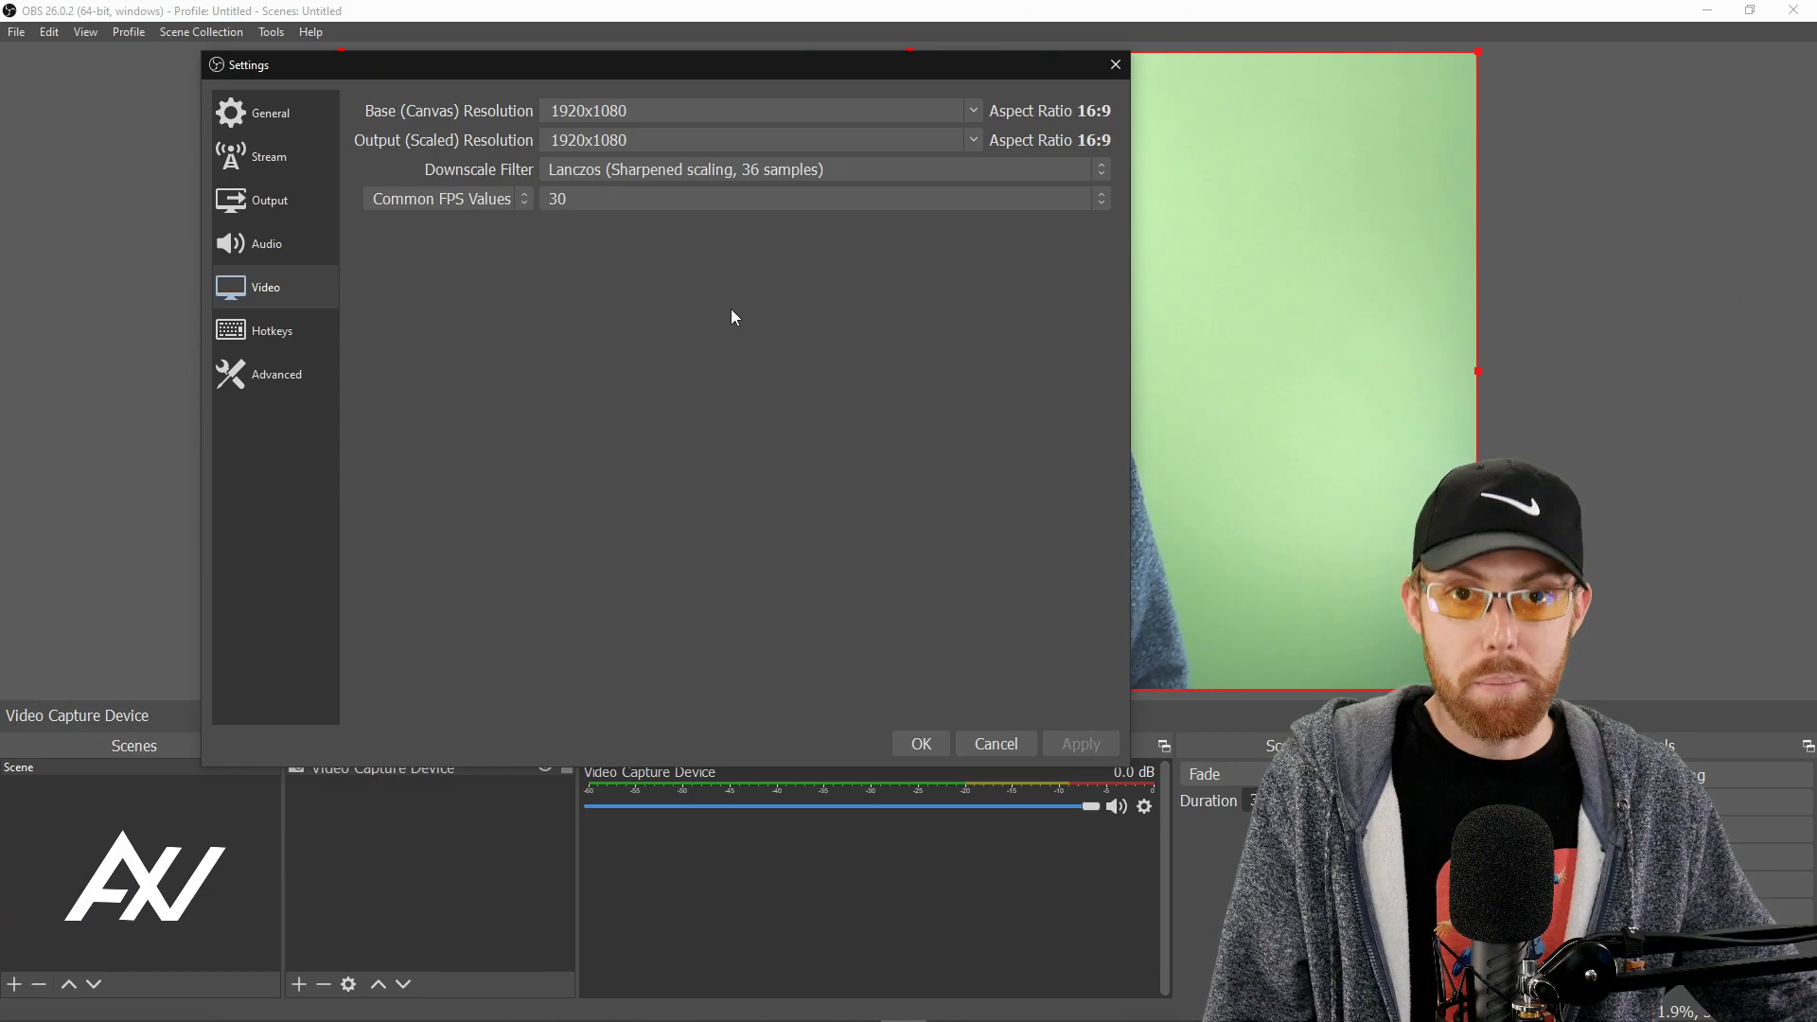
mouse_move(681, 324)
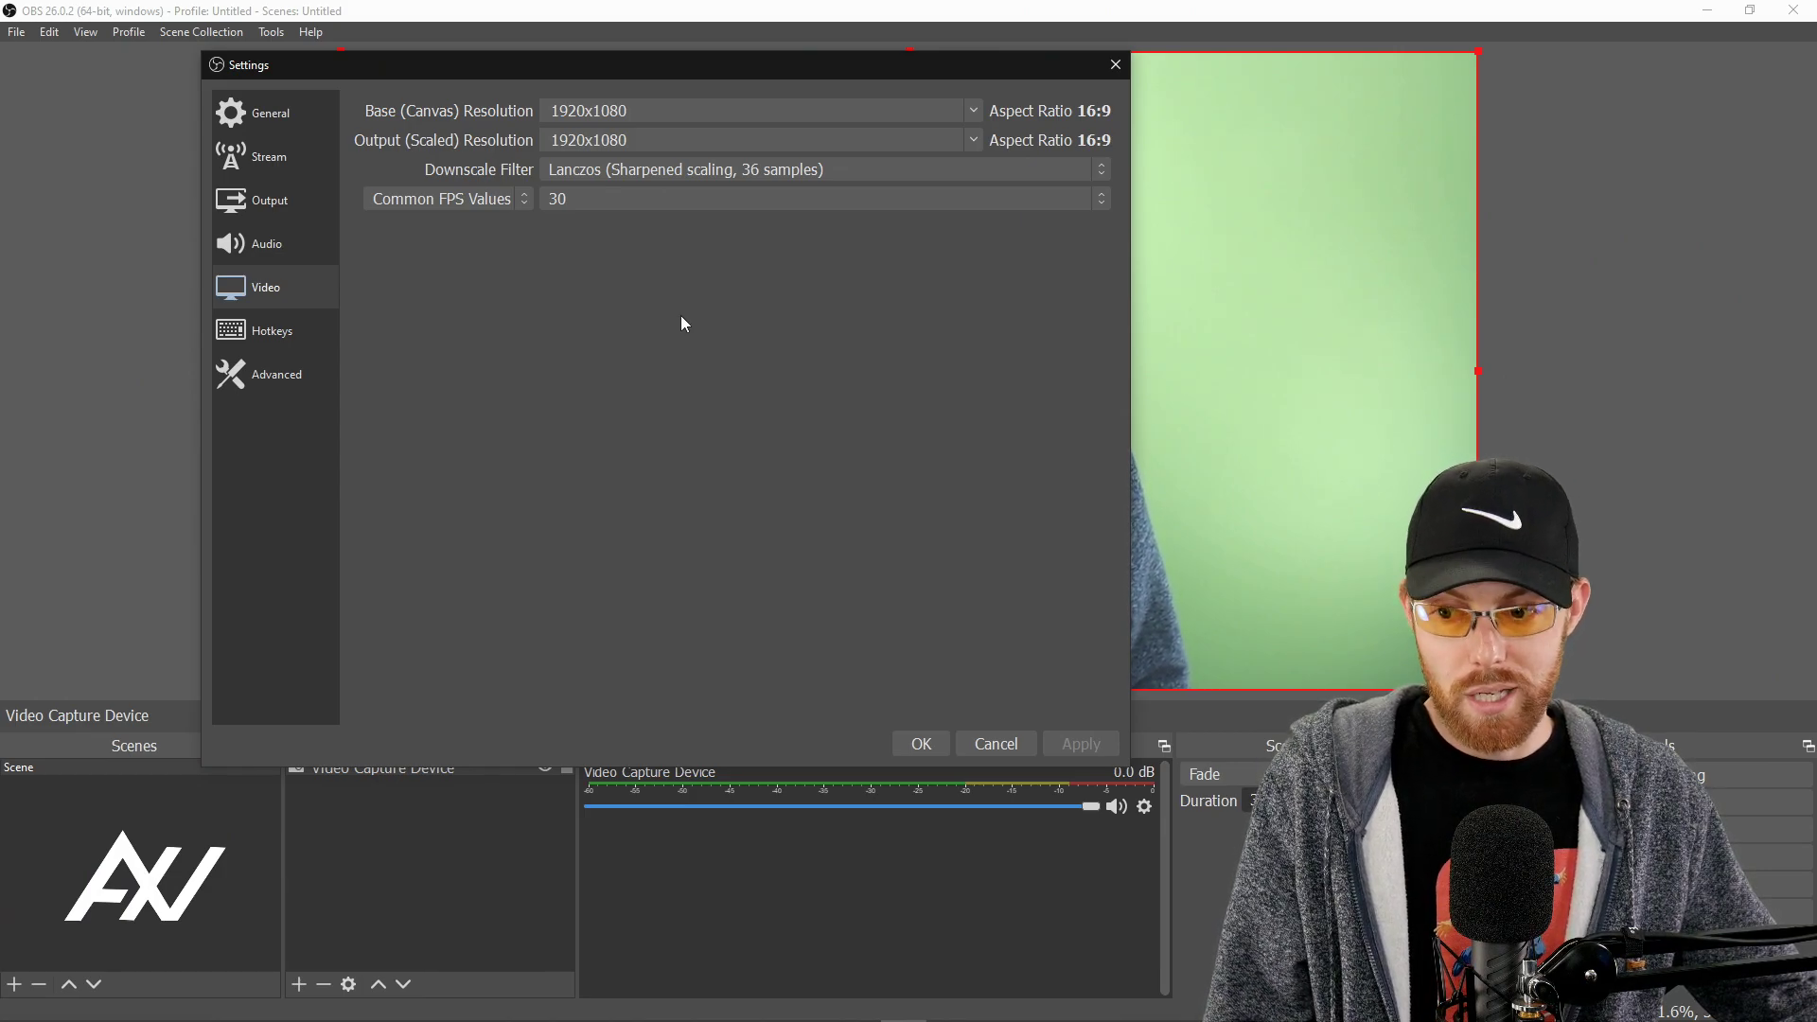
mouse_move(683, 312)
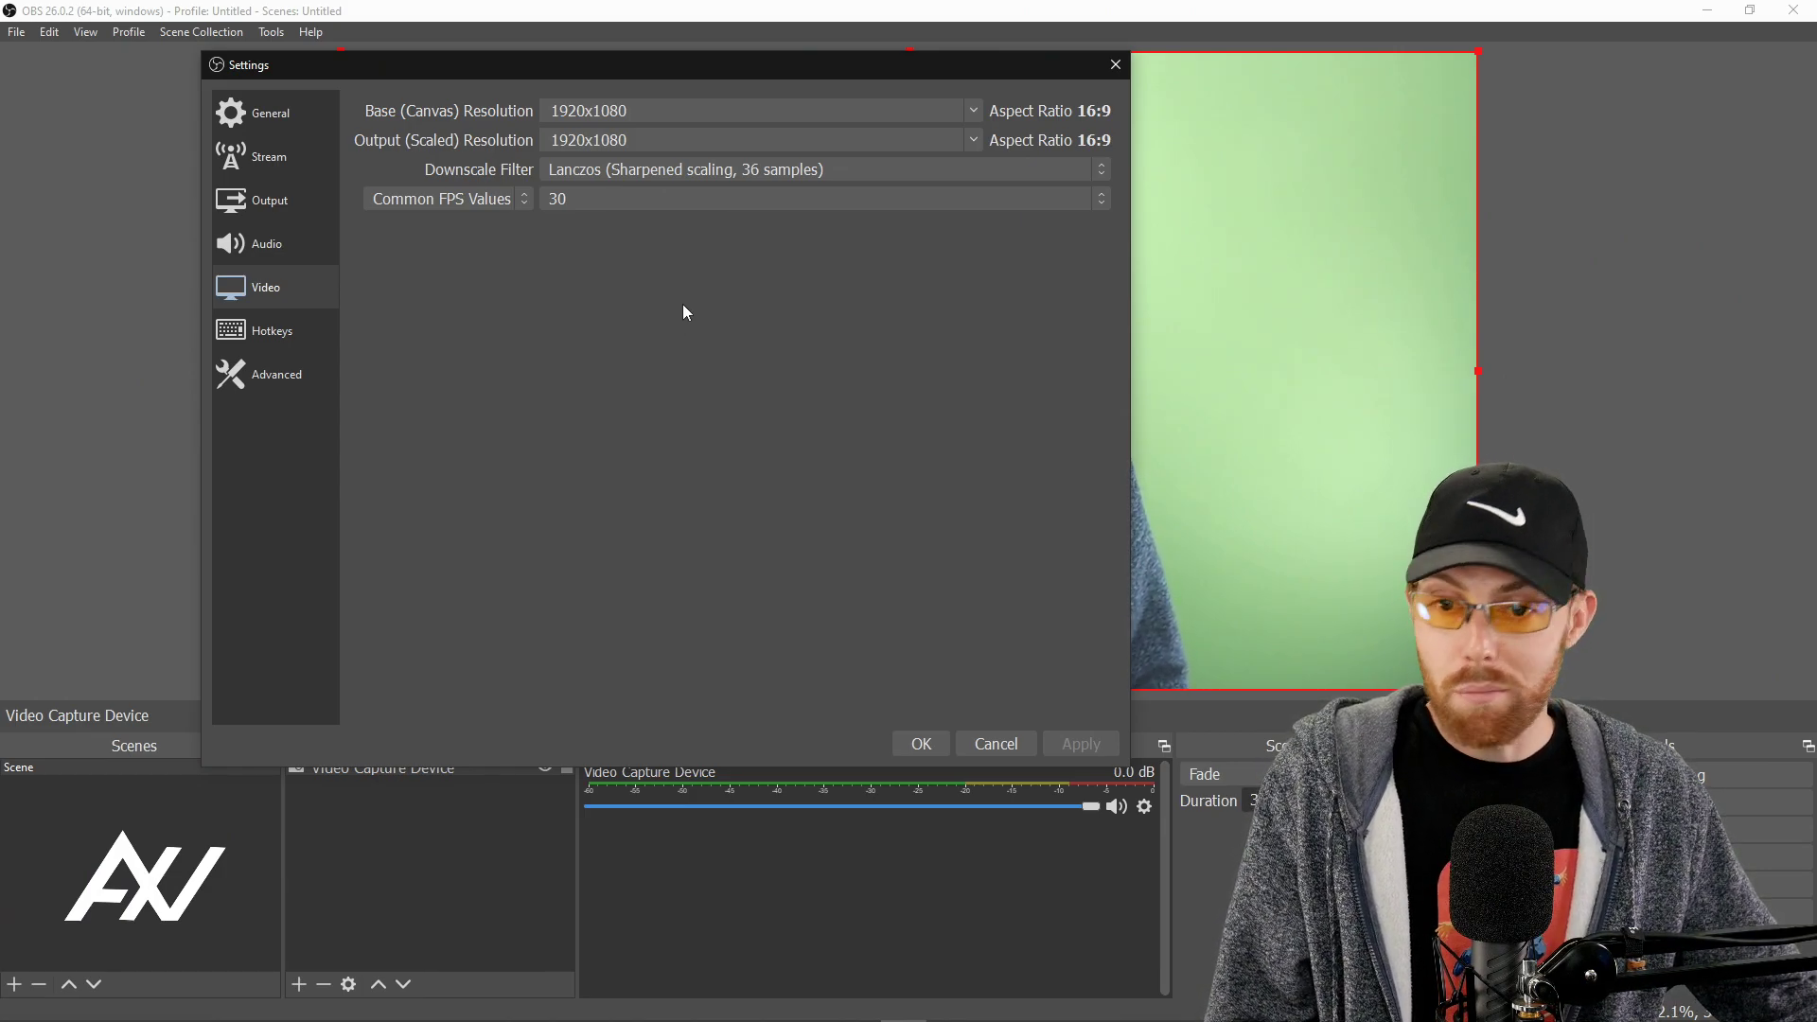
mouse_move(699, 301)
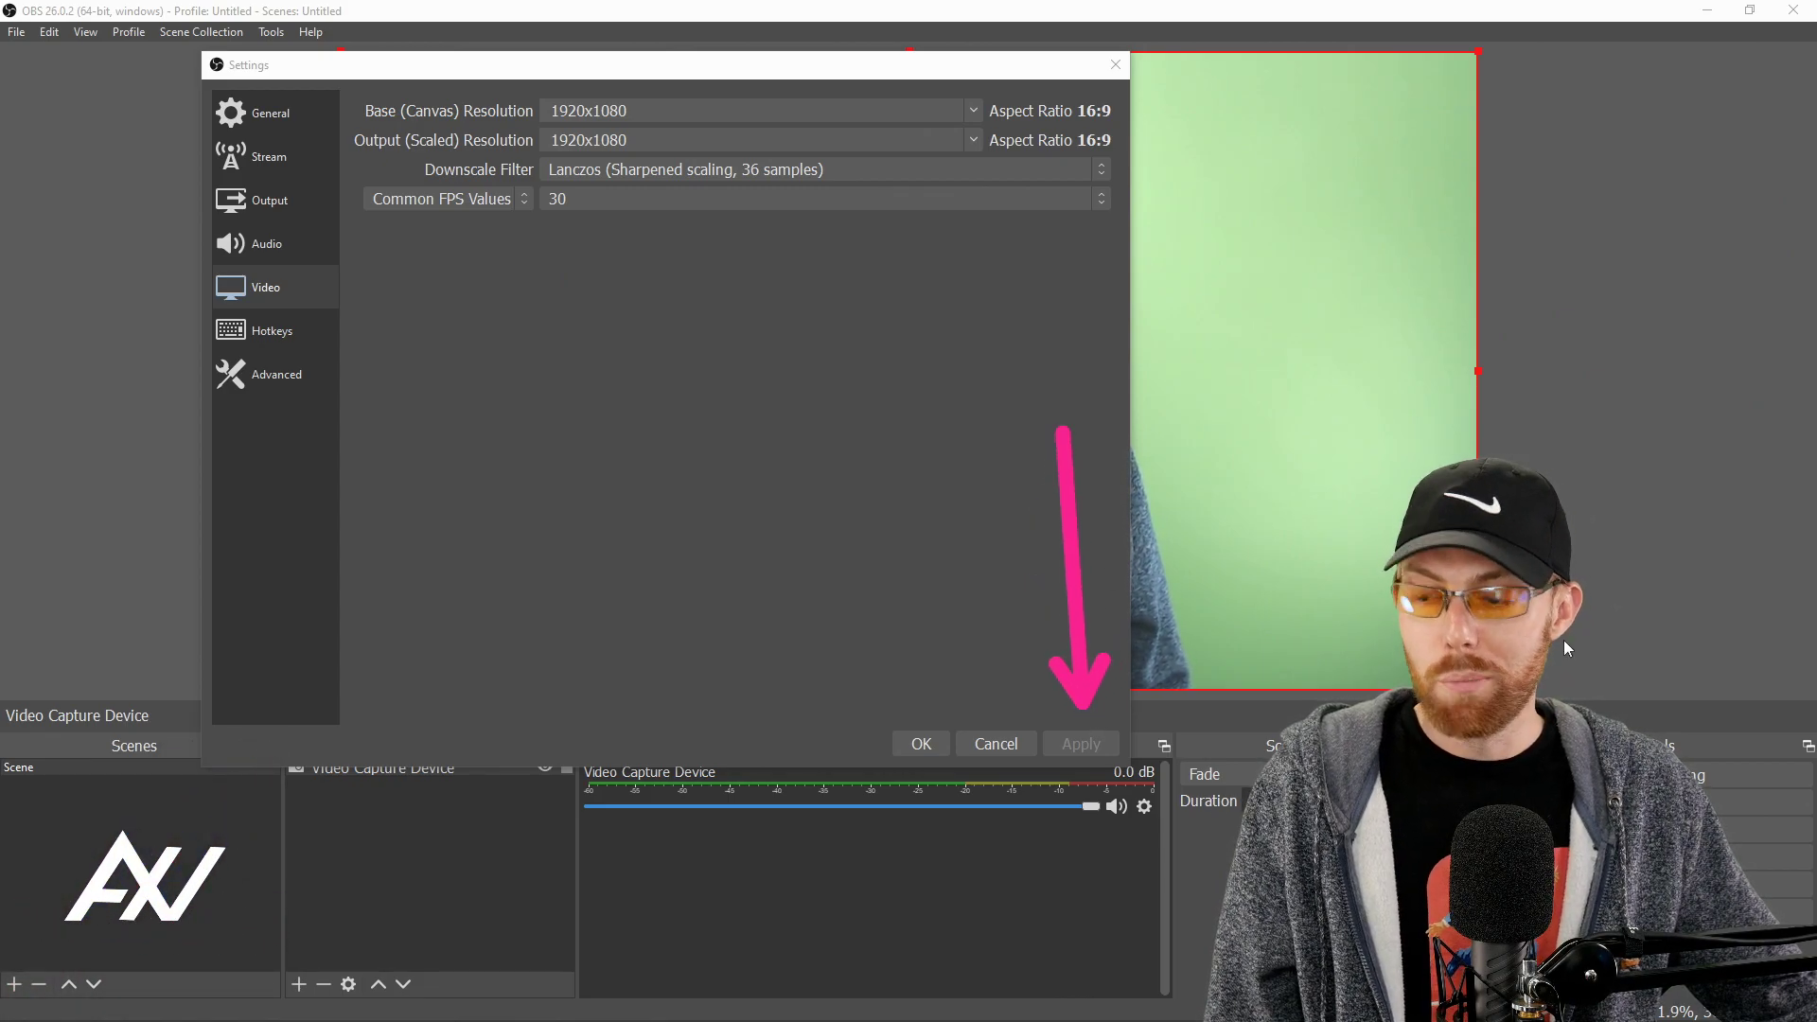
left_click(274, 375)
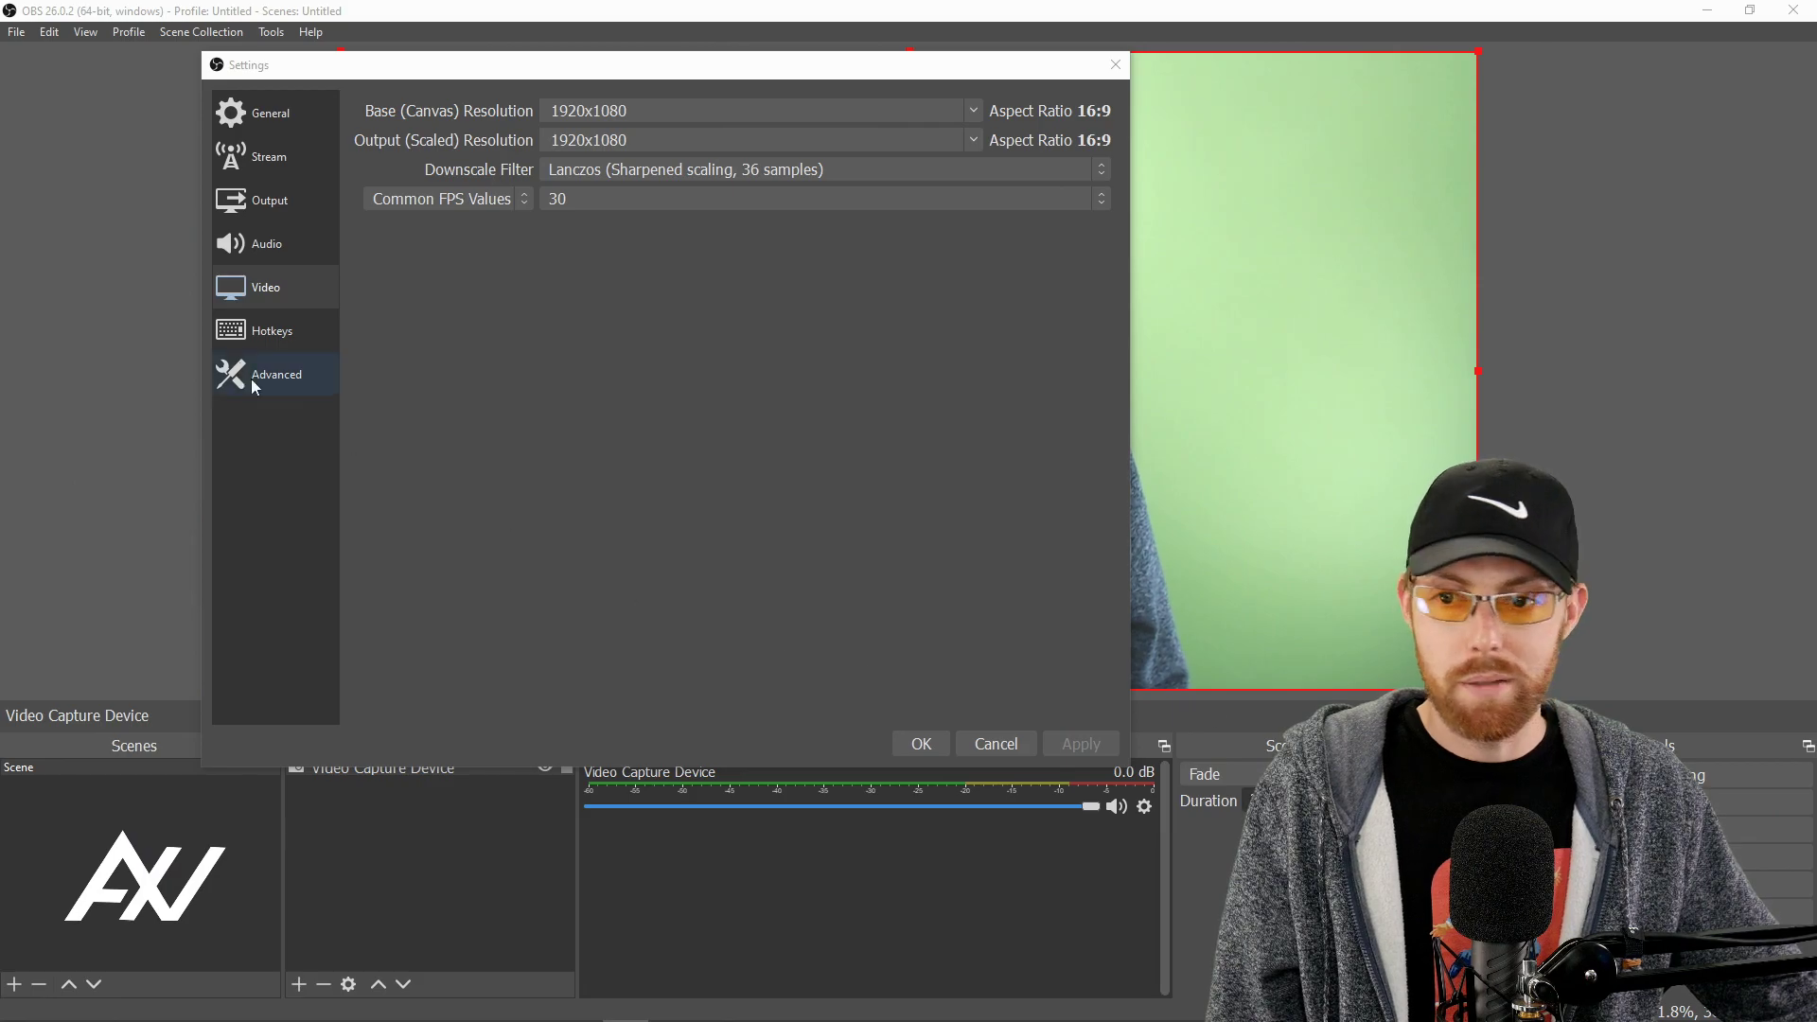
Show the audio settings with their 48 kHz stereo sample setup.
left_click(267, 244)
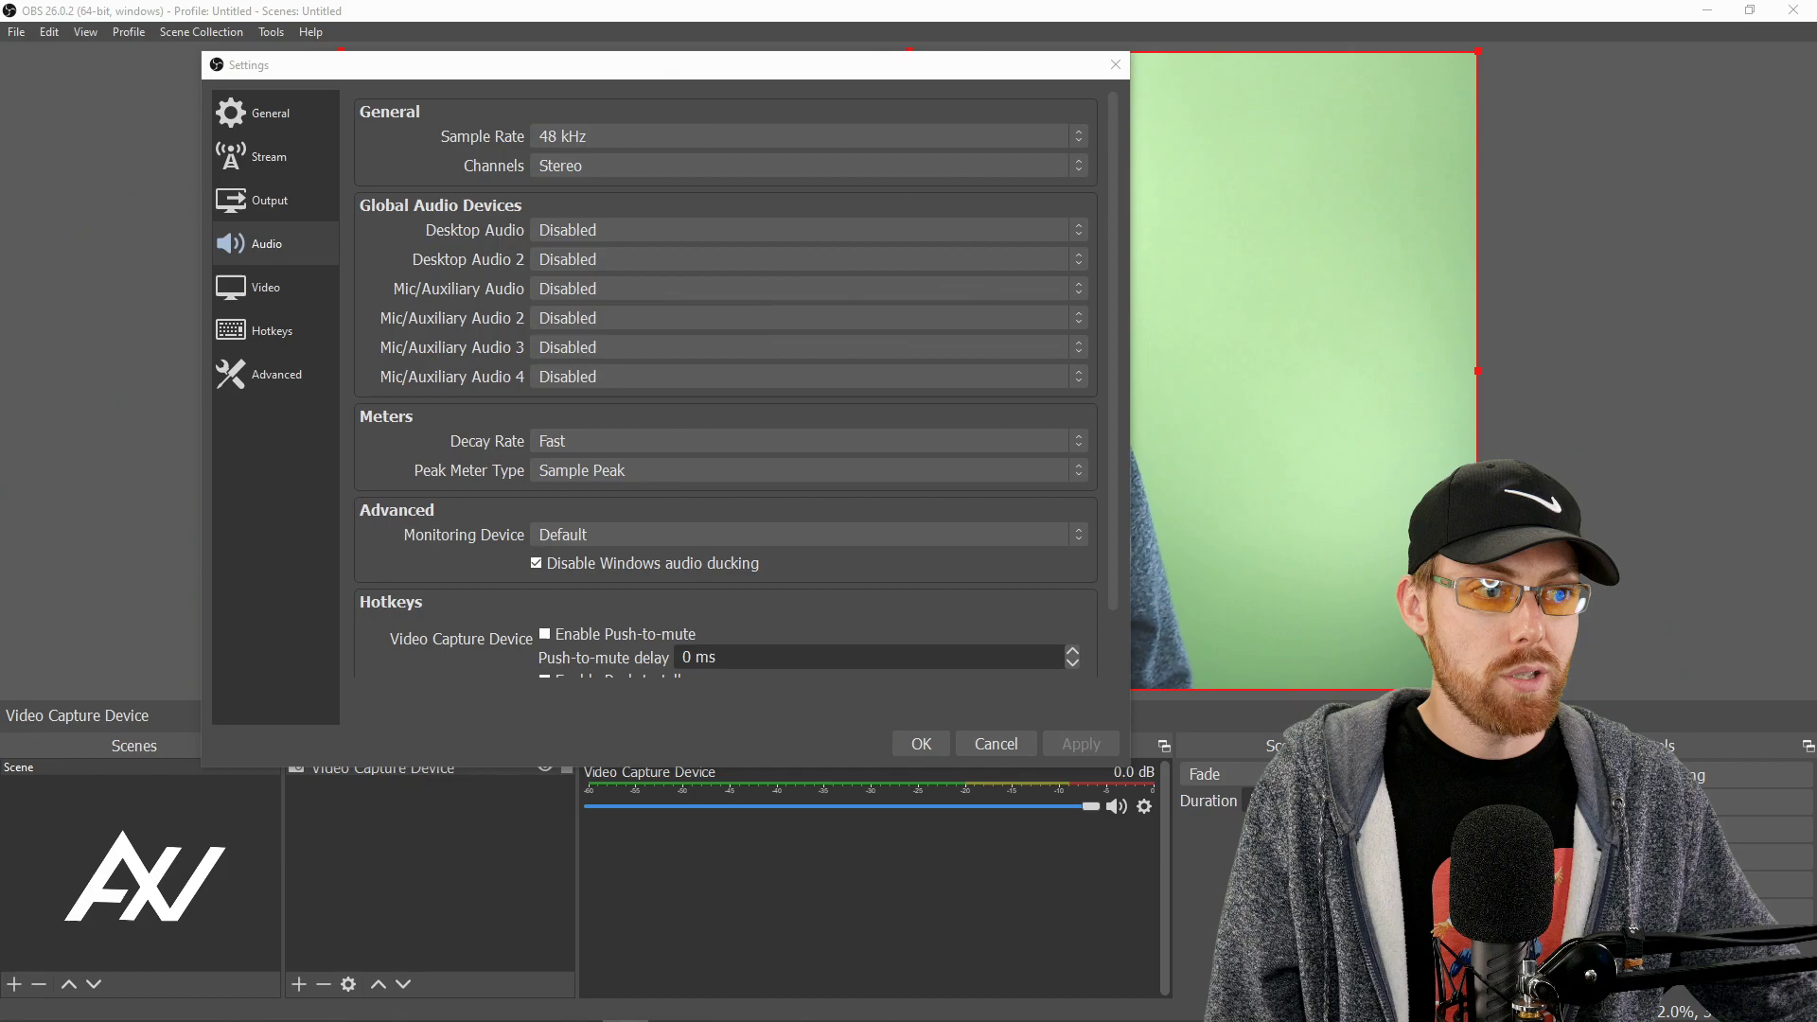
left_click(808, 137)
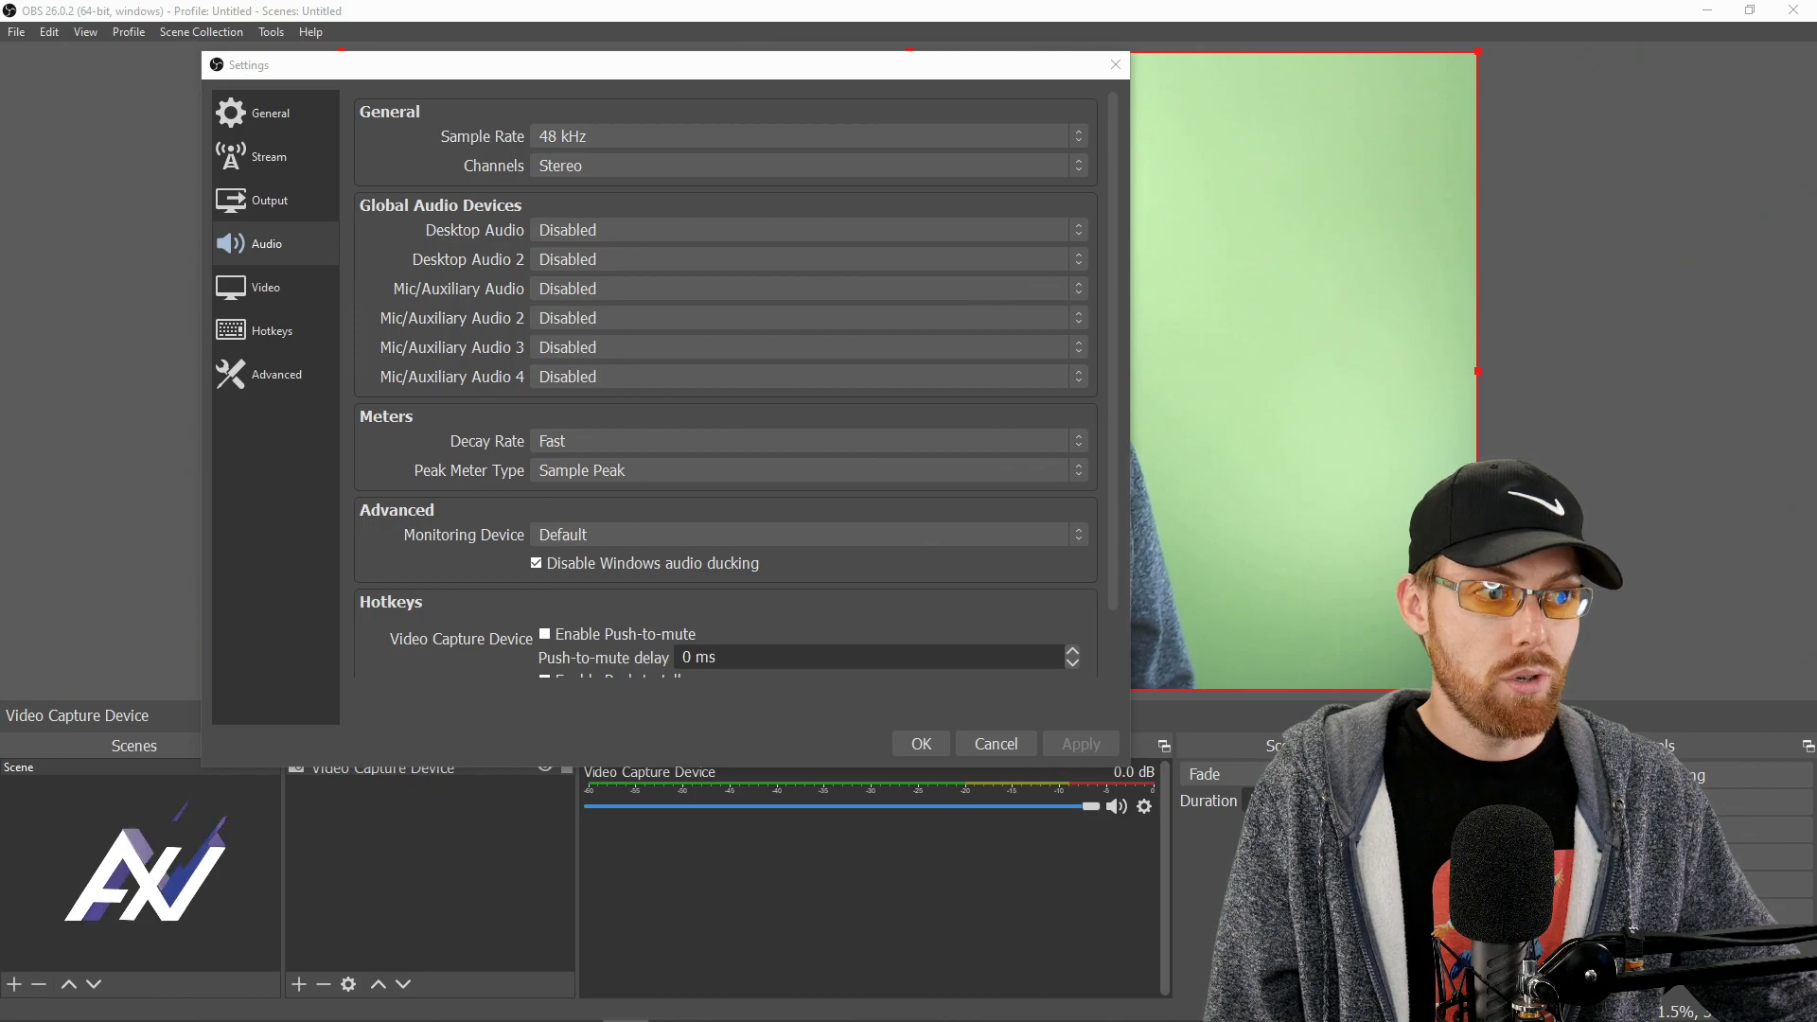
Show the streaming output settings and list the available encoders, keeping NVIDIA NVENC H.264 (new).
left_click(269, 198)
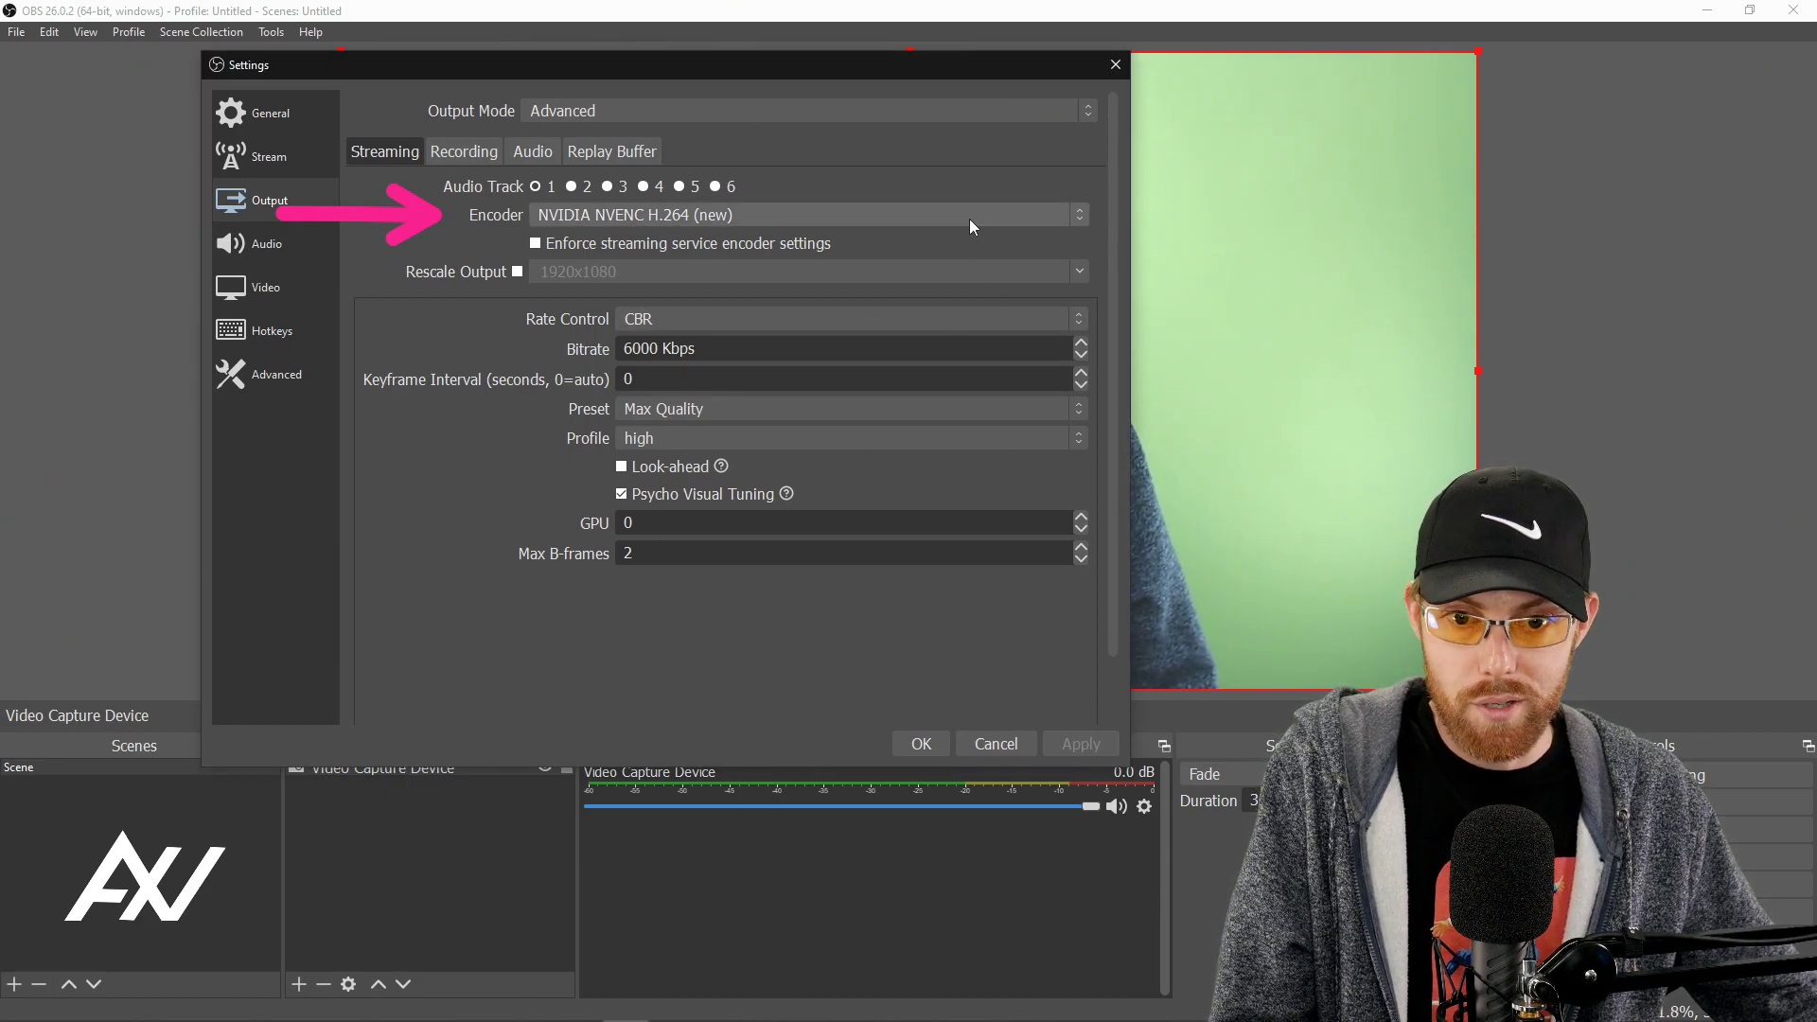
left_click(808, 213)
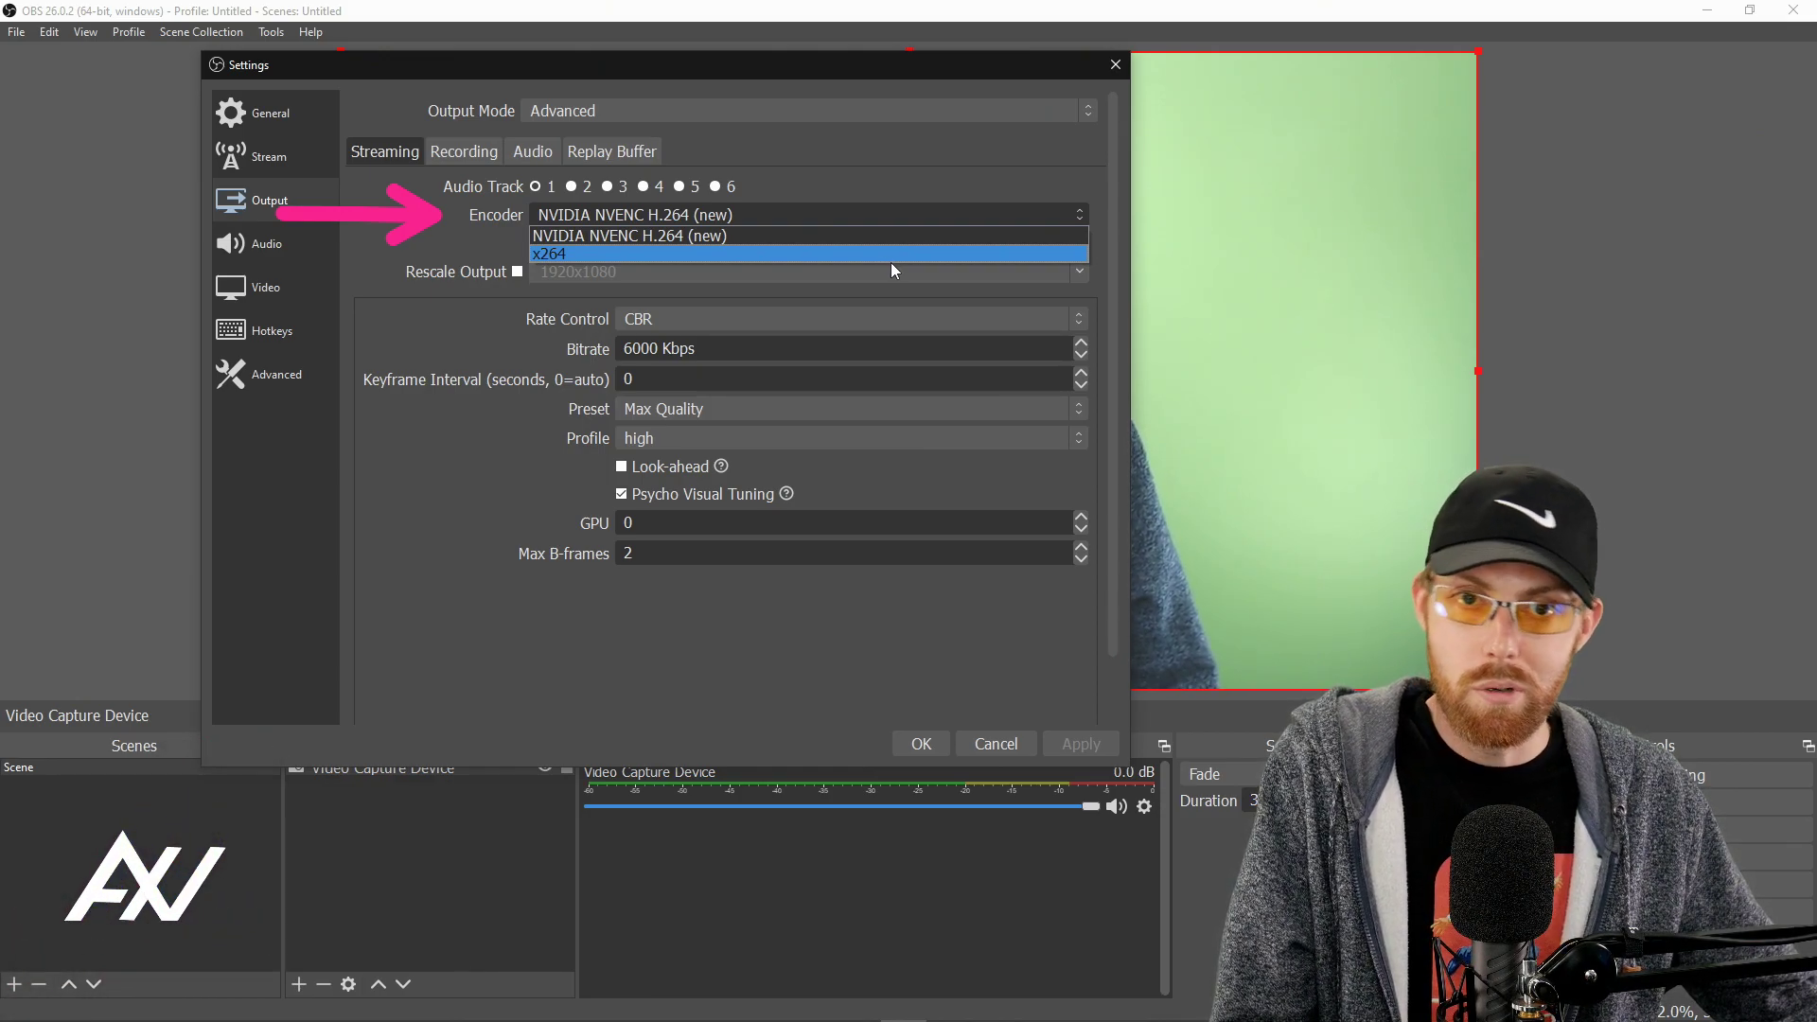
mouse_move(904, 273)
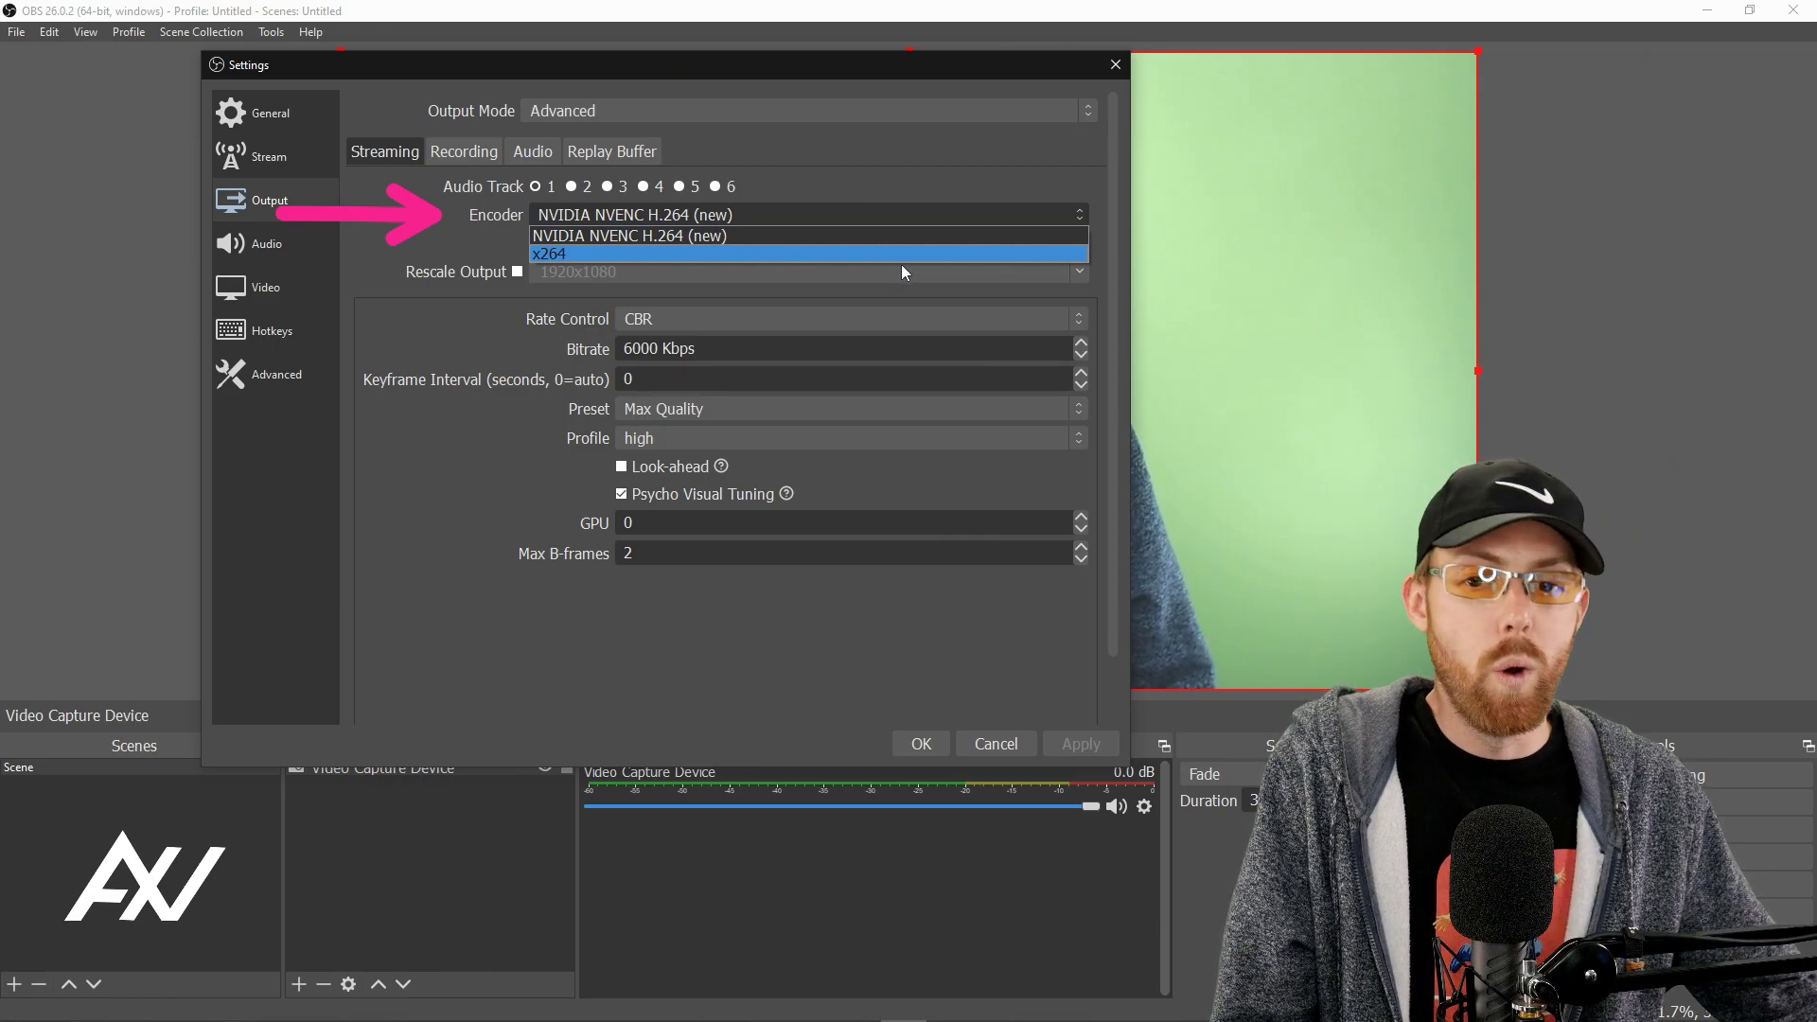
mouse_move(914, 235)
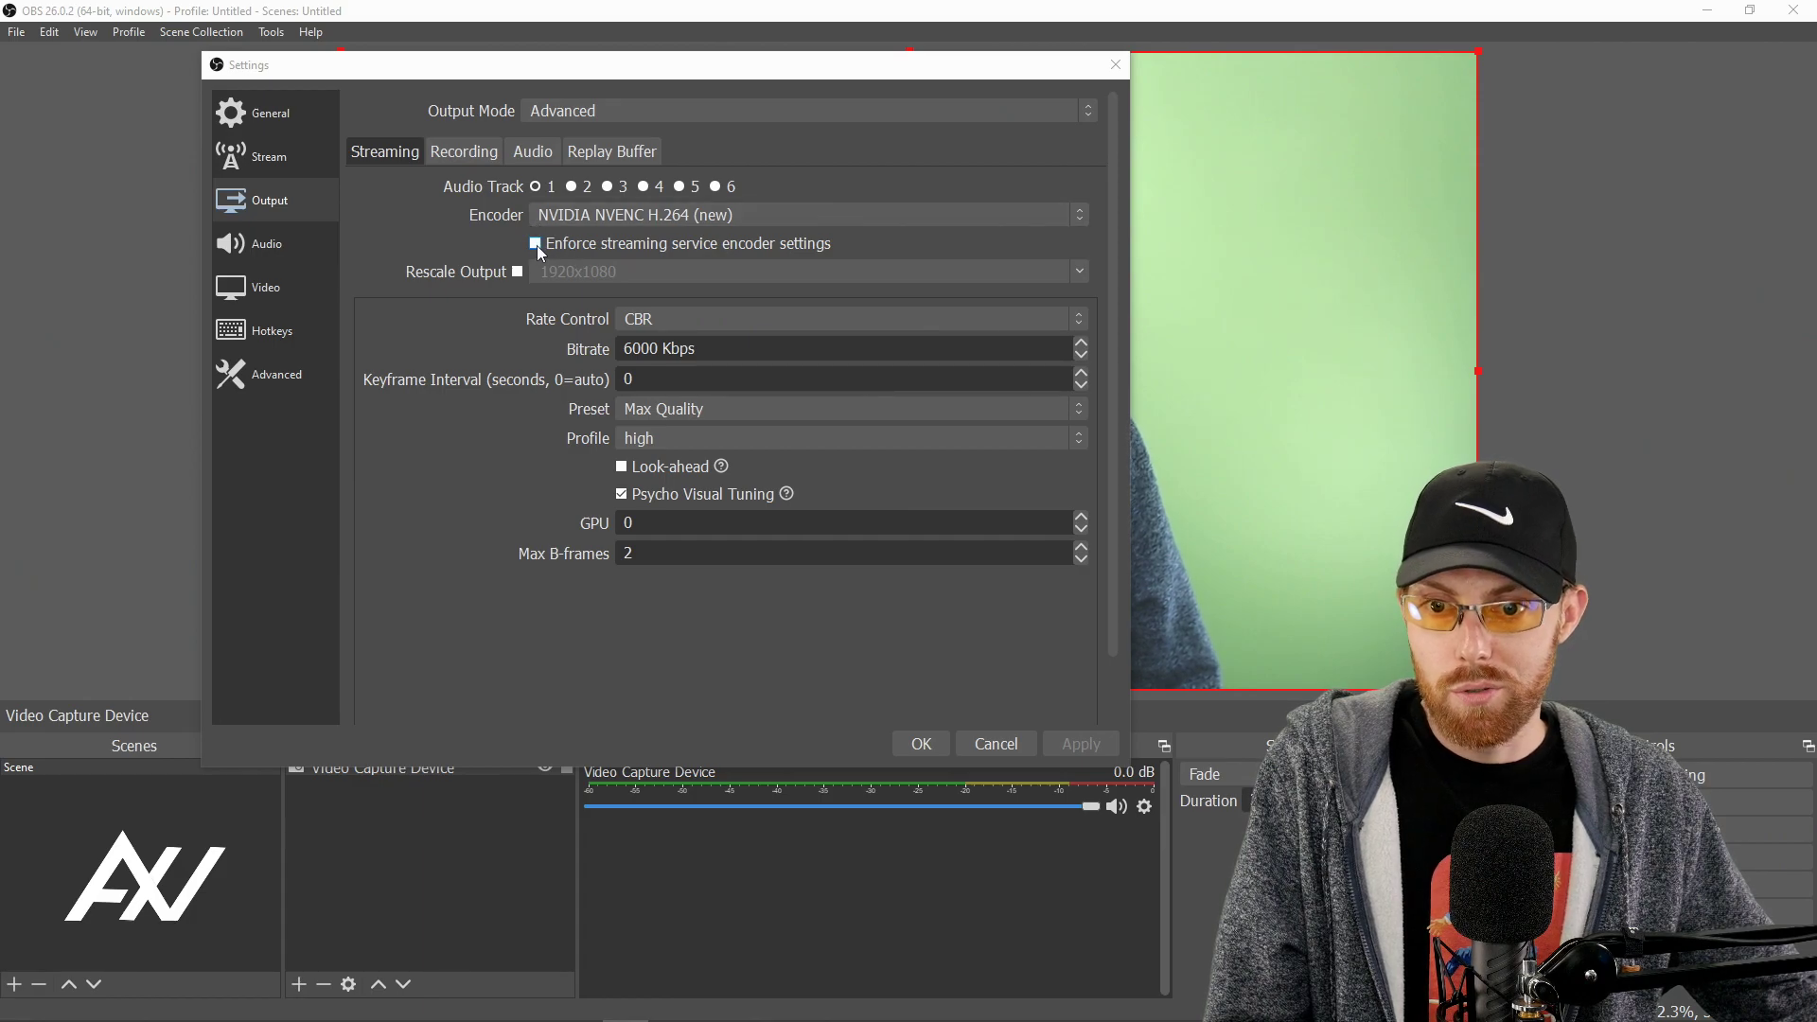
Set streaming to CBR at 6000 Kbps with the high encoder profile.
left_click(533, 244)
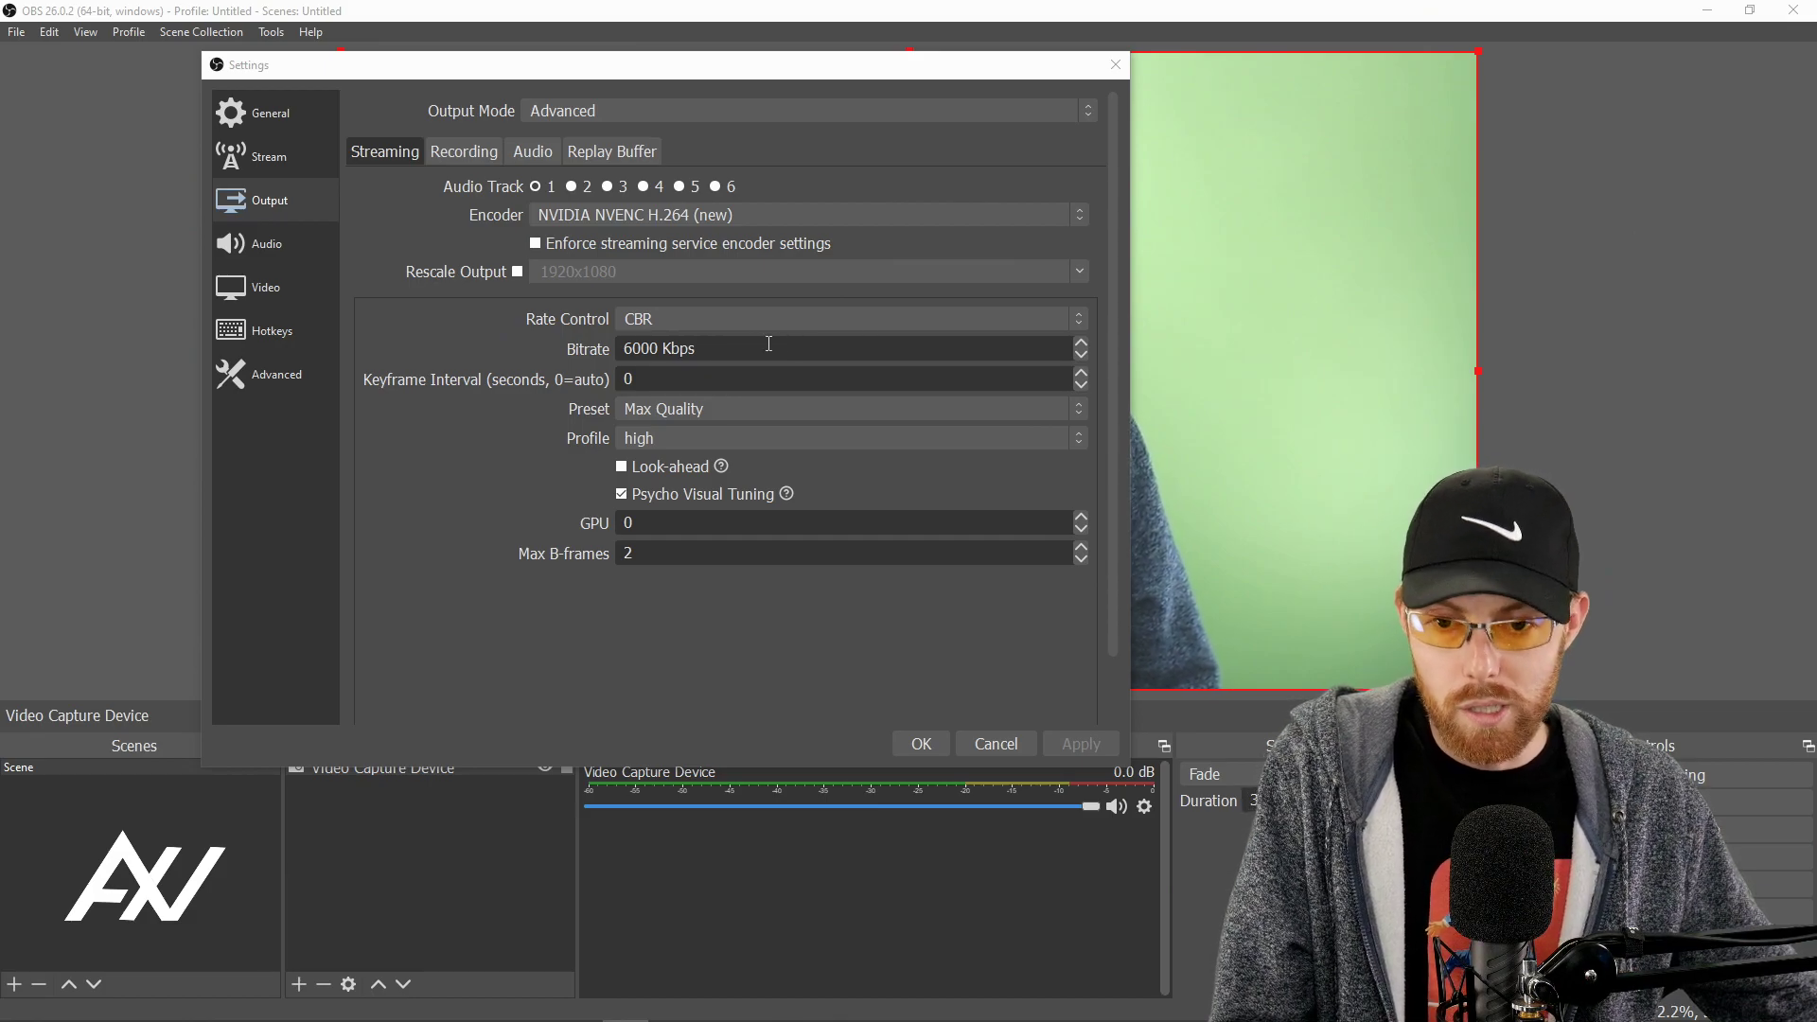
double_click(639, 348)
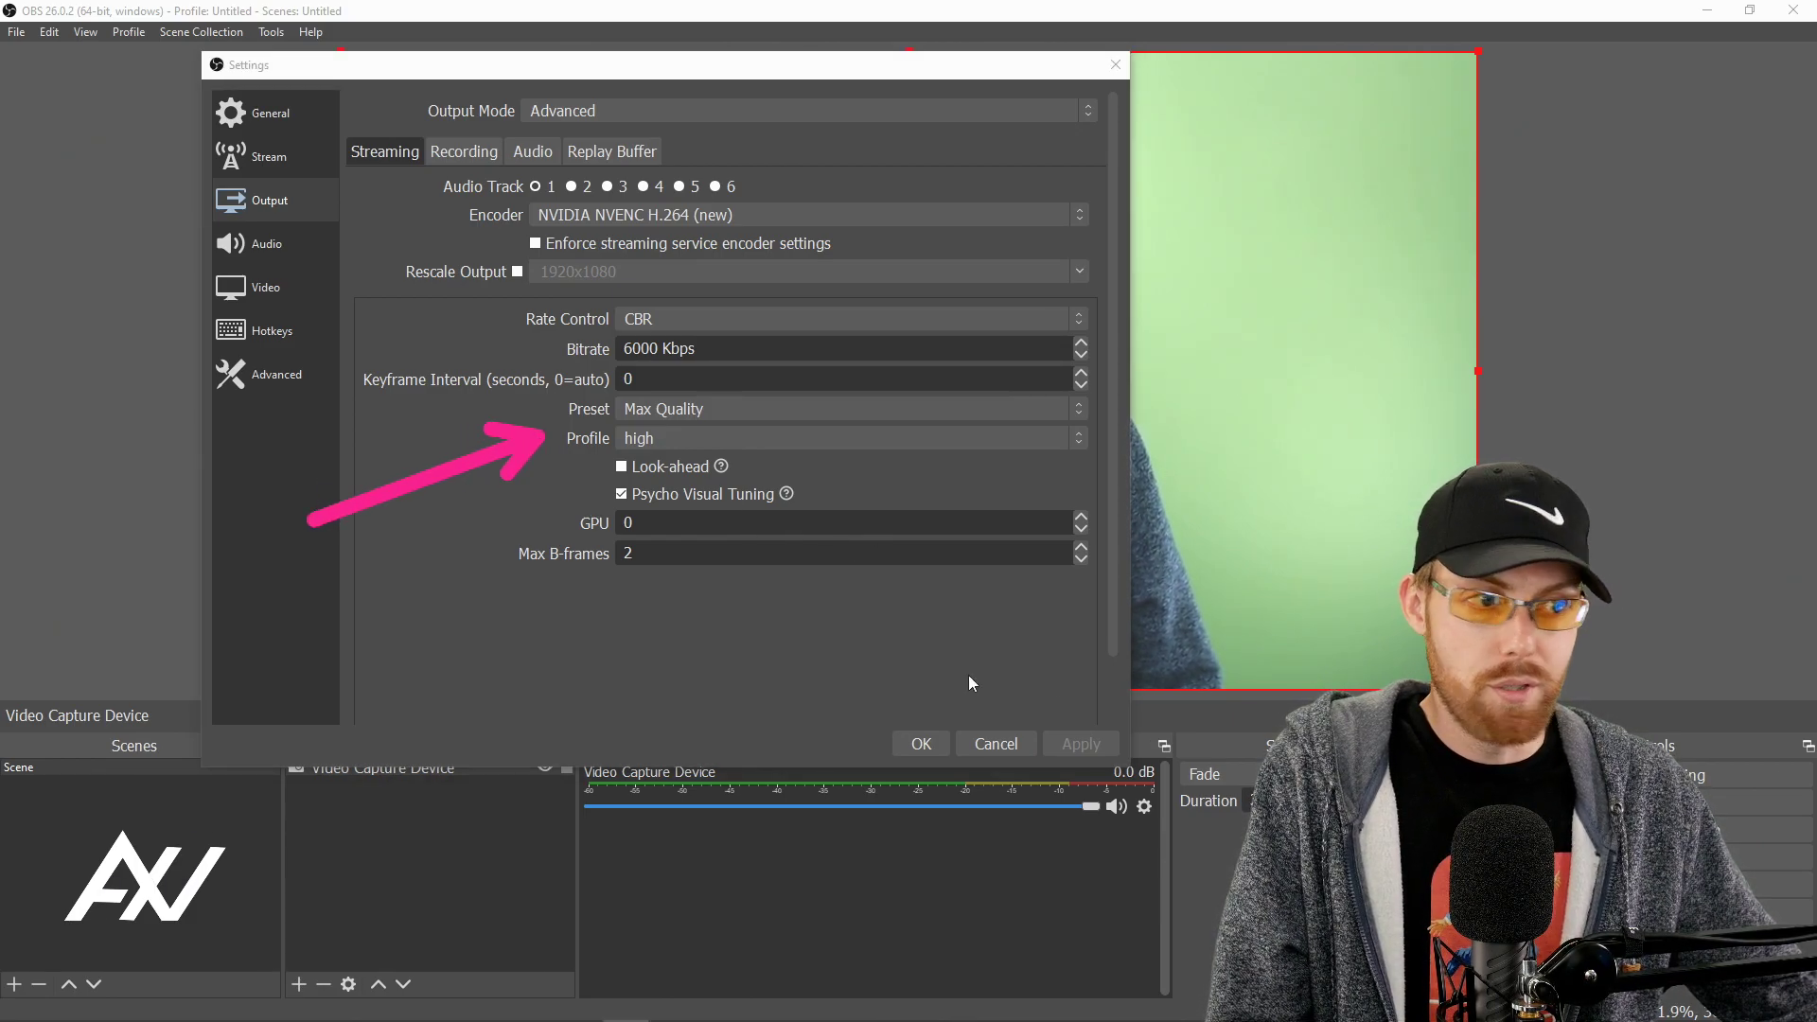
left_click(846, 408)
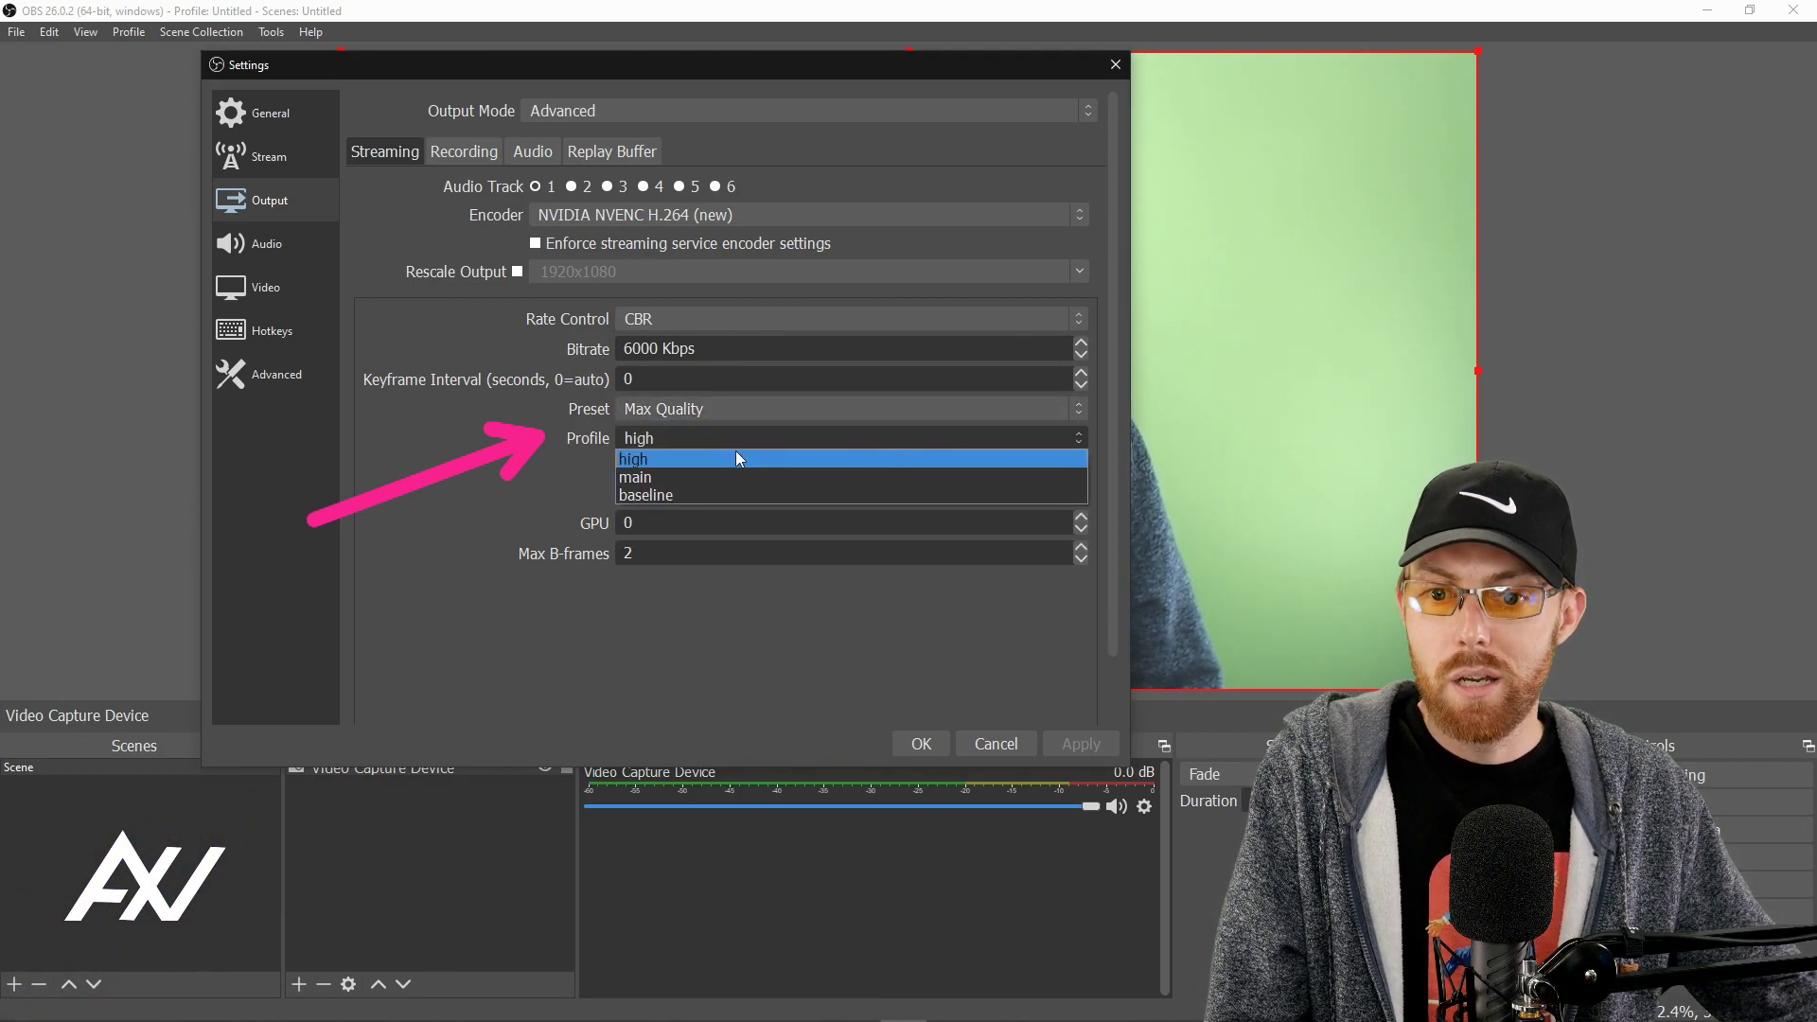
left_click(632, 458)
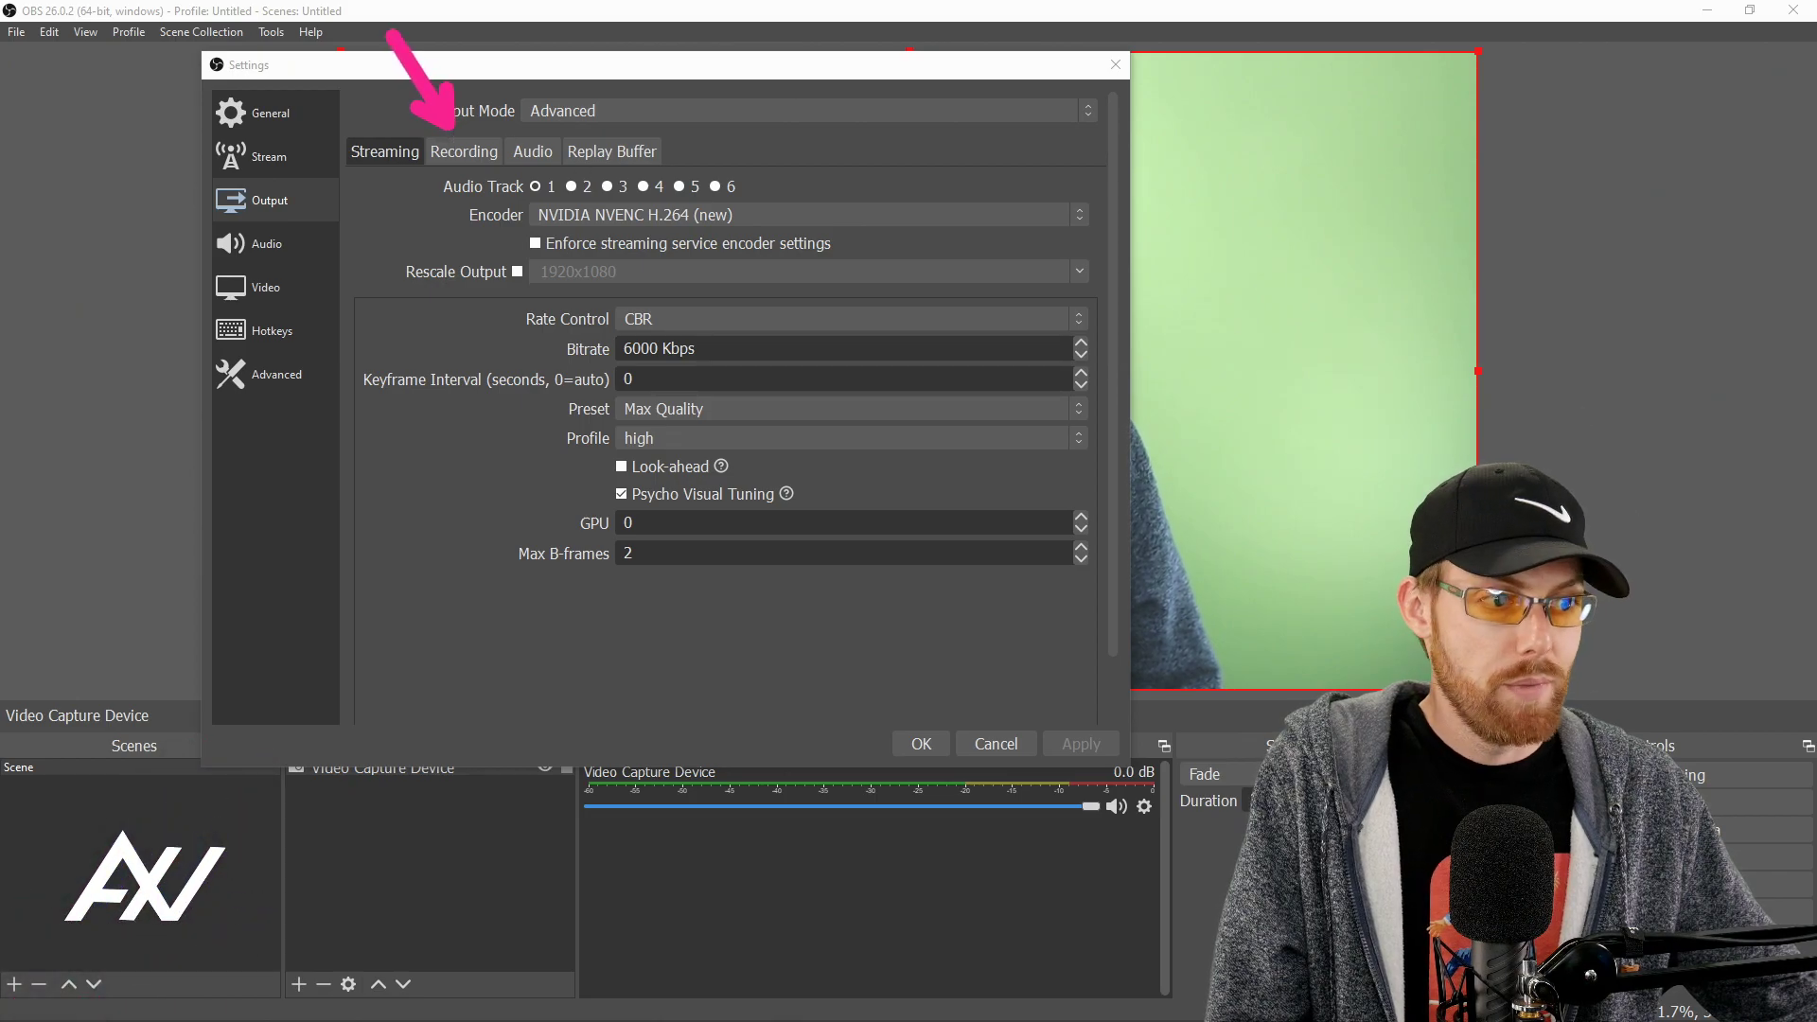
Send recordings to the D: drive in mp4 format.
left_click(464, 151)
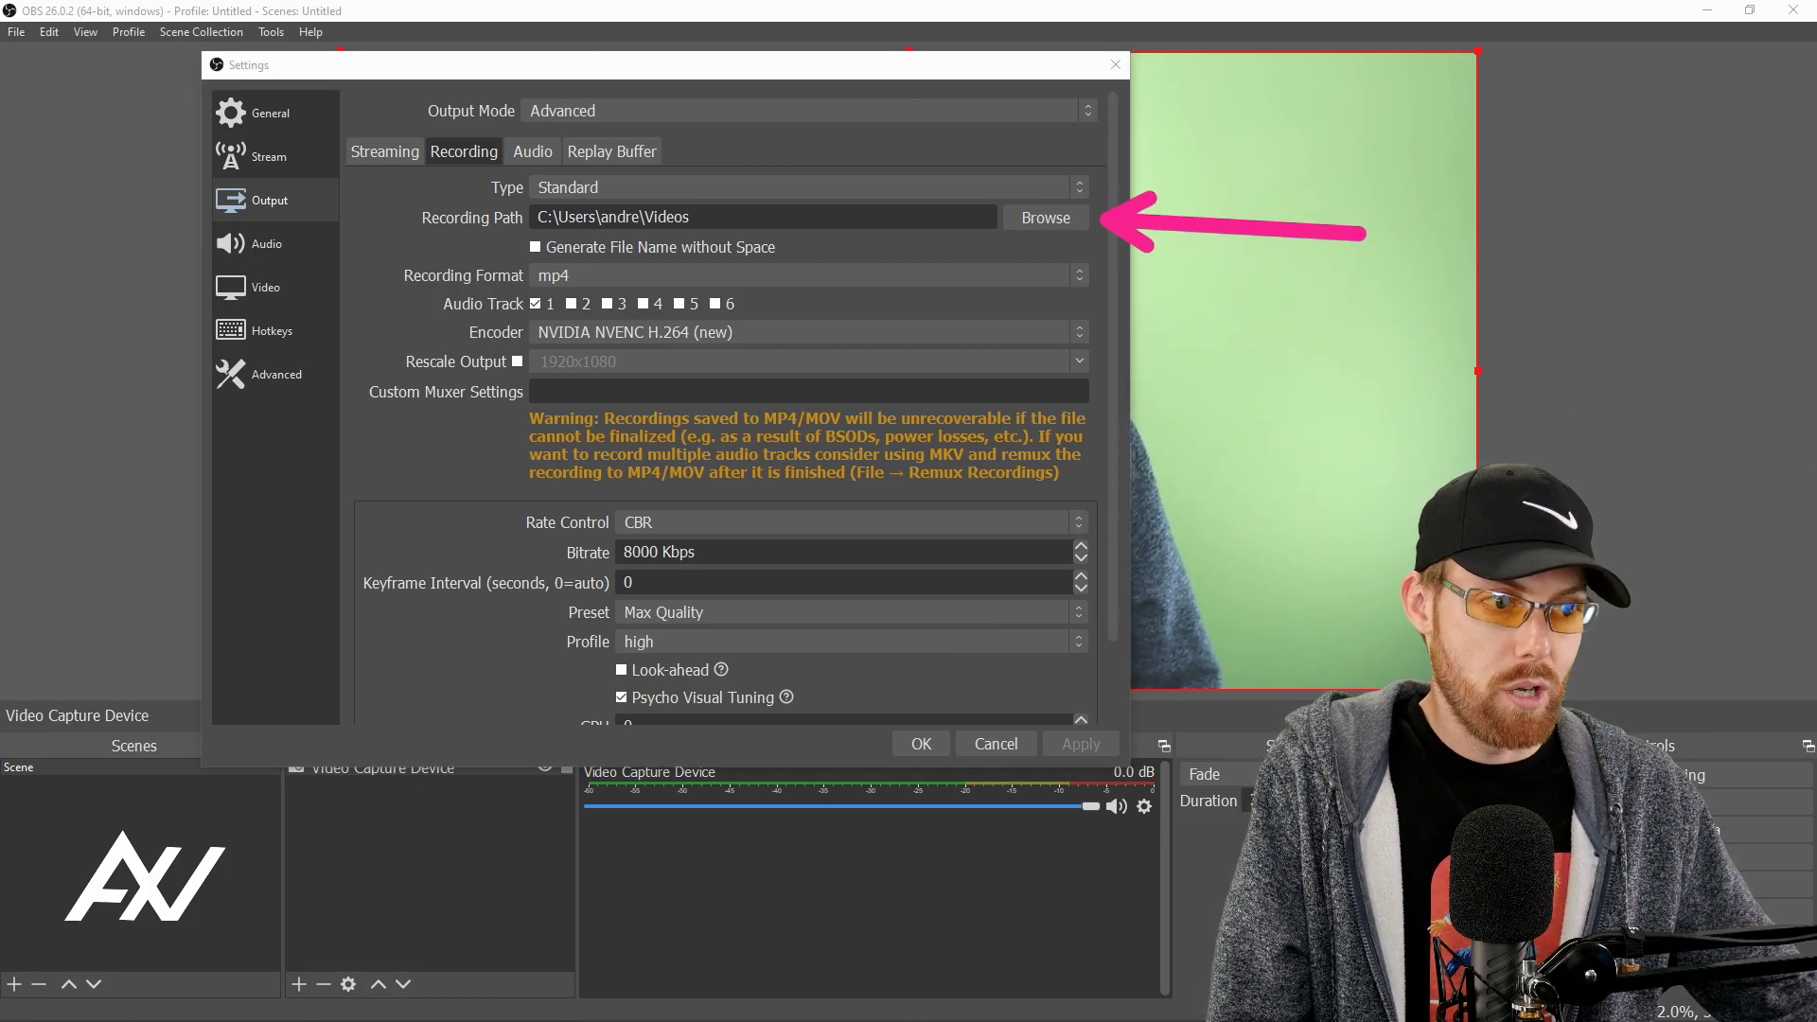
left_click(1043, 216)
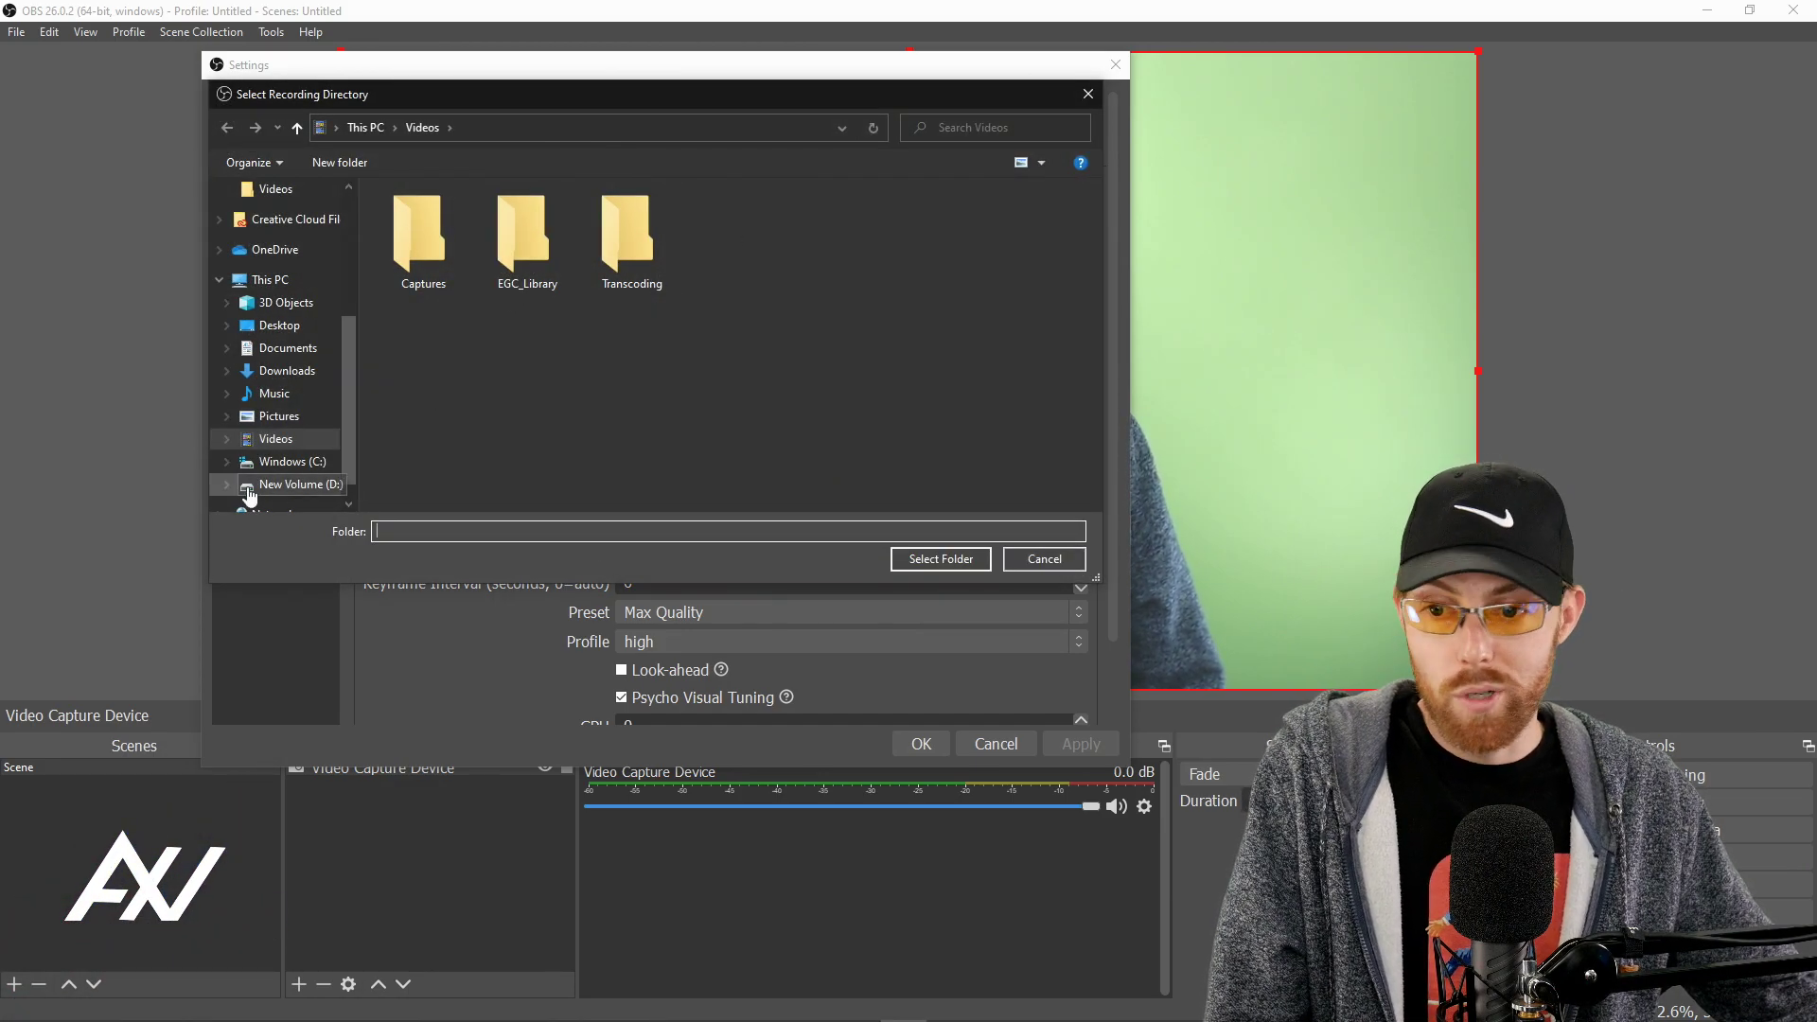
left_click(299, 484)
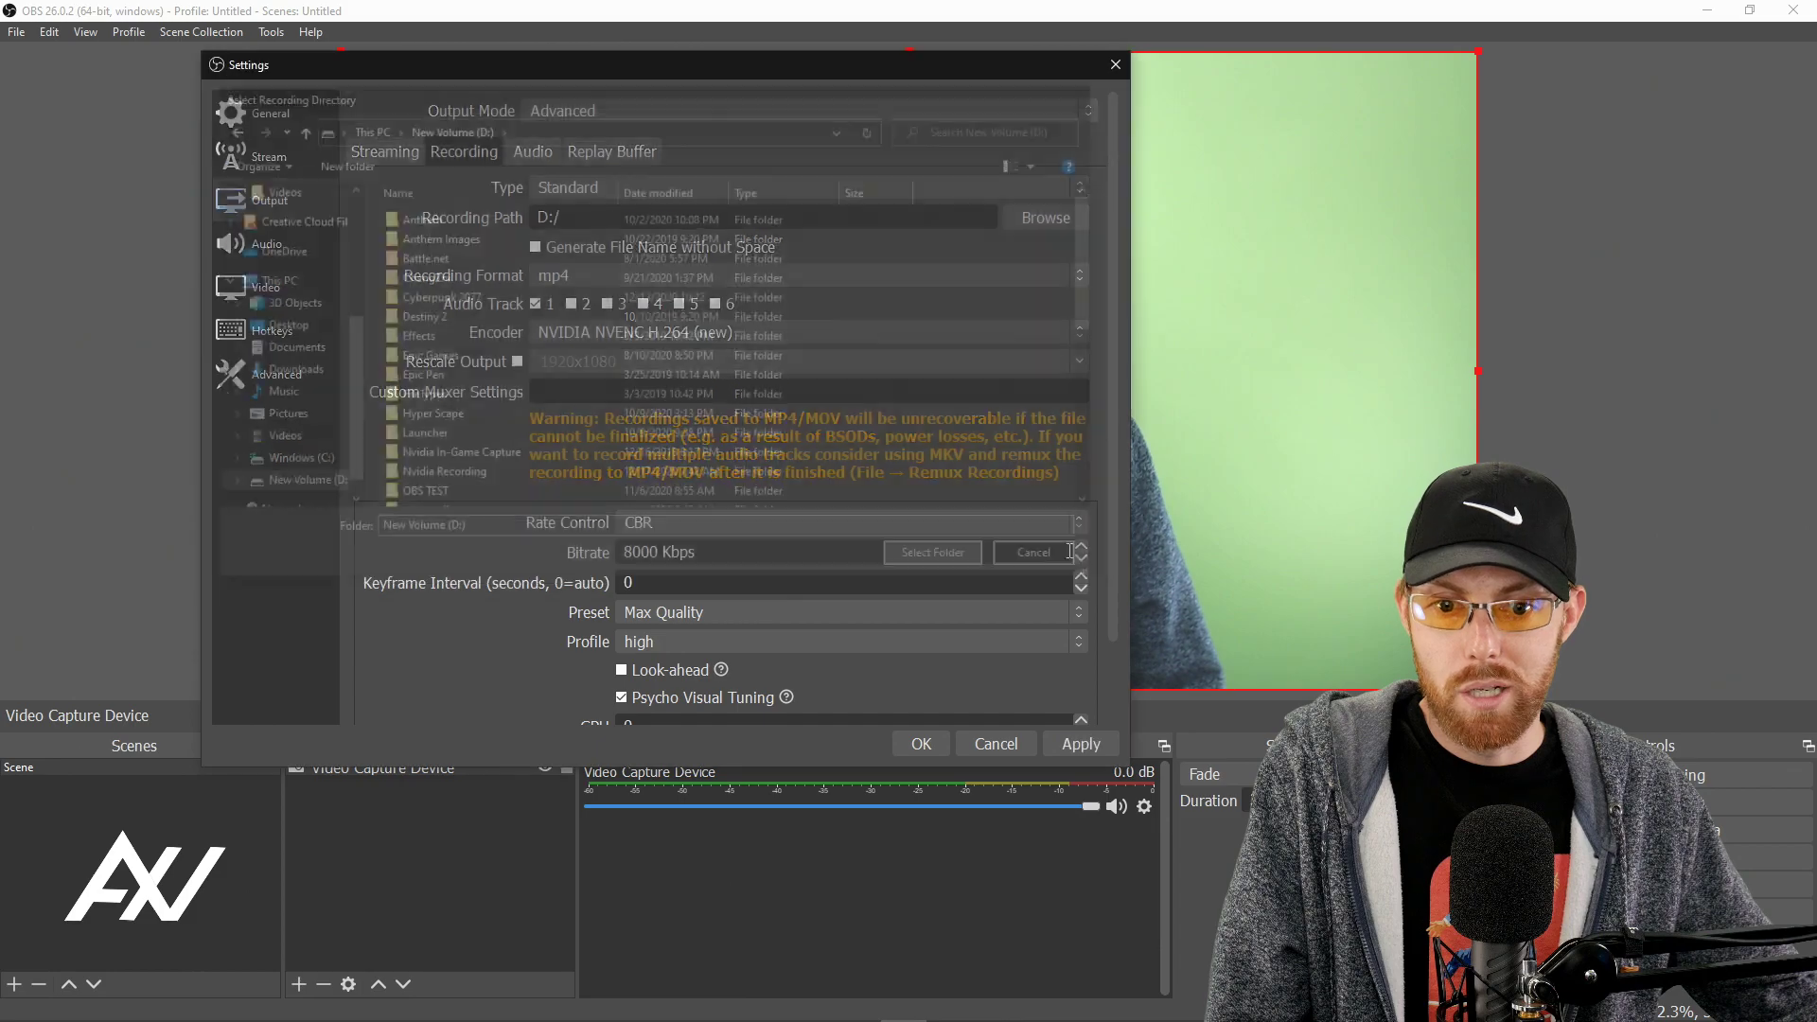
left_click(1030, 550)
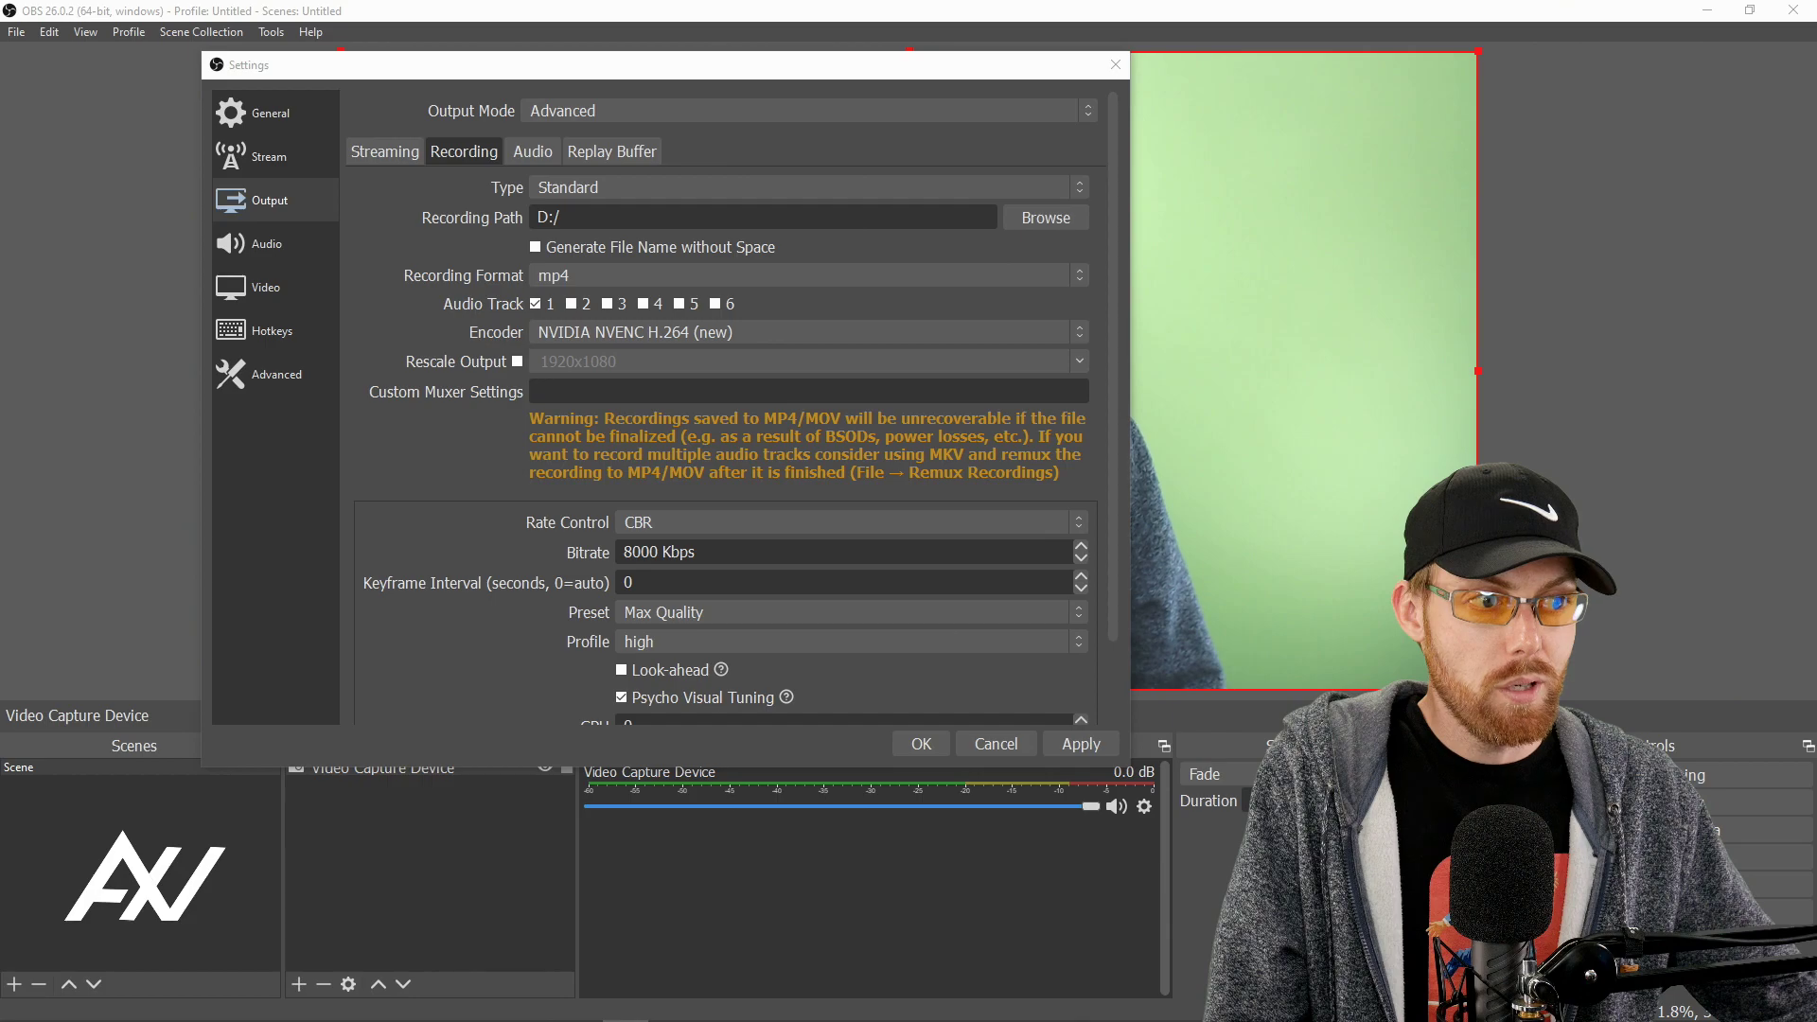
left_click(805, 274)
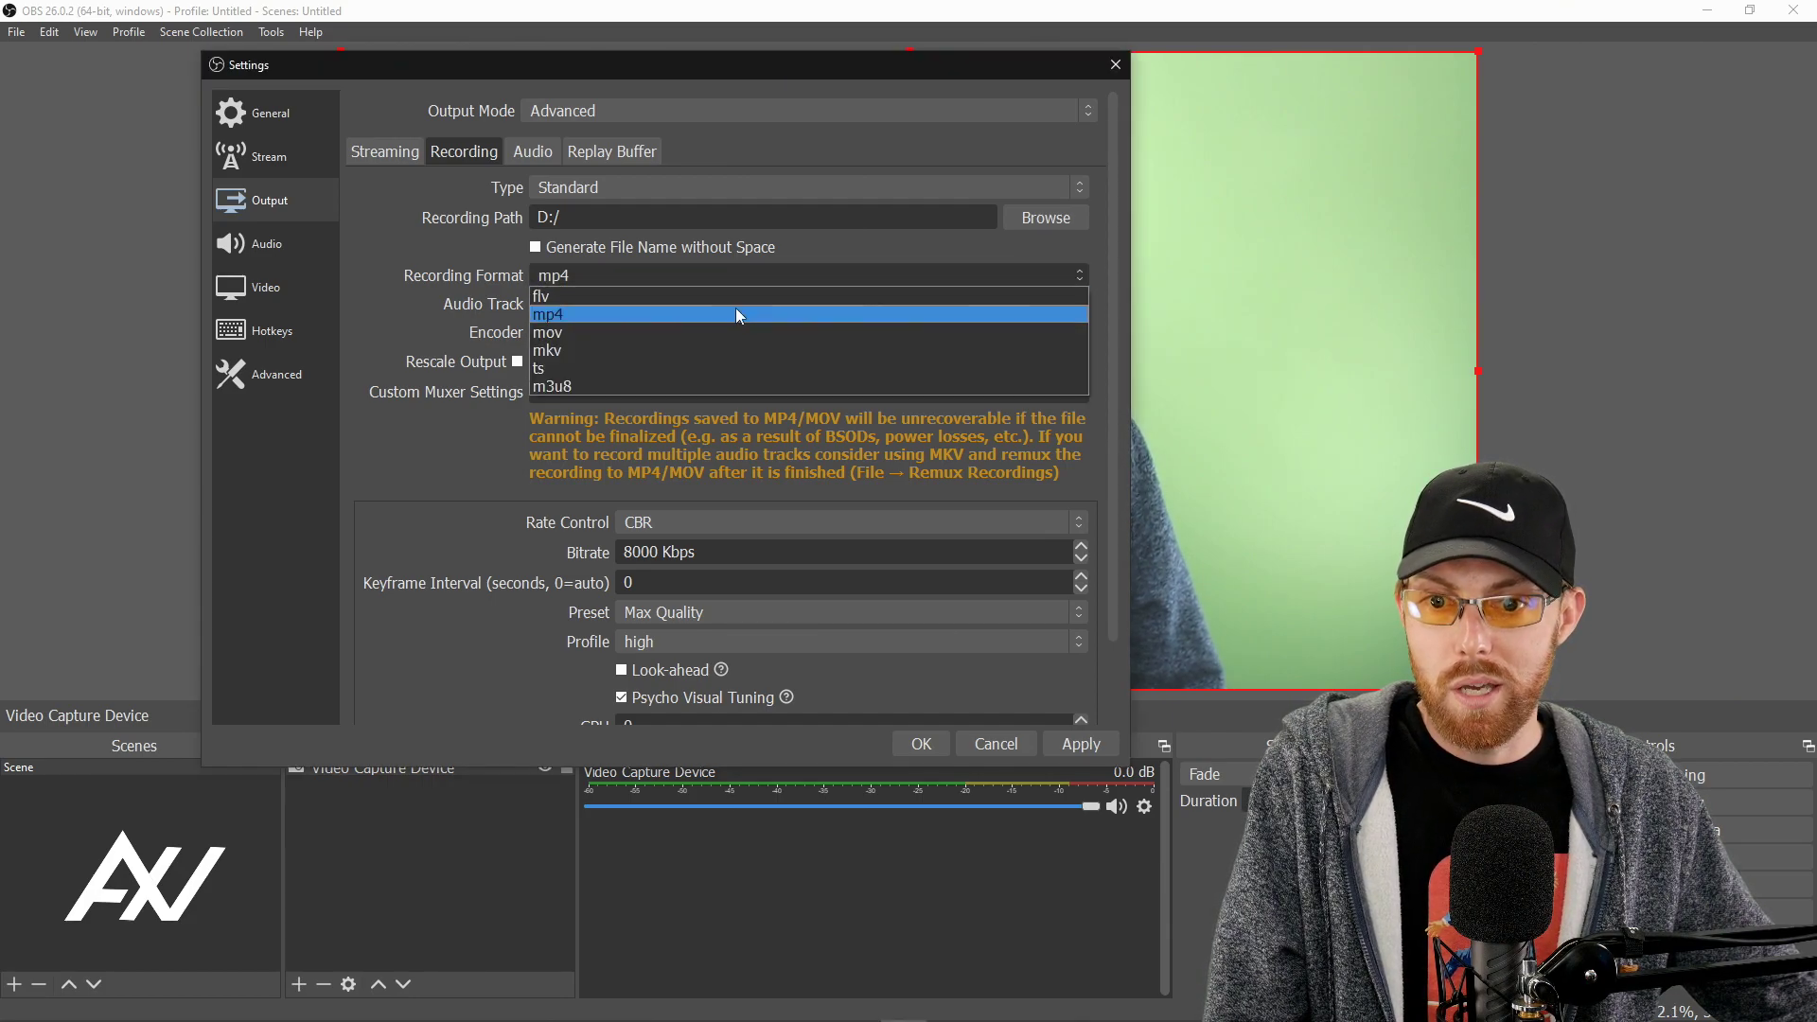
left_click(547, 314)
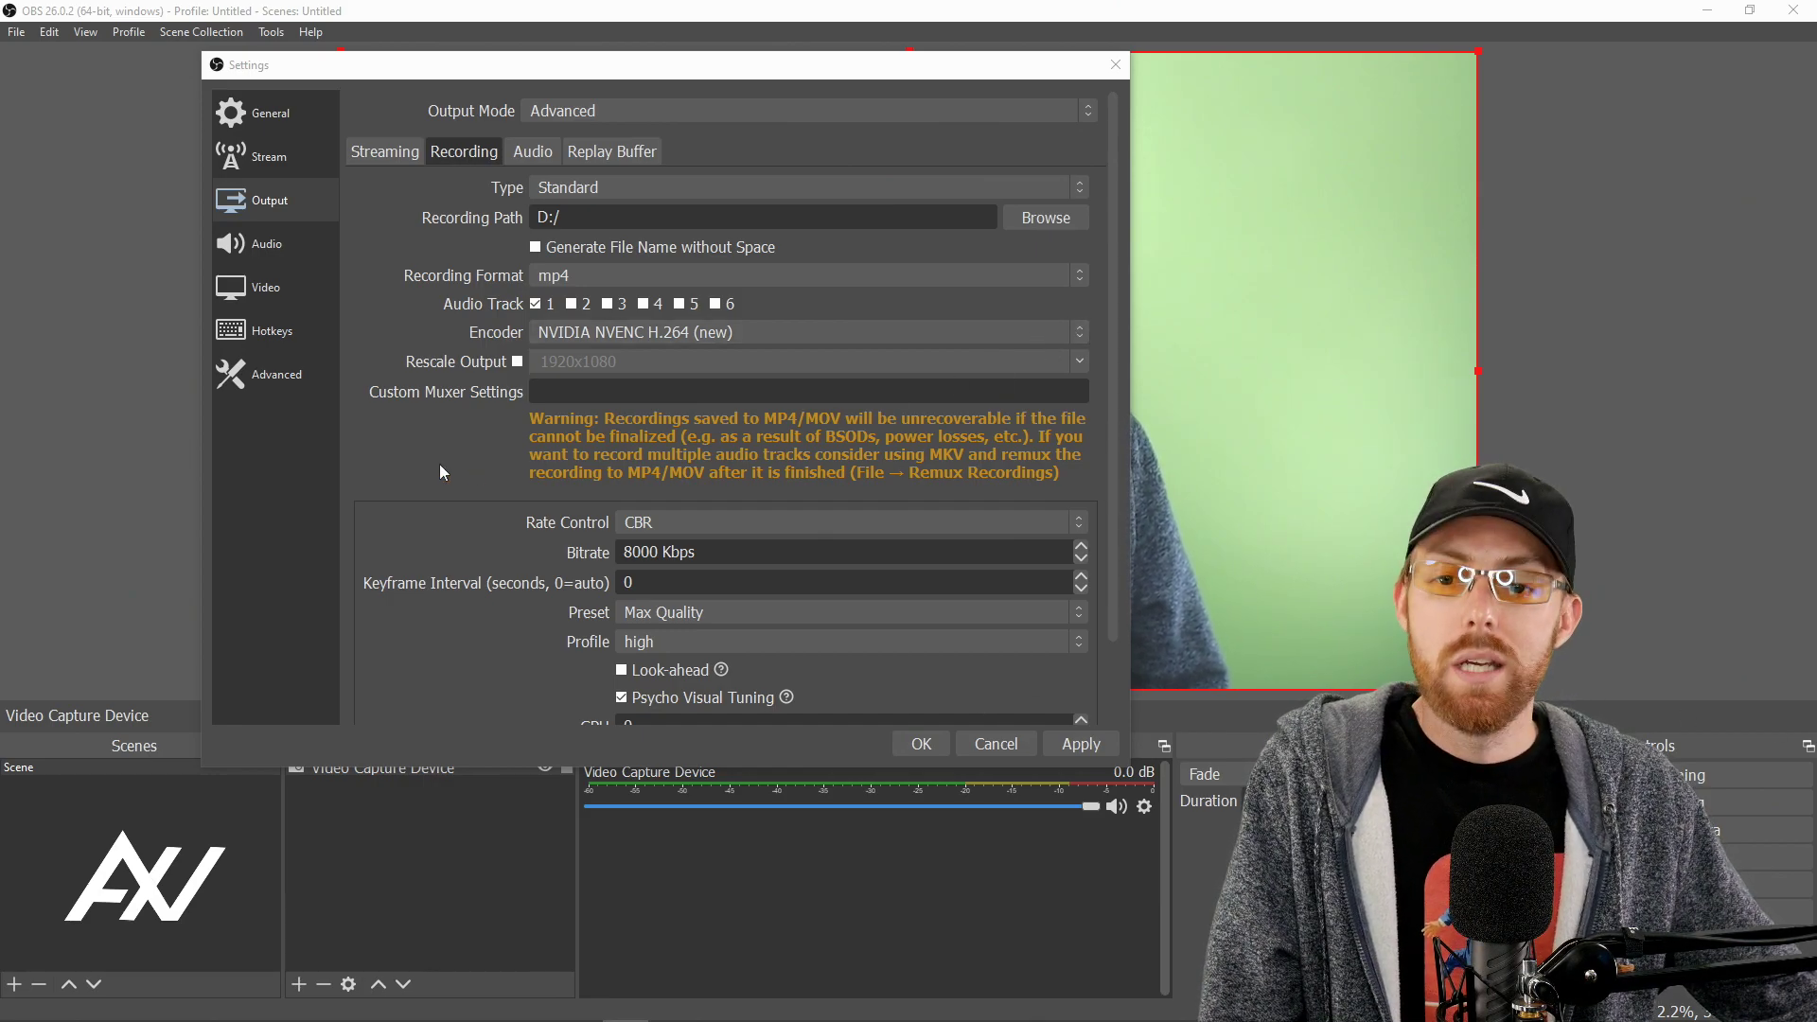
Set the recording bitrate to 8000 Kbps with the Max Quality preset.
scroll("down", 3)
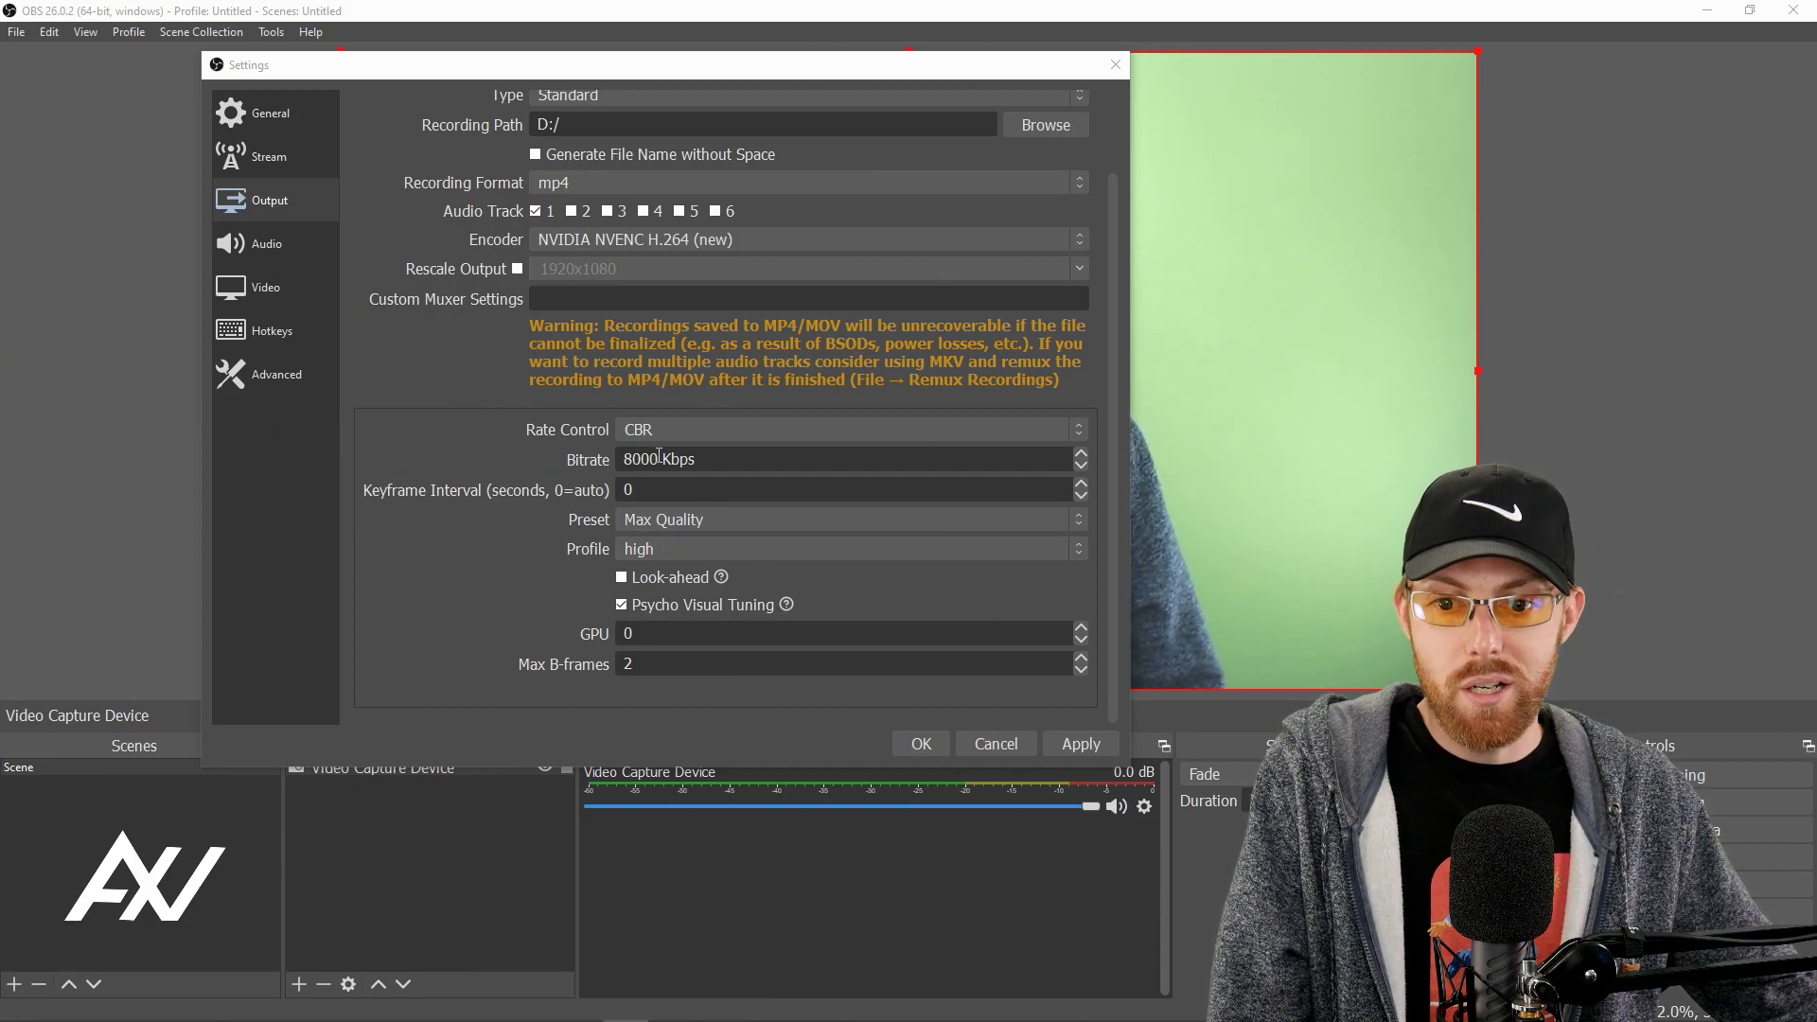
double_click(642, 458)
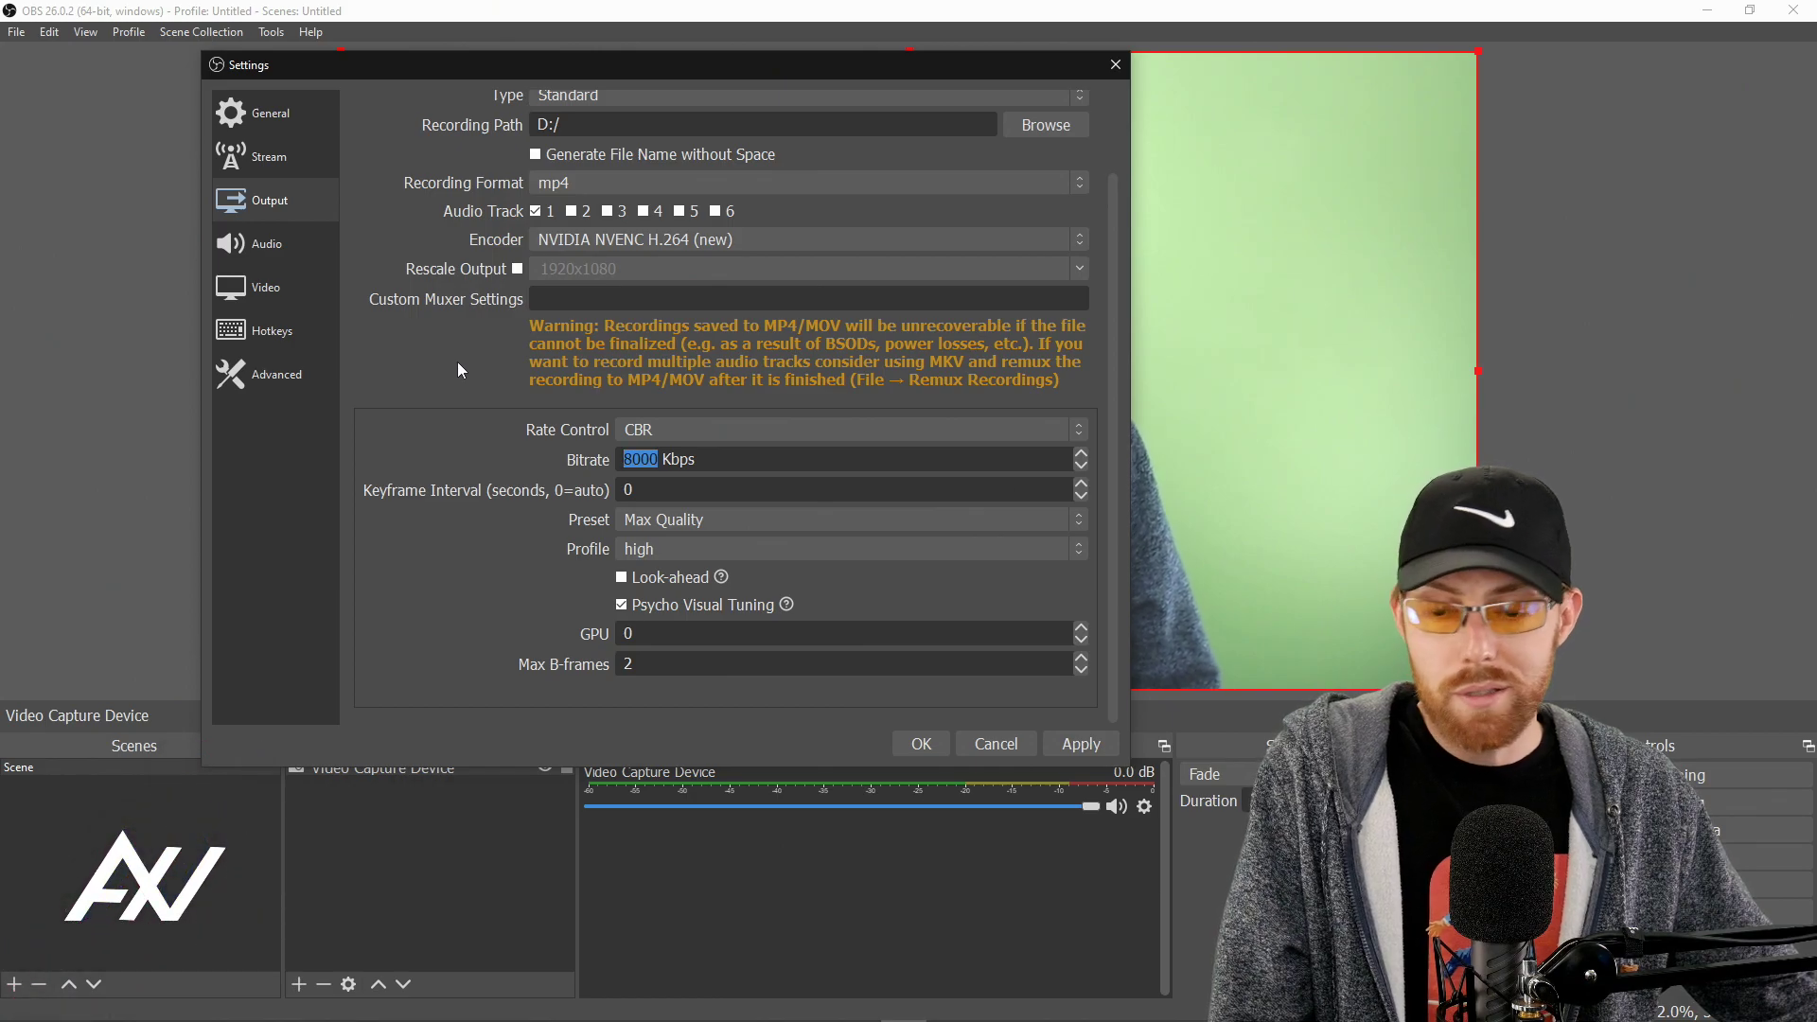
mouse_move(417, 437)
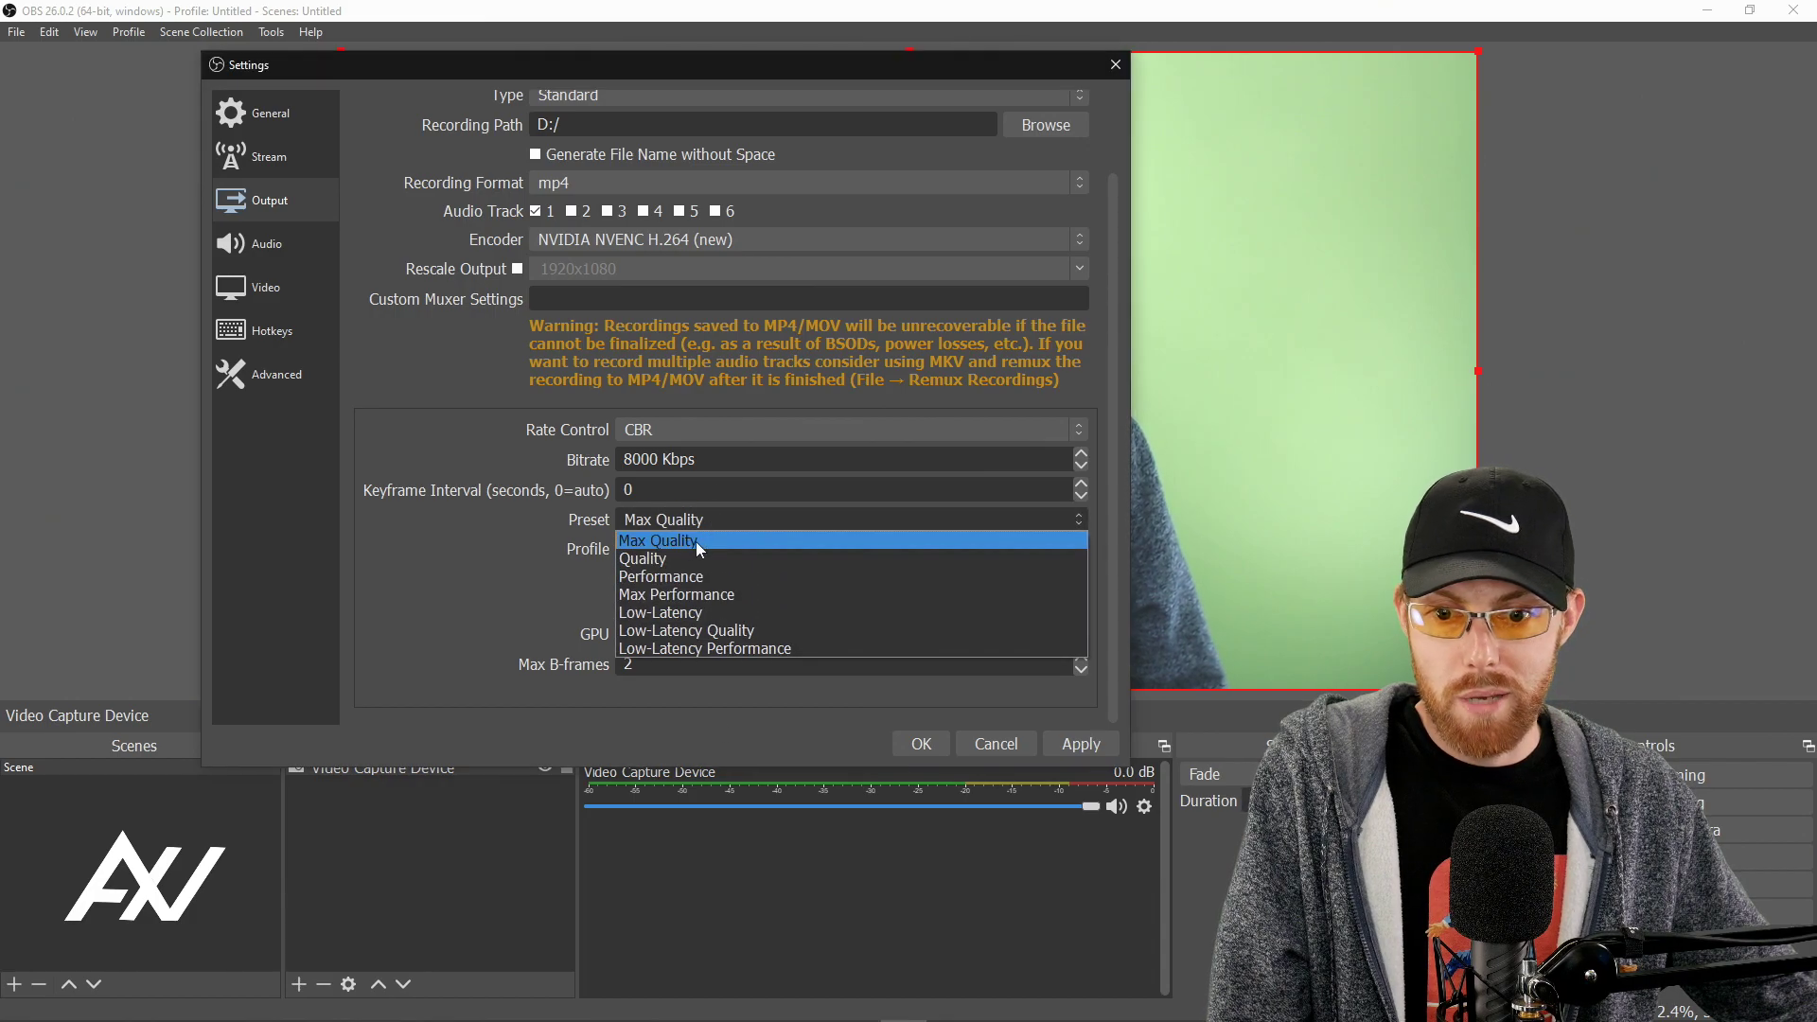
left_click(660, 539)
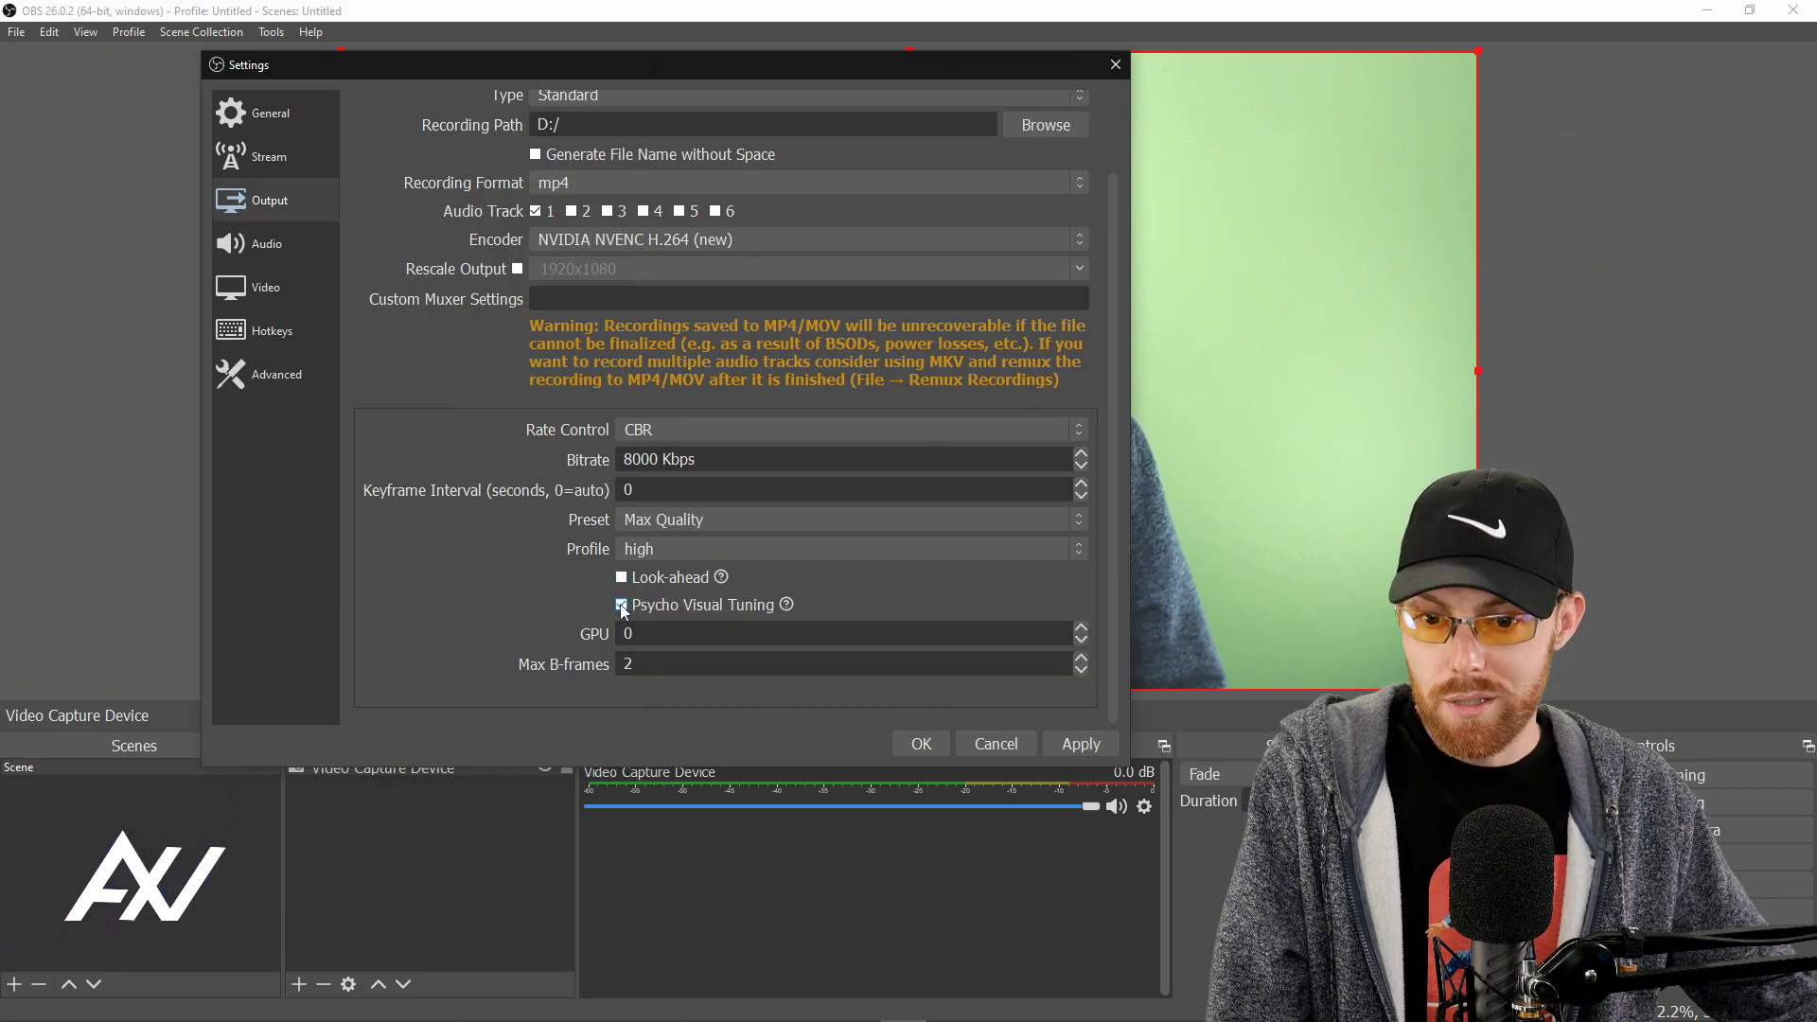
left_click(621, 604)
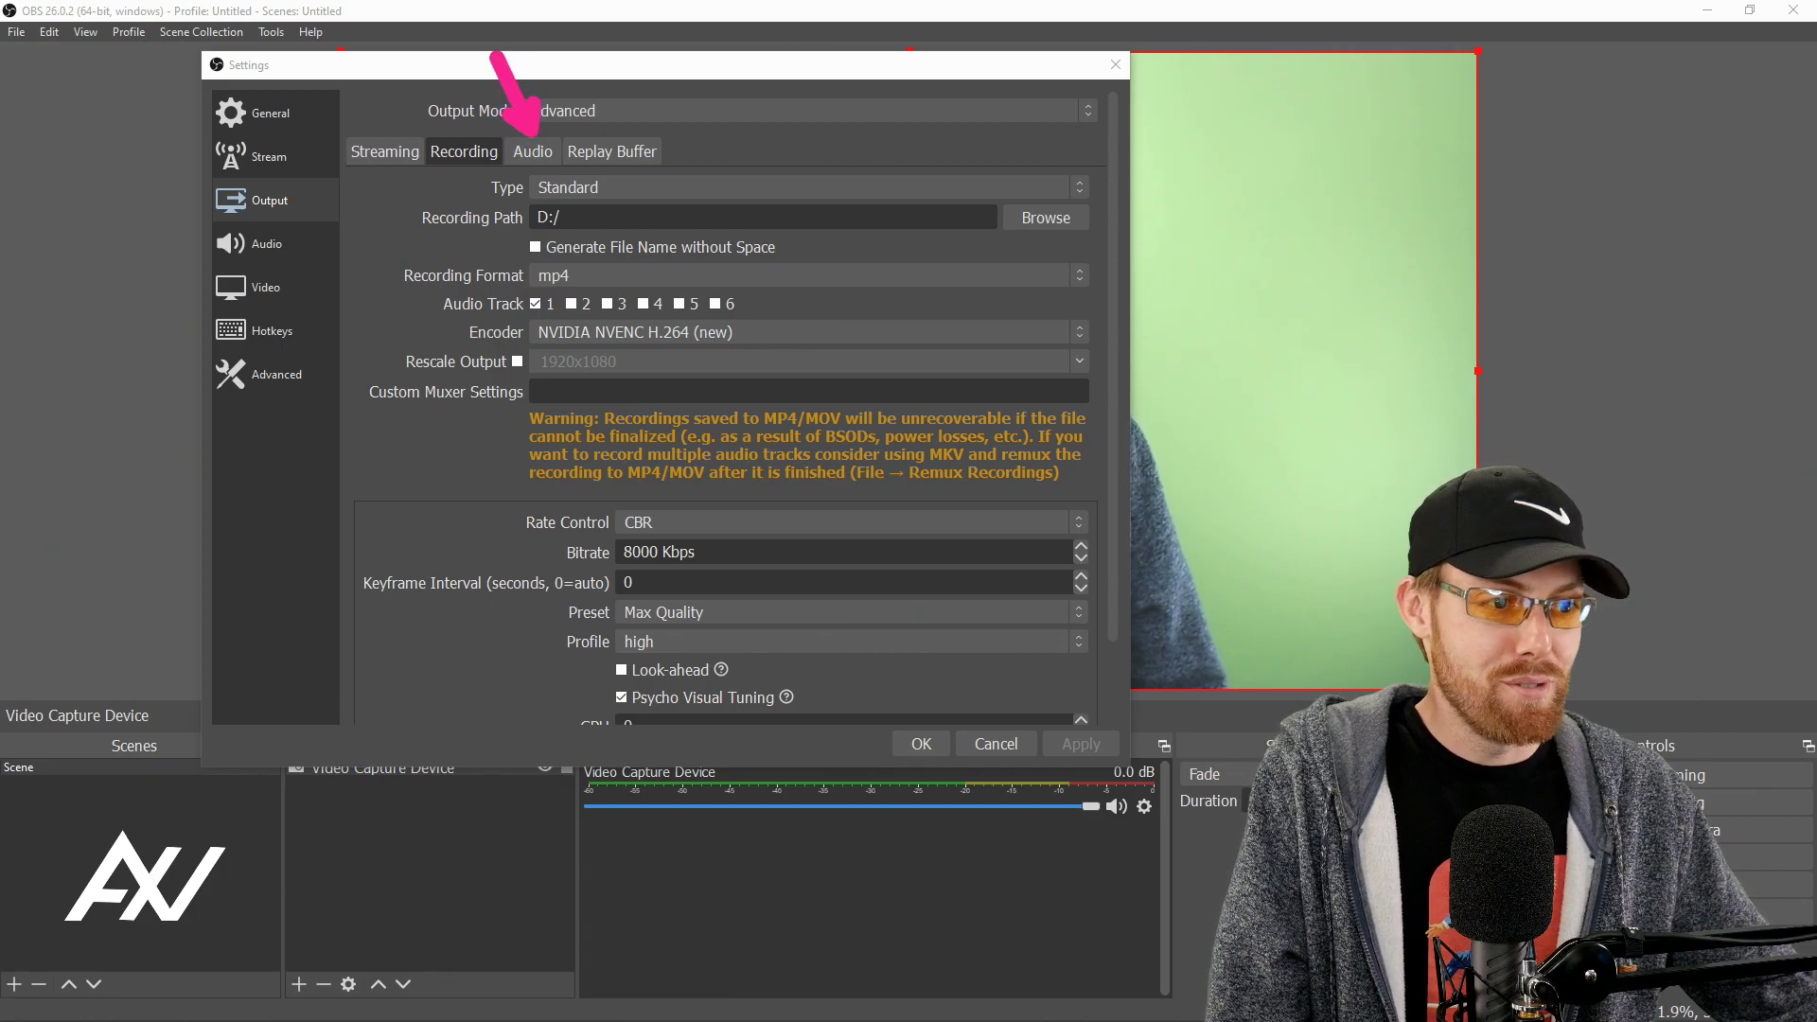
Keep every audio track at a 320 bitrate and save the settings.
left_click(531, 152)
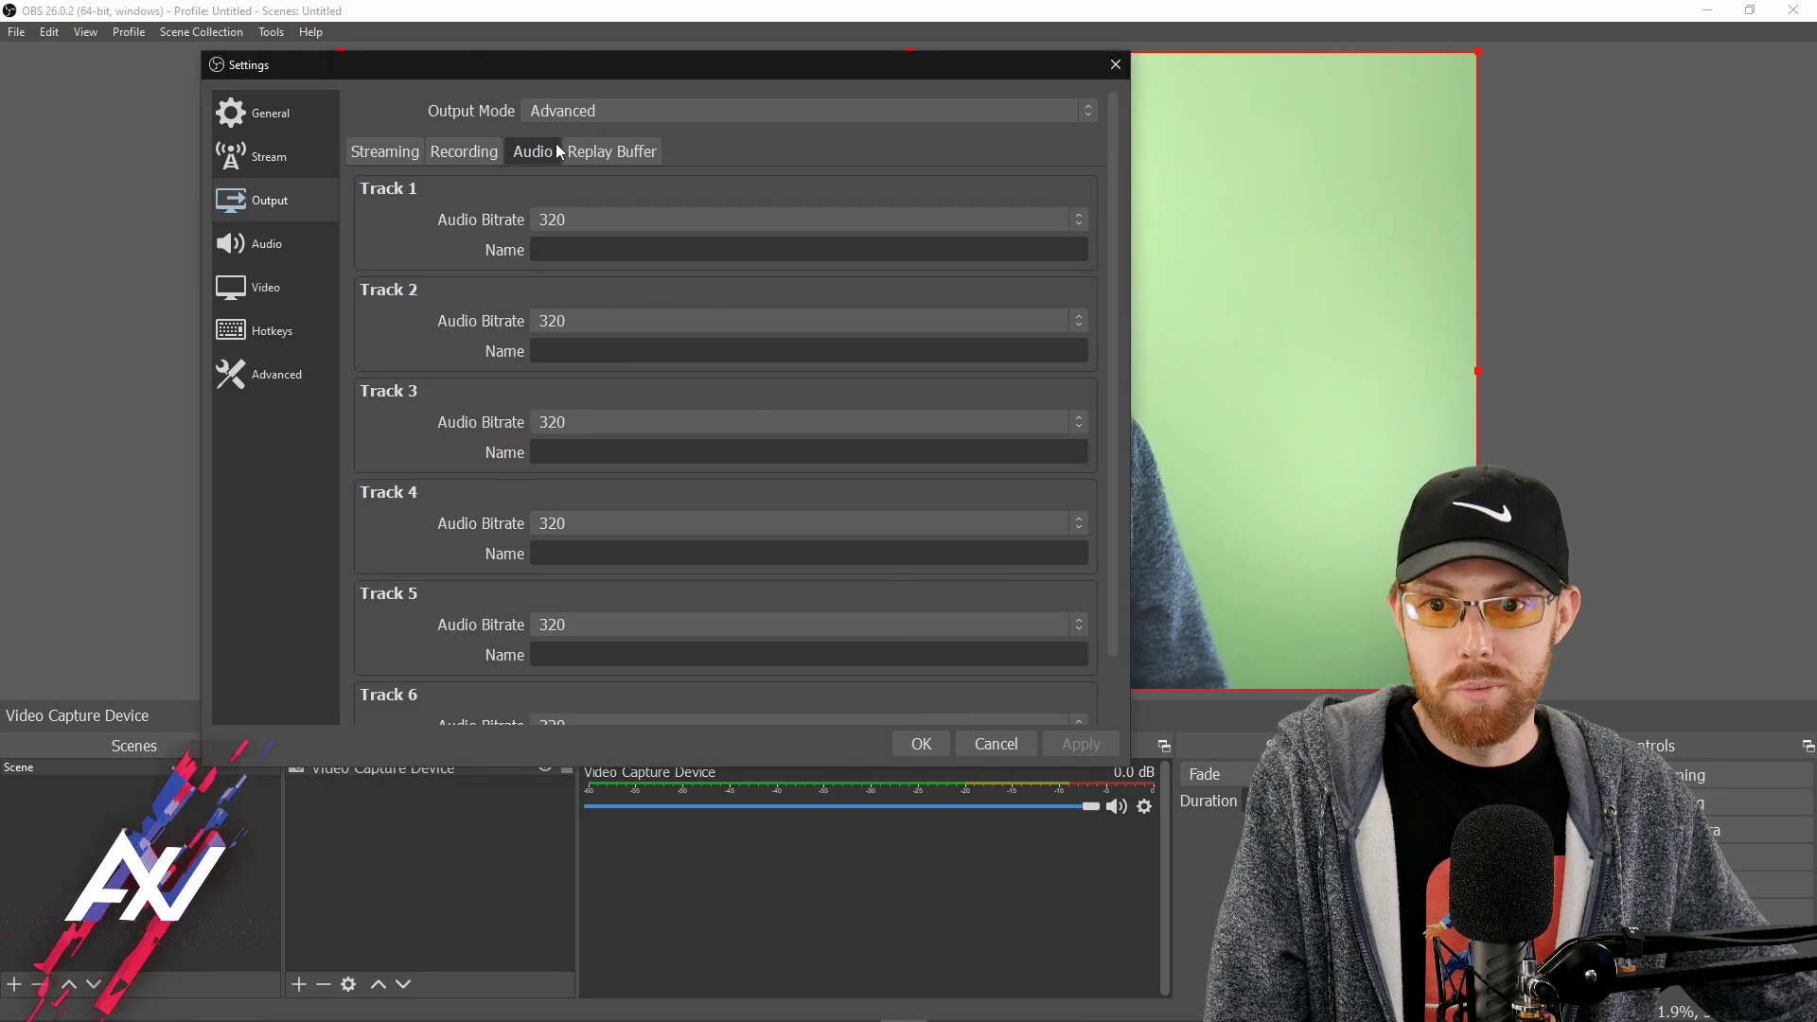
mouse_move(689, 356)
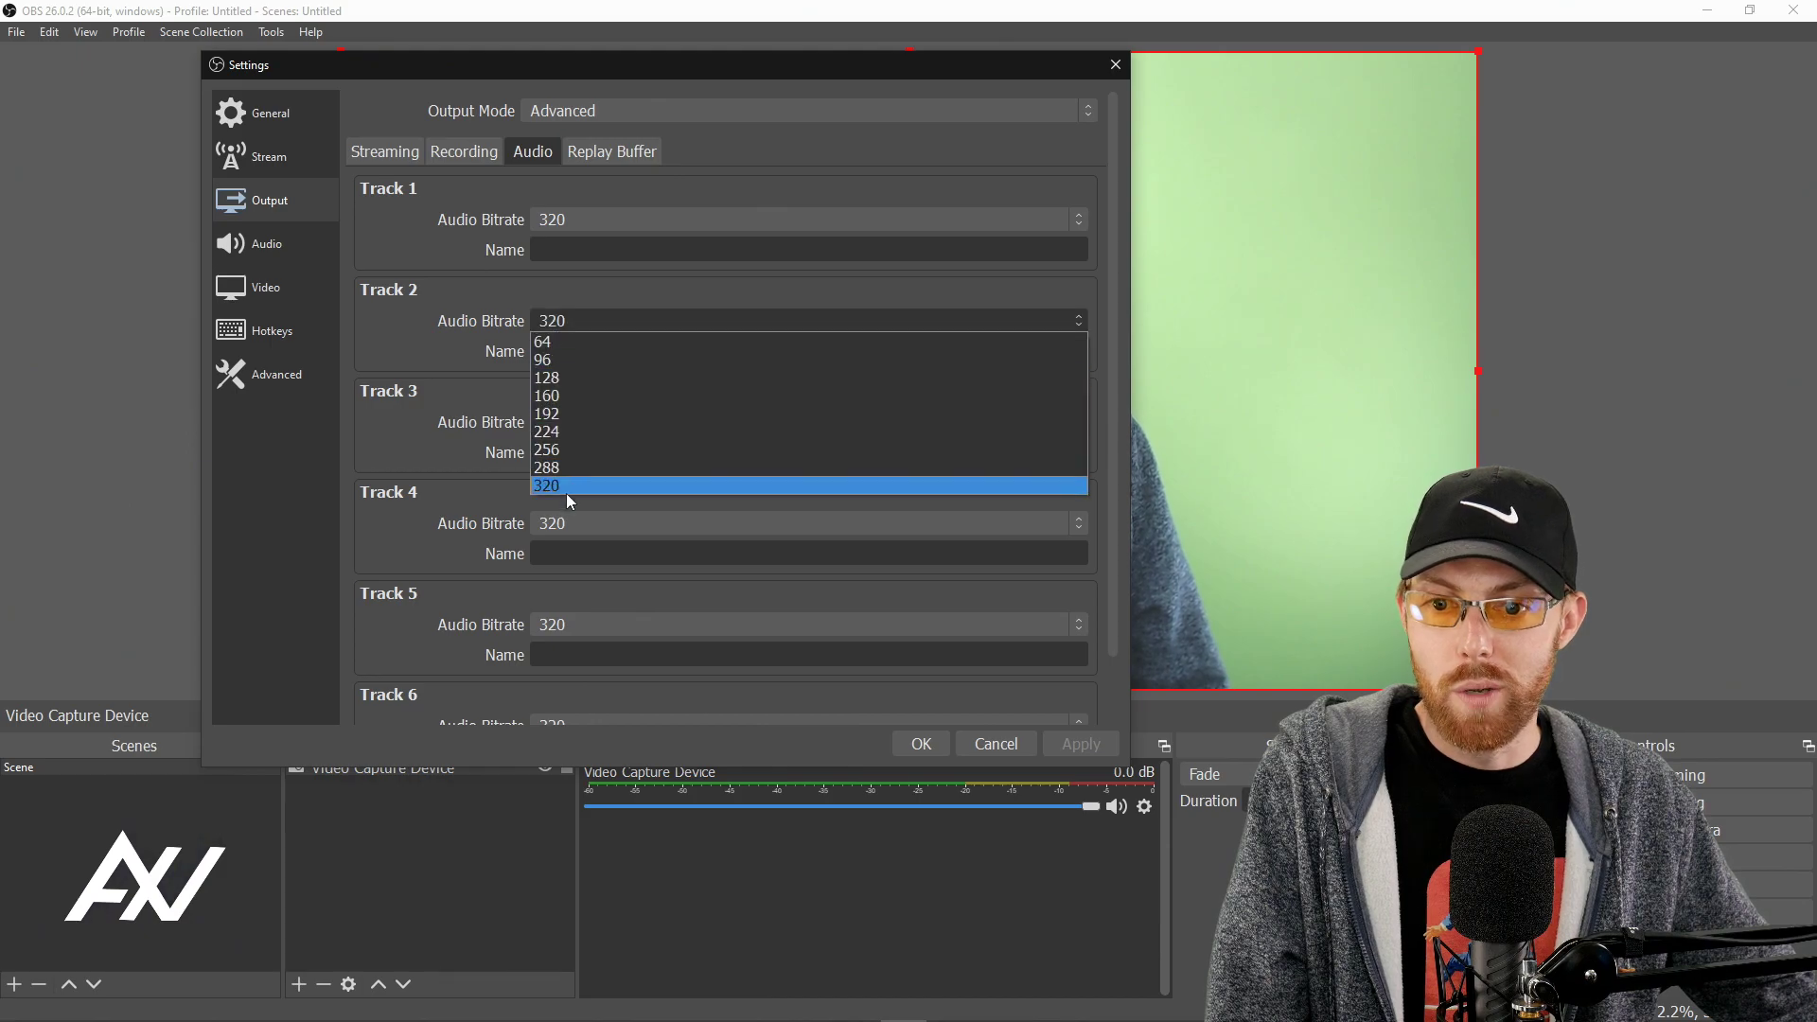
left_click(545, 485)
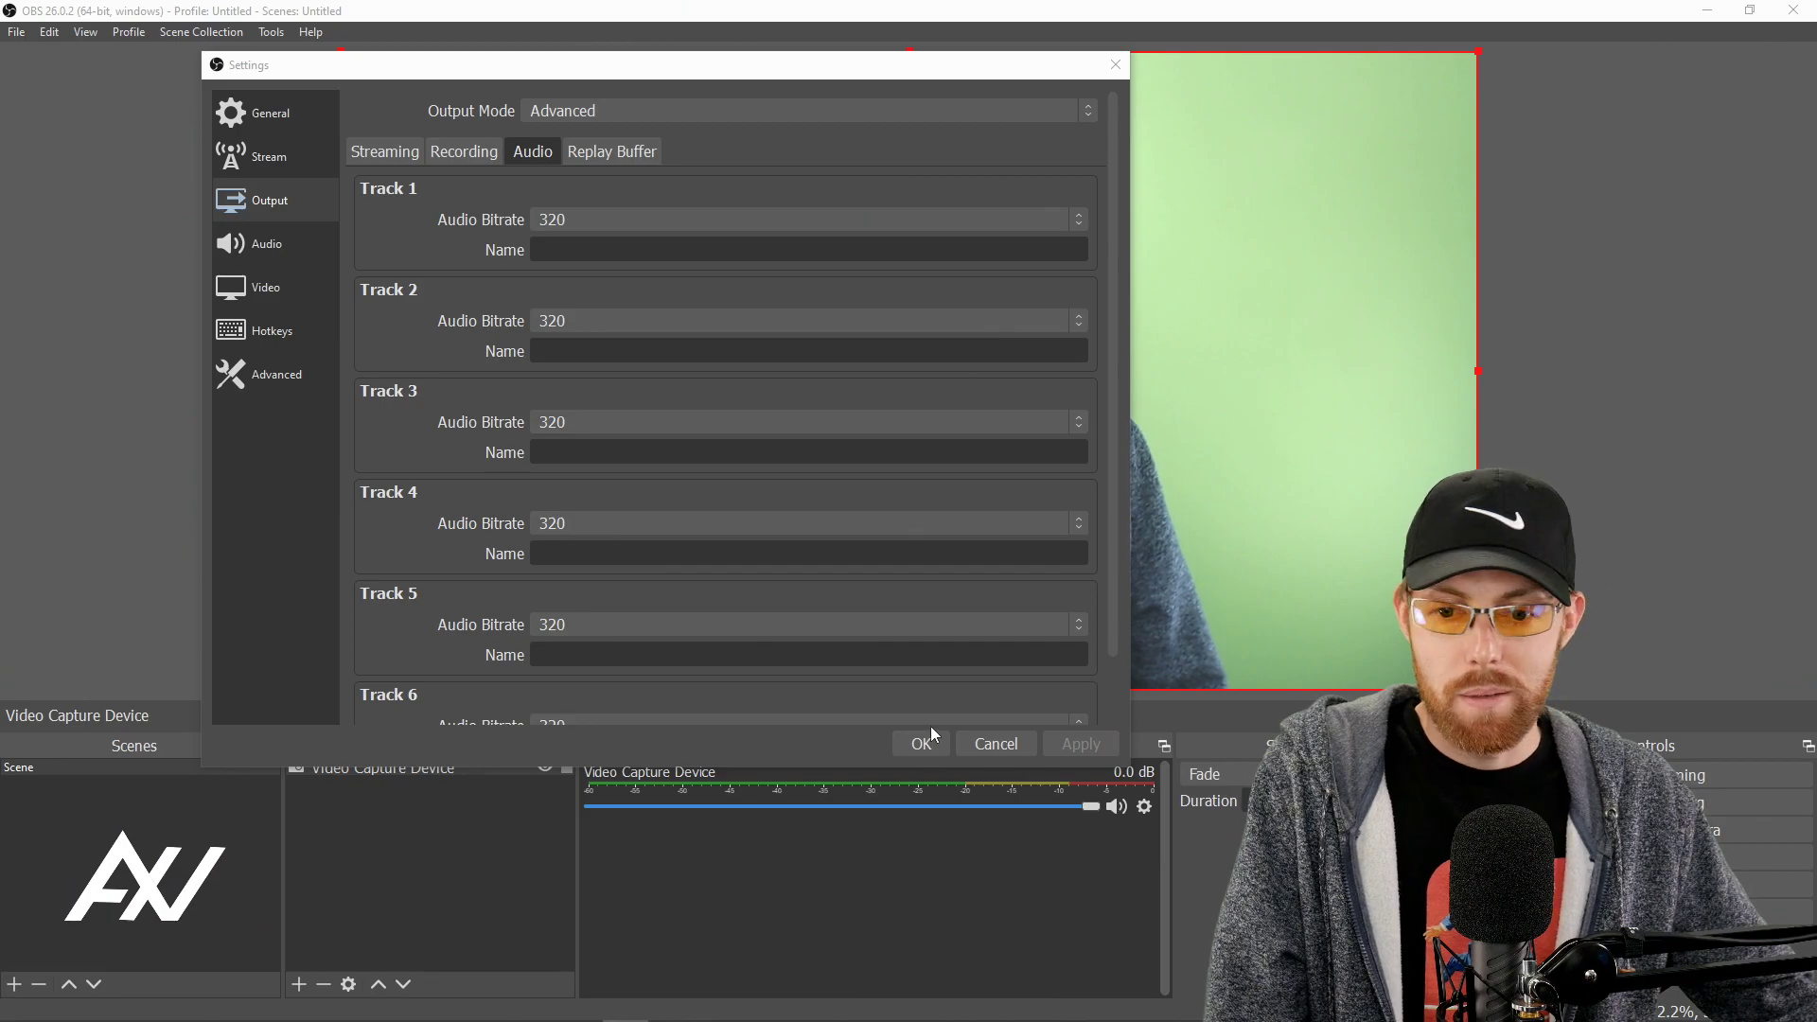
left_click(920, 742)
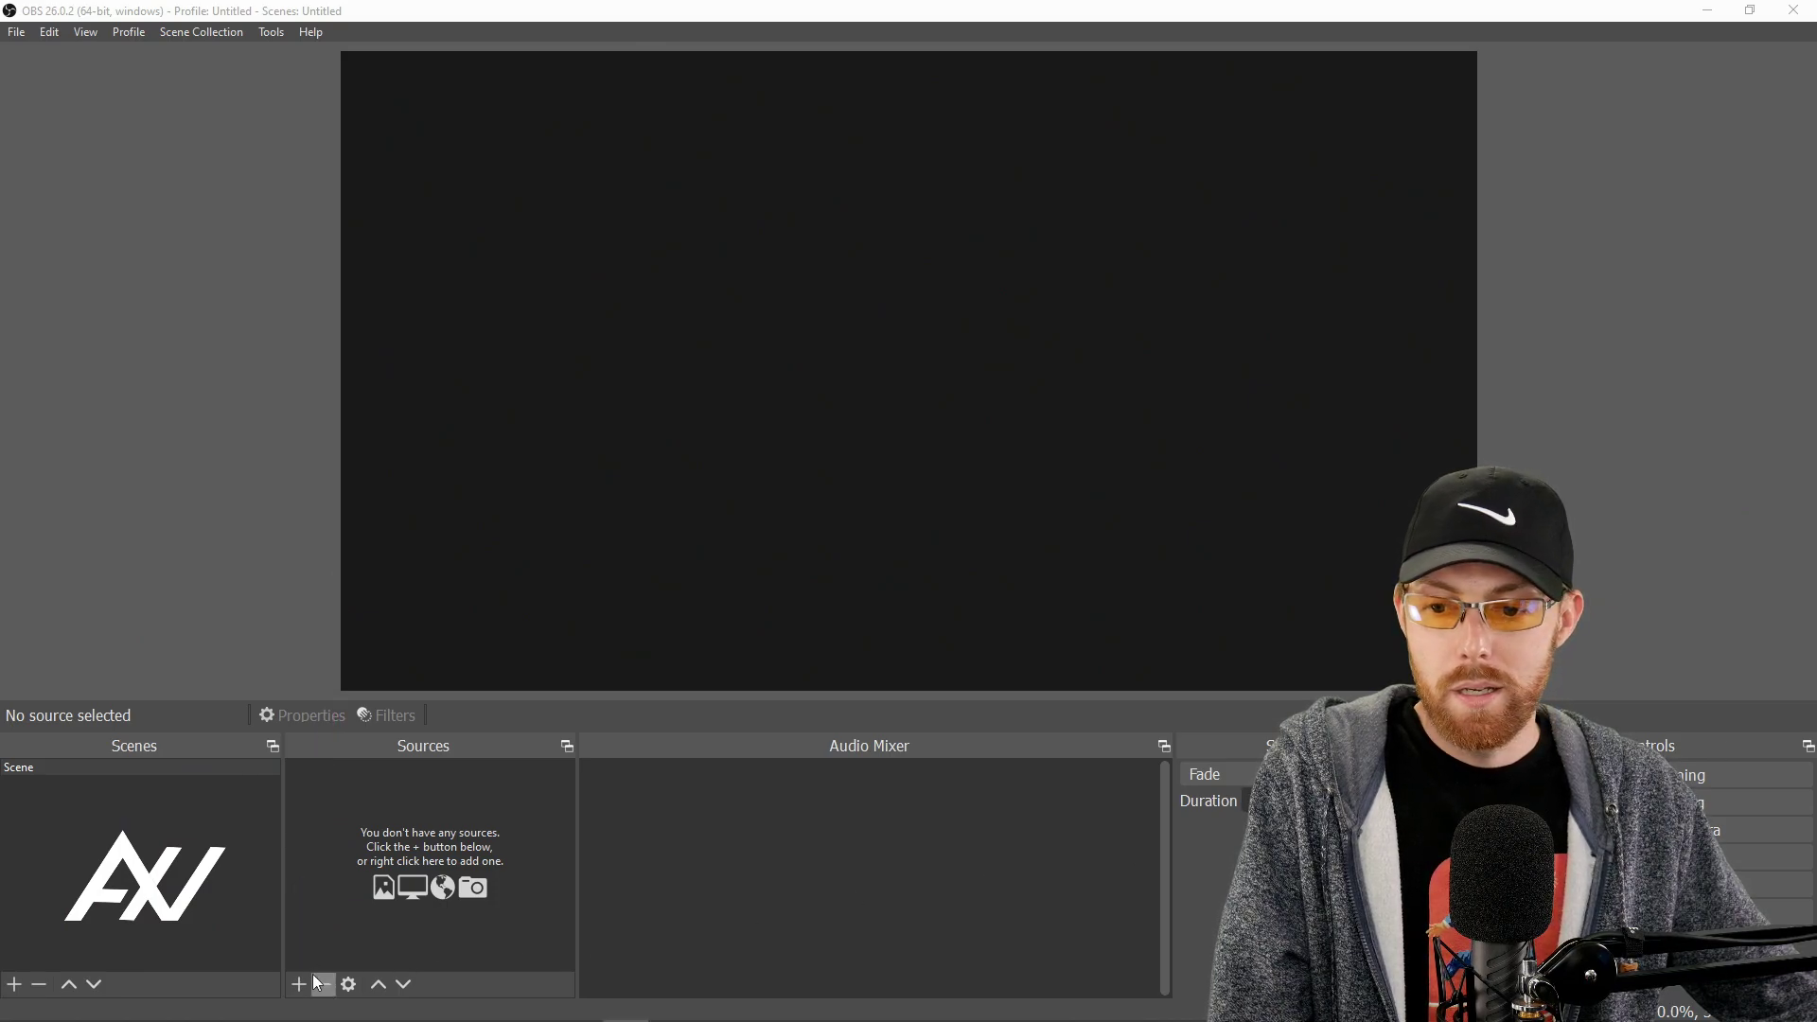
Add a Video Capture Device source named 920 to the scene.
left_click(297, 984)
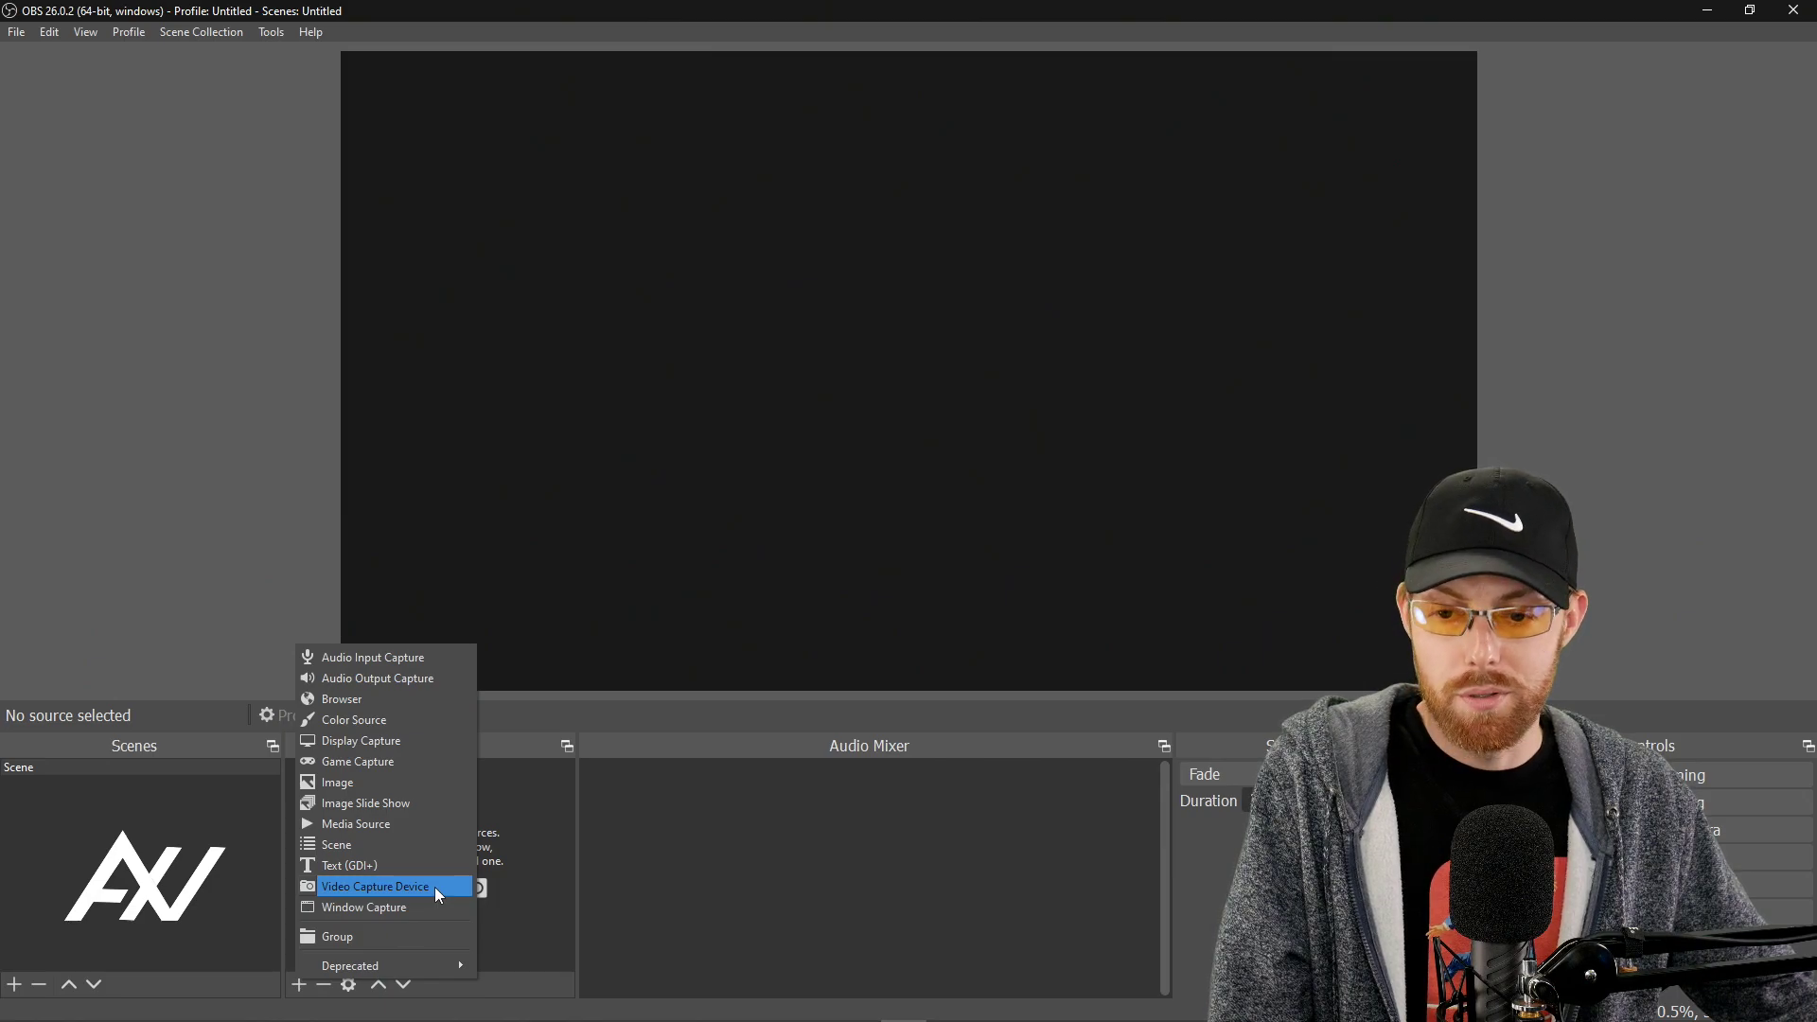
left_click(375, 886)
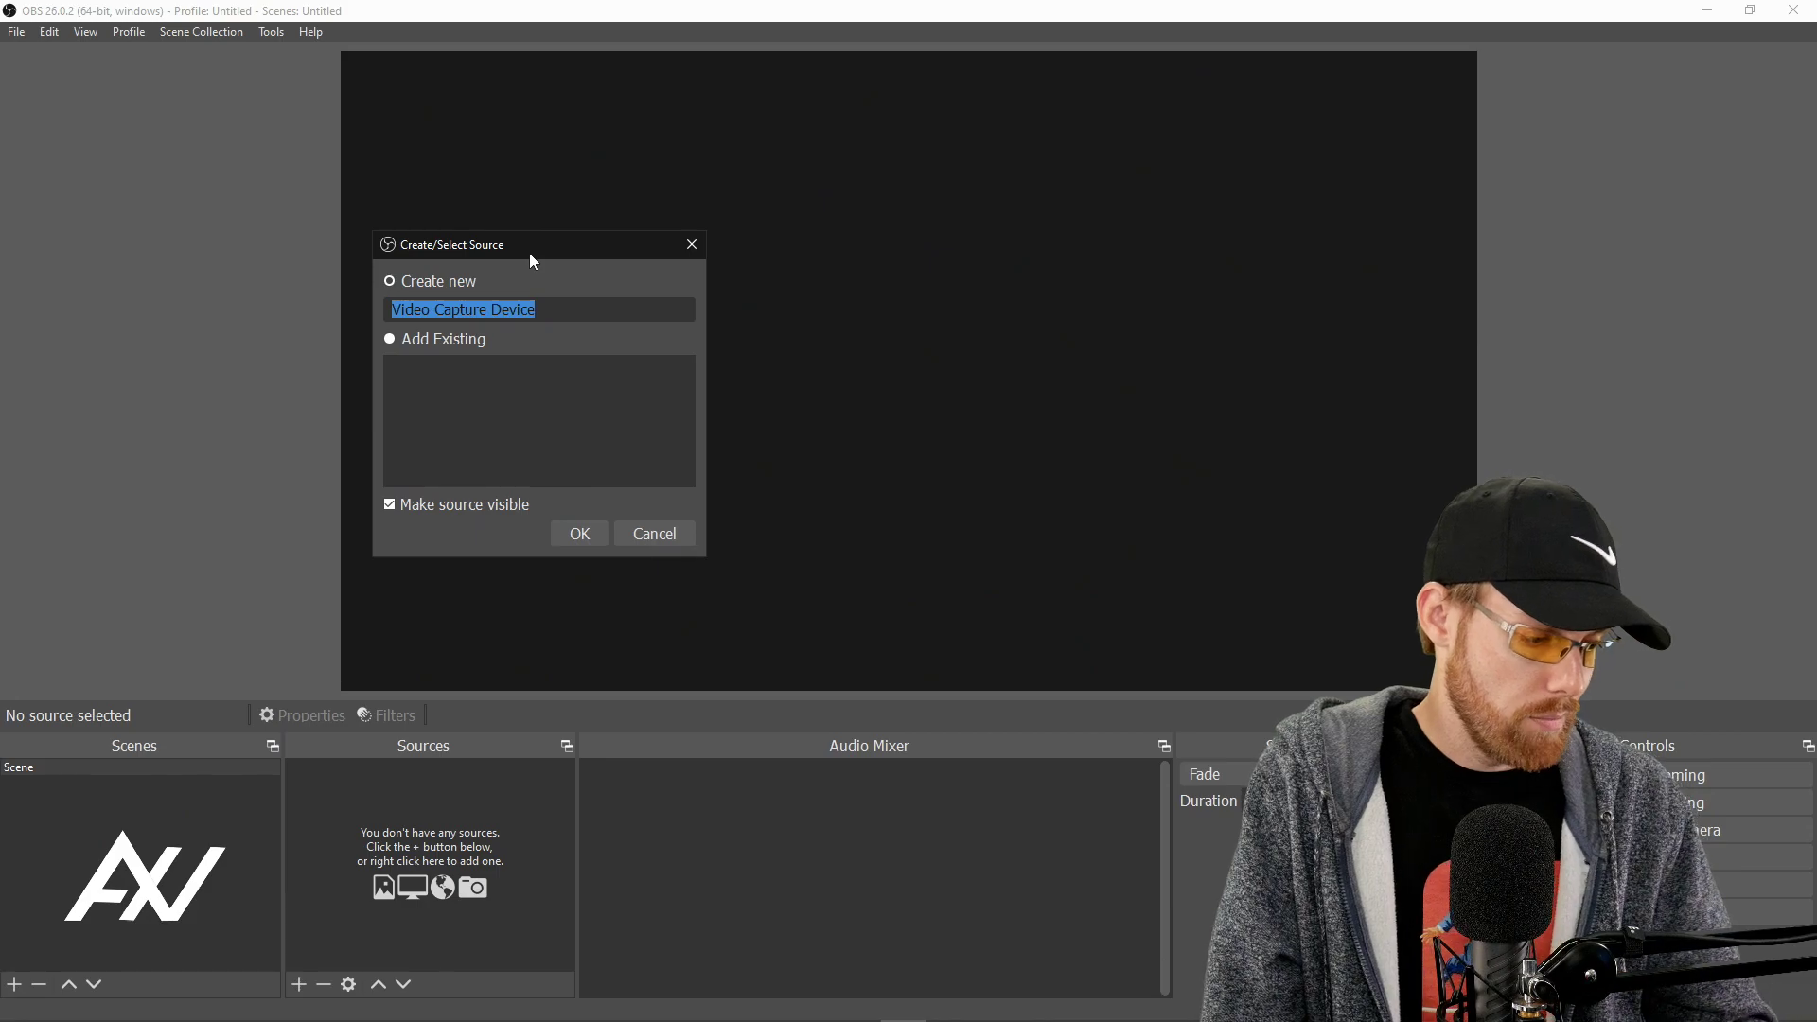
type("920")
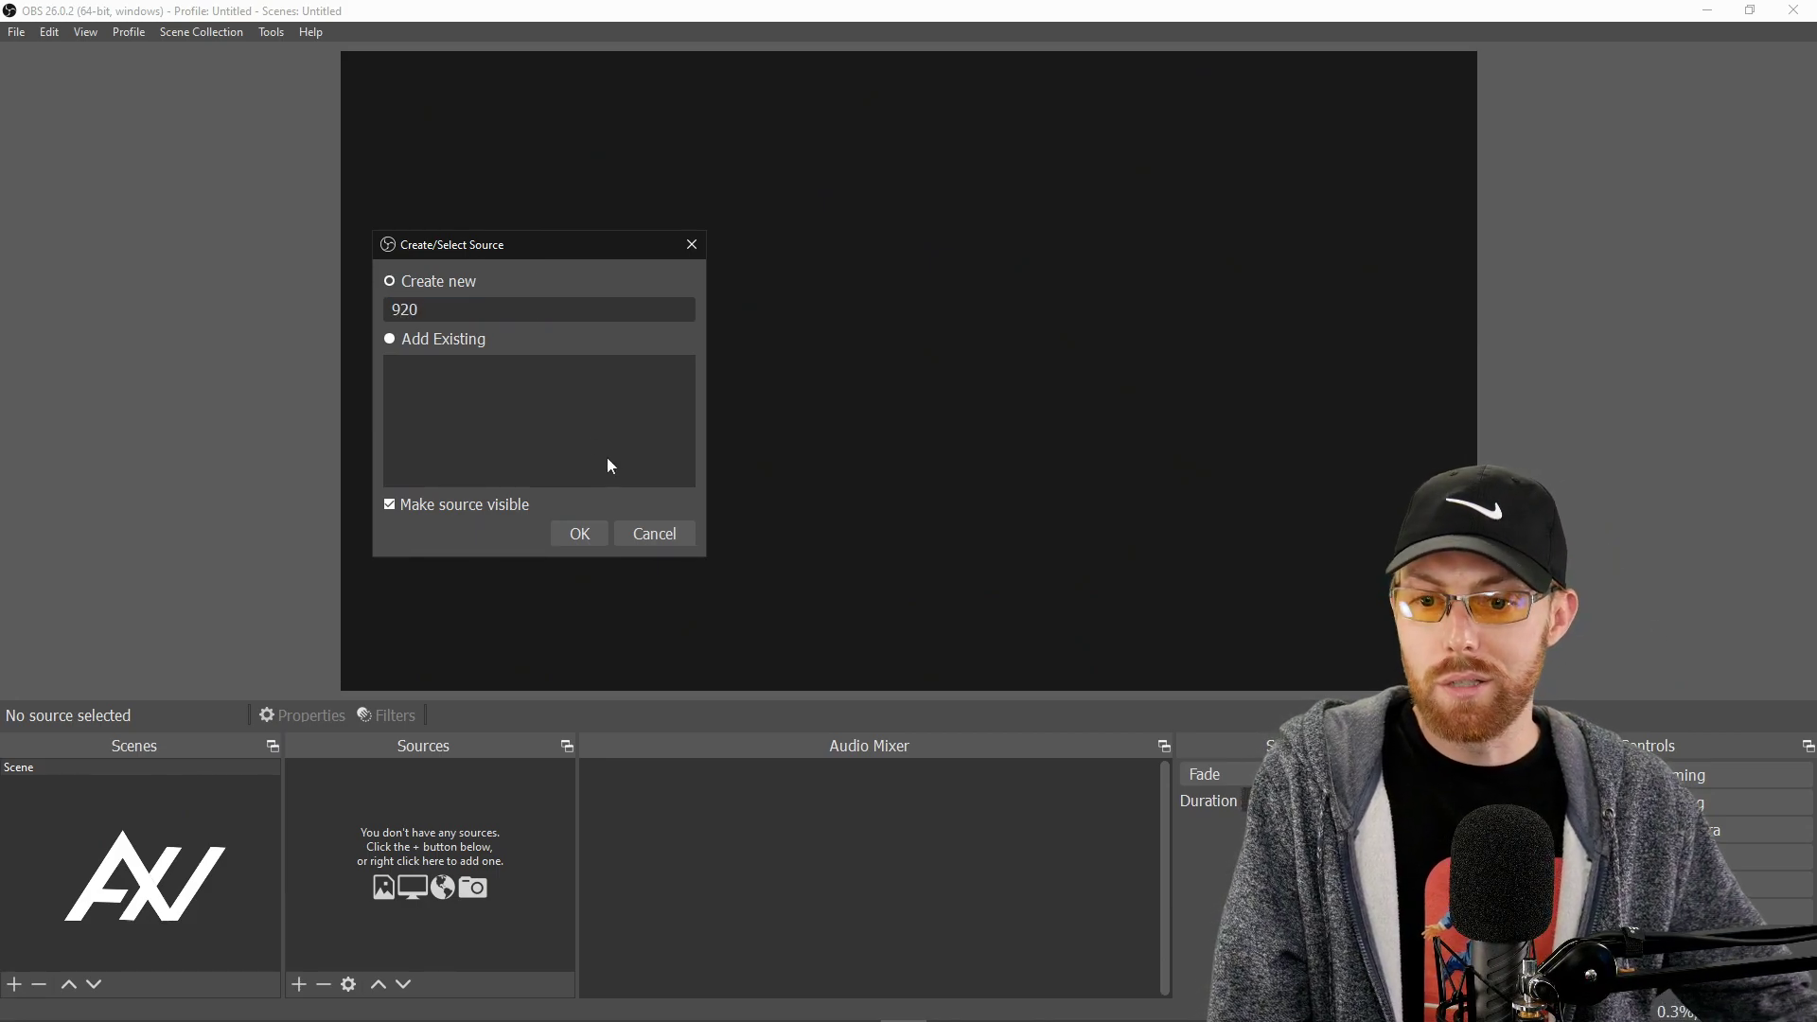
left_click(580, 534)
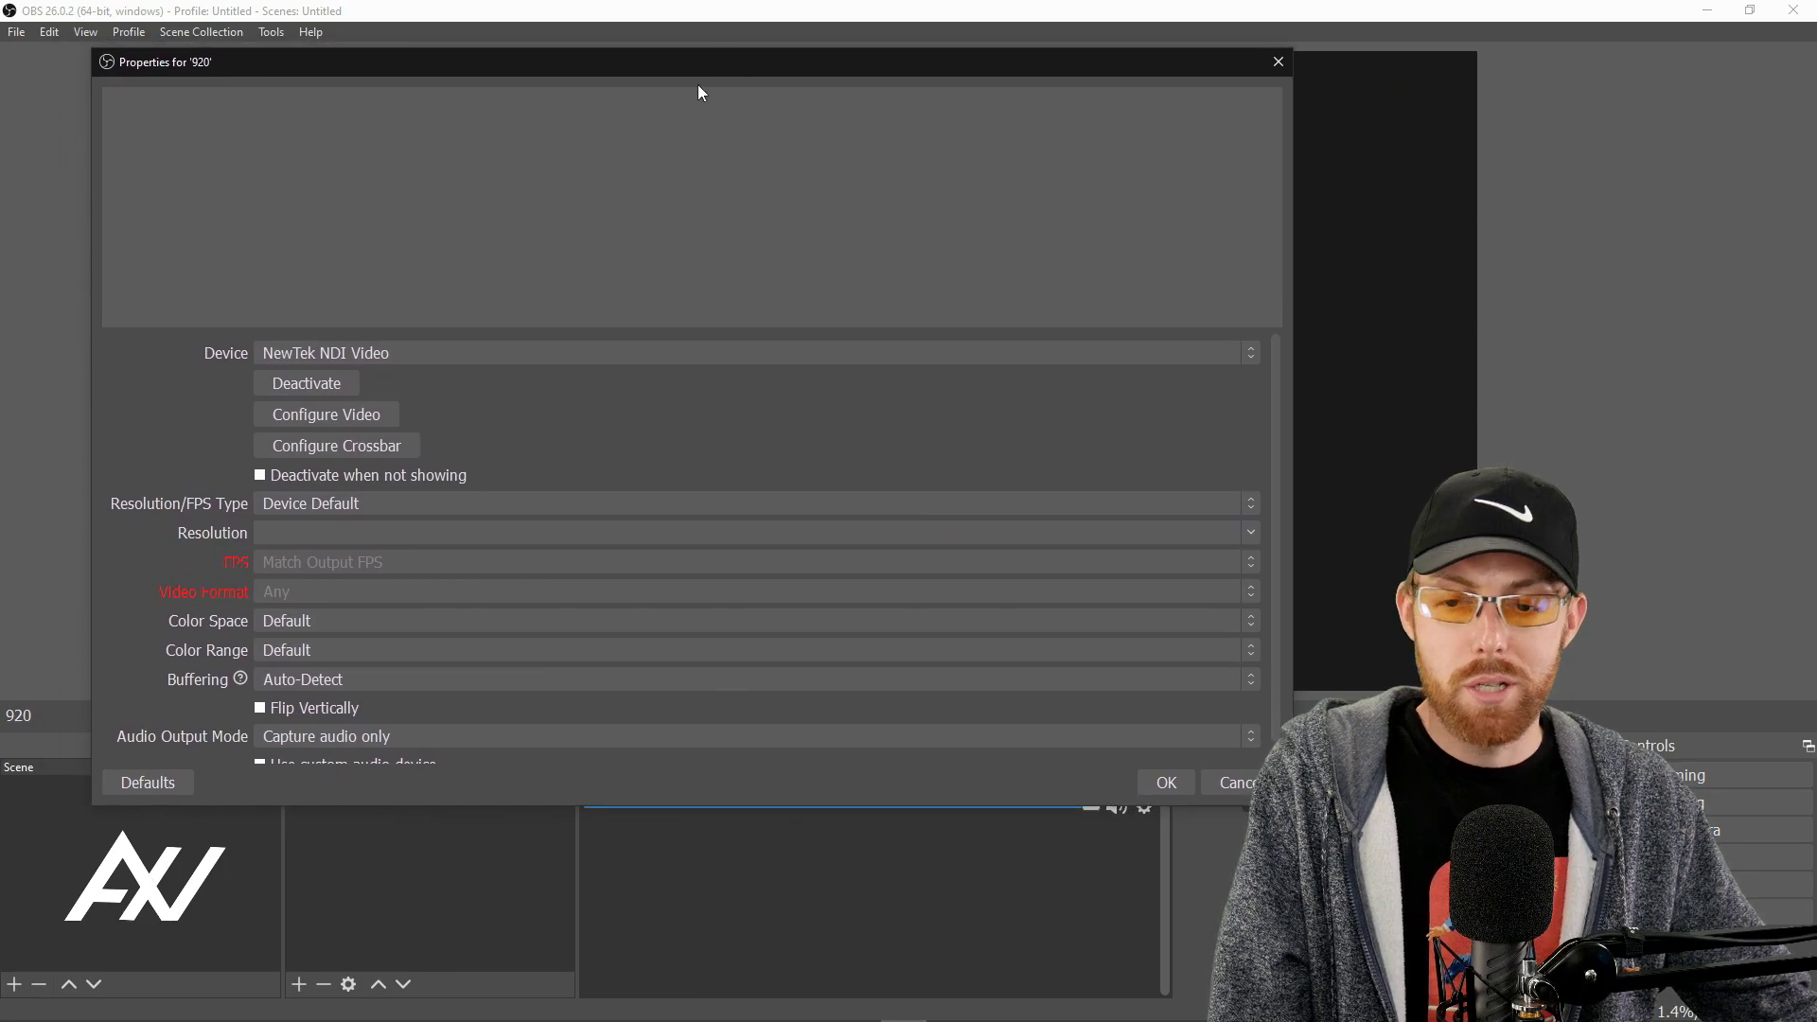
Capture the HD Pro Webcam C920 at a custom 1920x1080 resolution and 30 FPS.
left_click(755, 352)
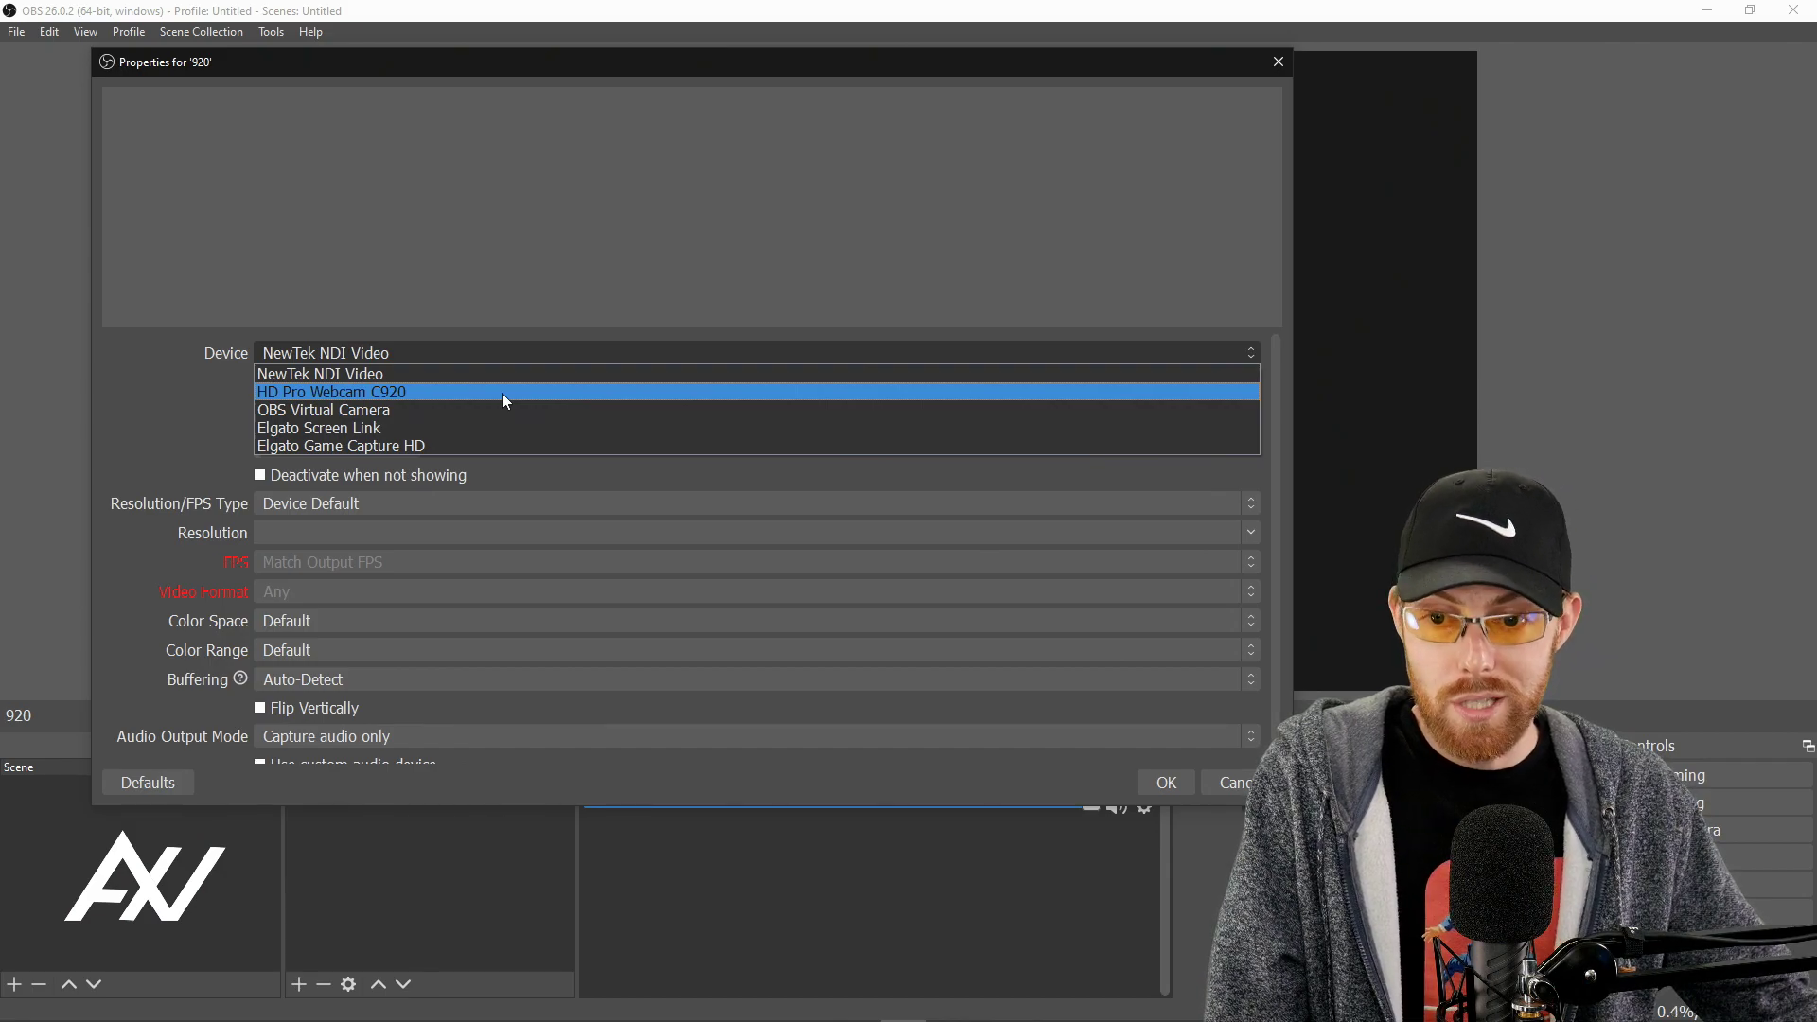
left_click(333, 392)
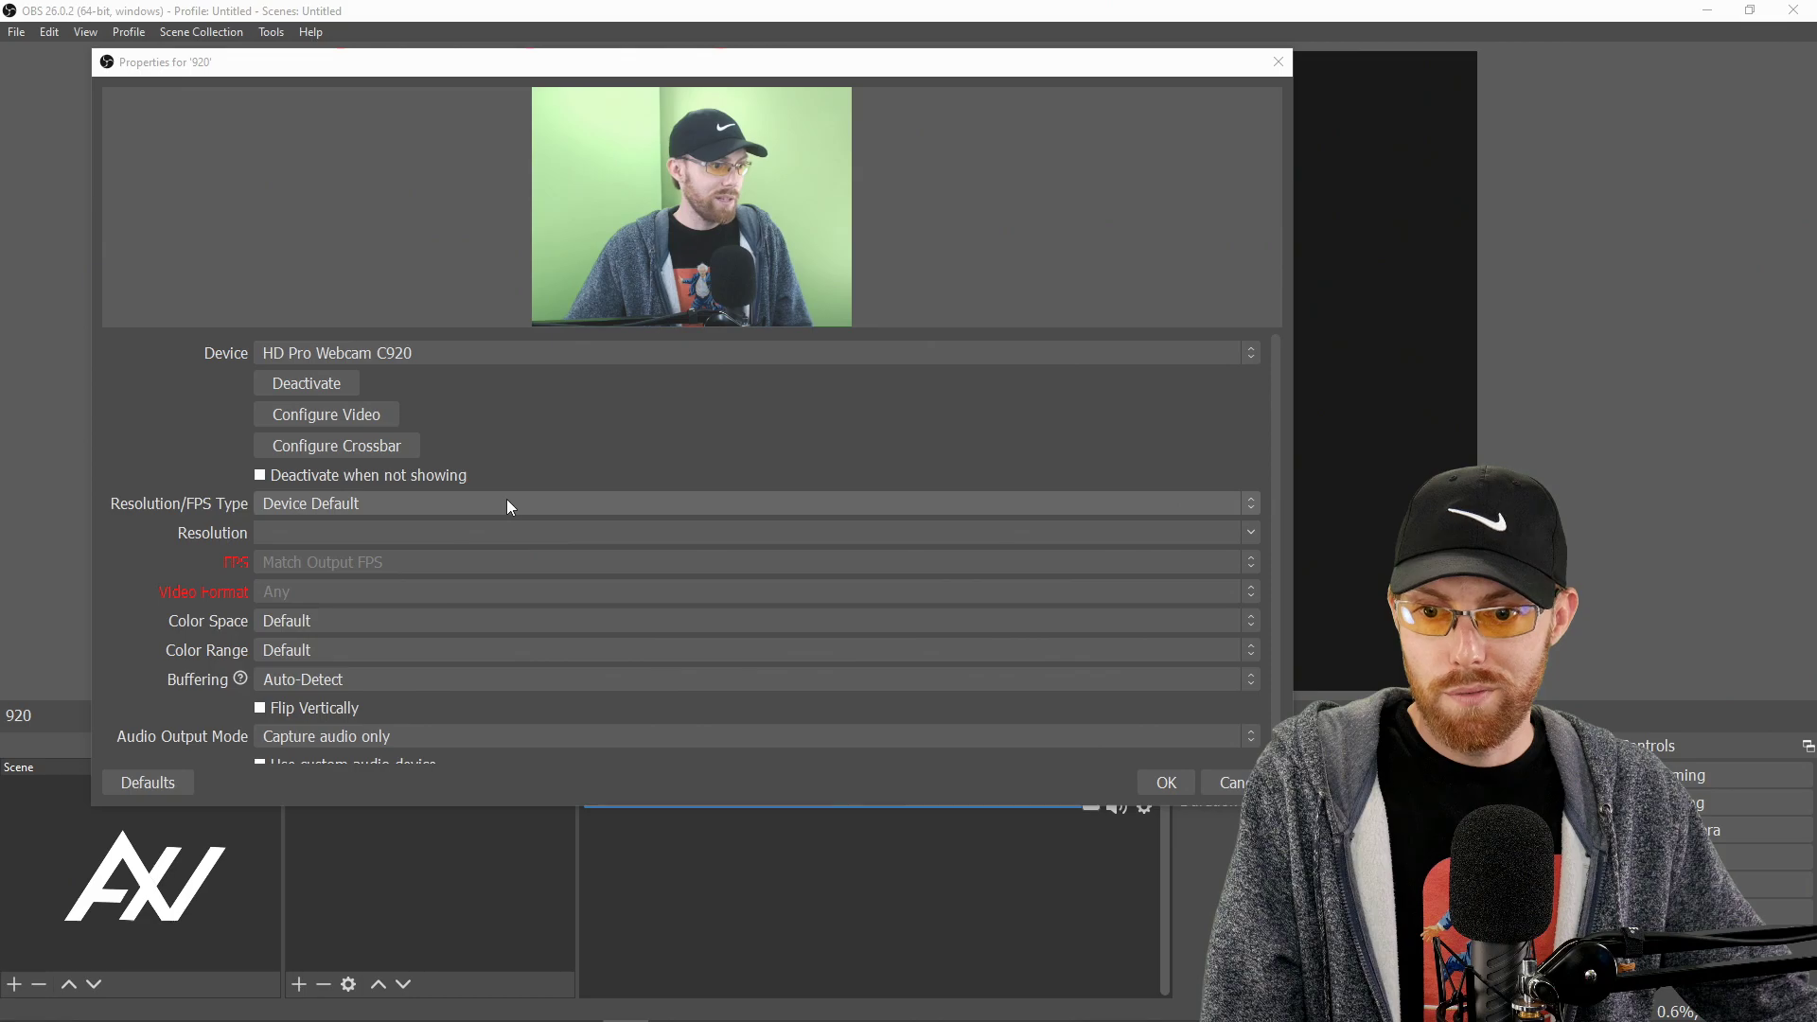
left_click(753, 503)
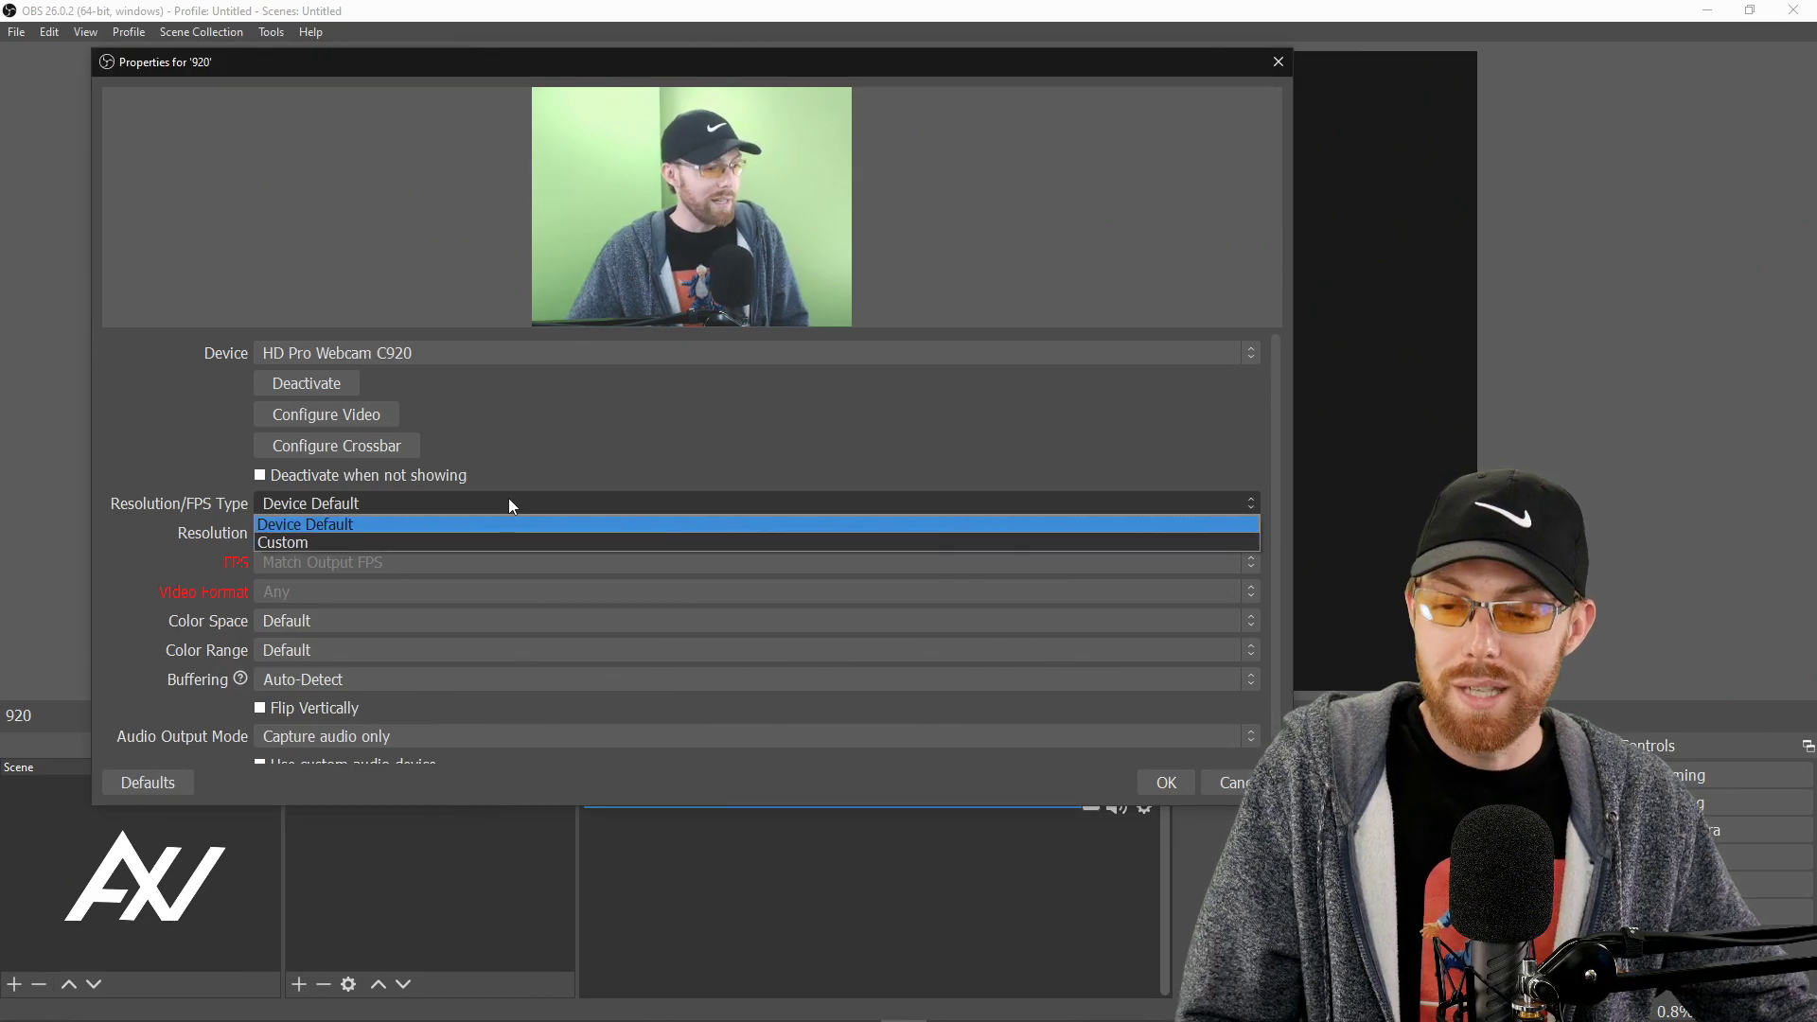
left_click(282, 543)
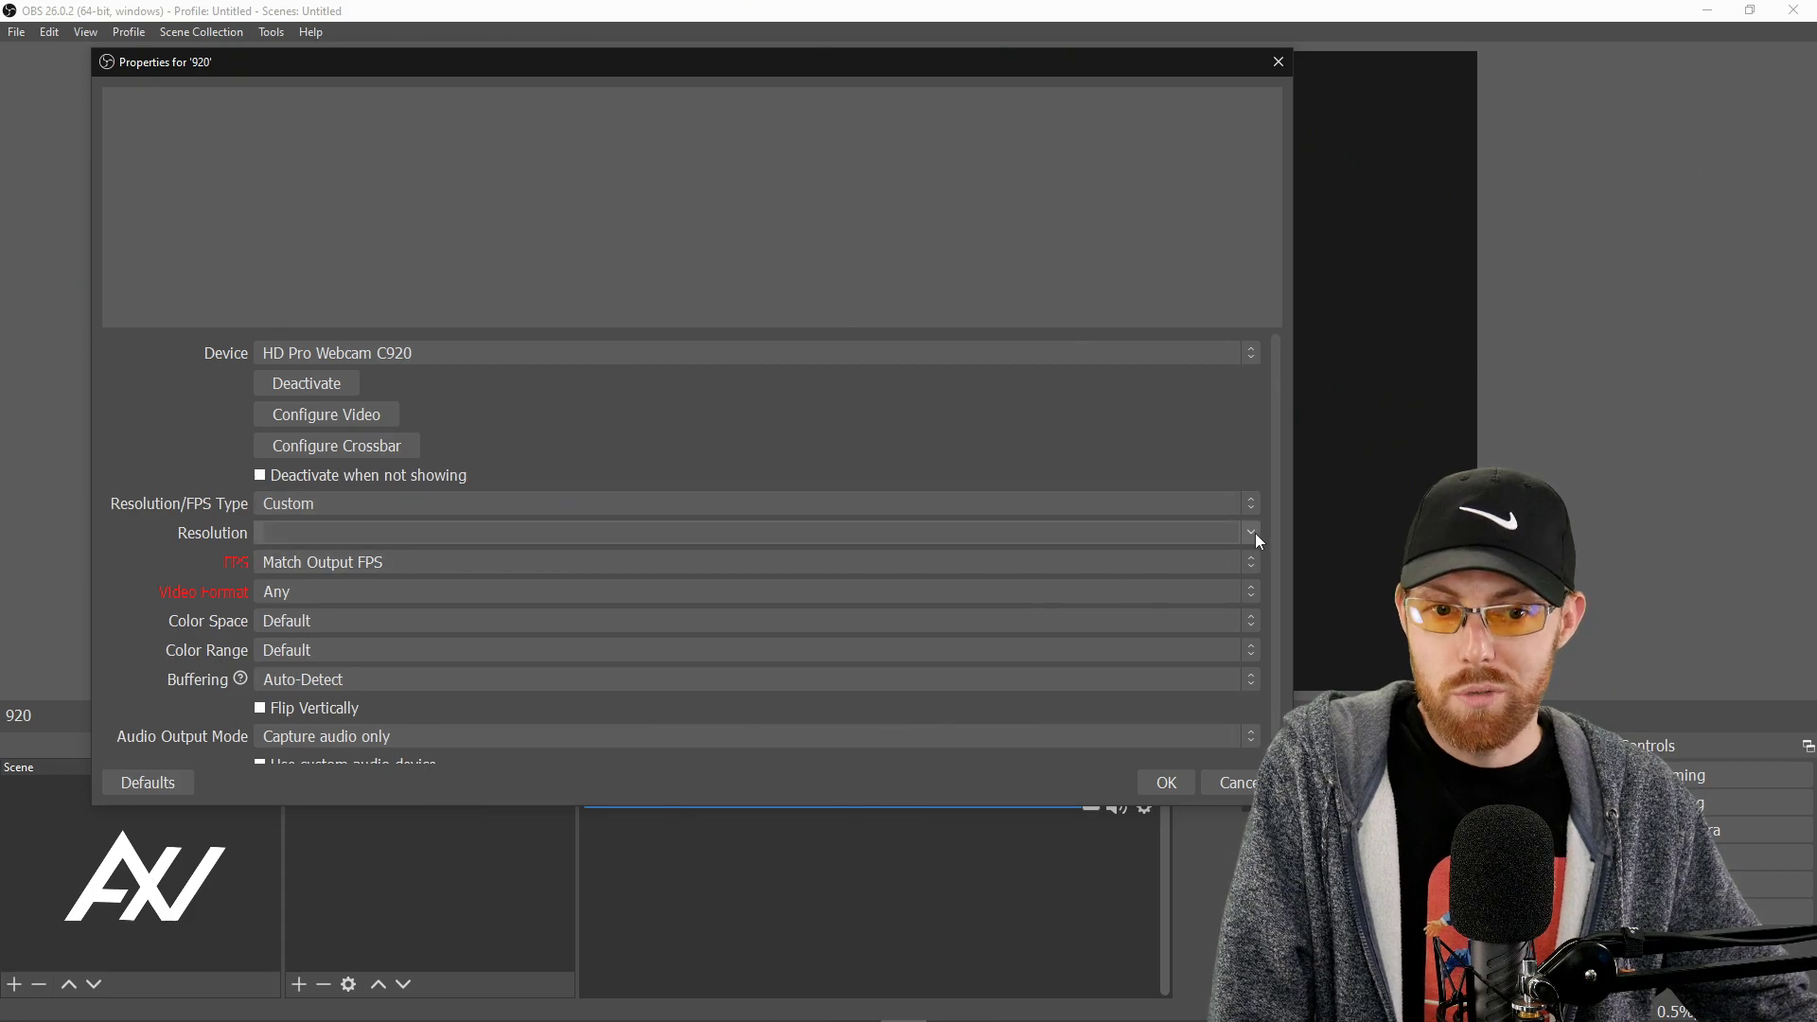
left_click(1249, 534)
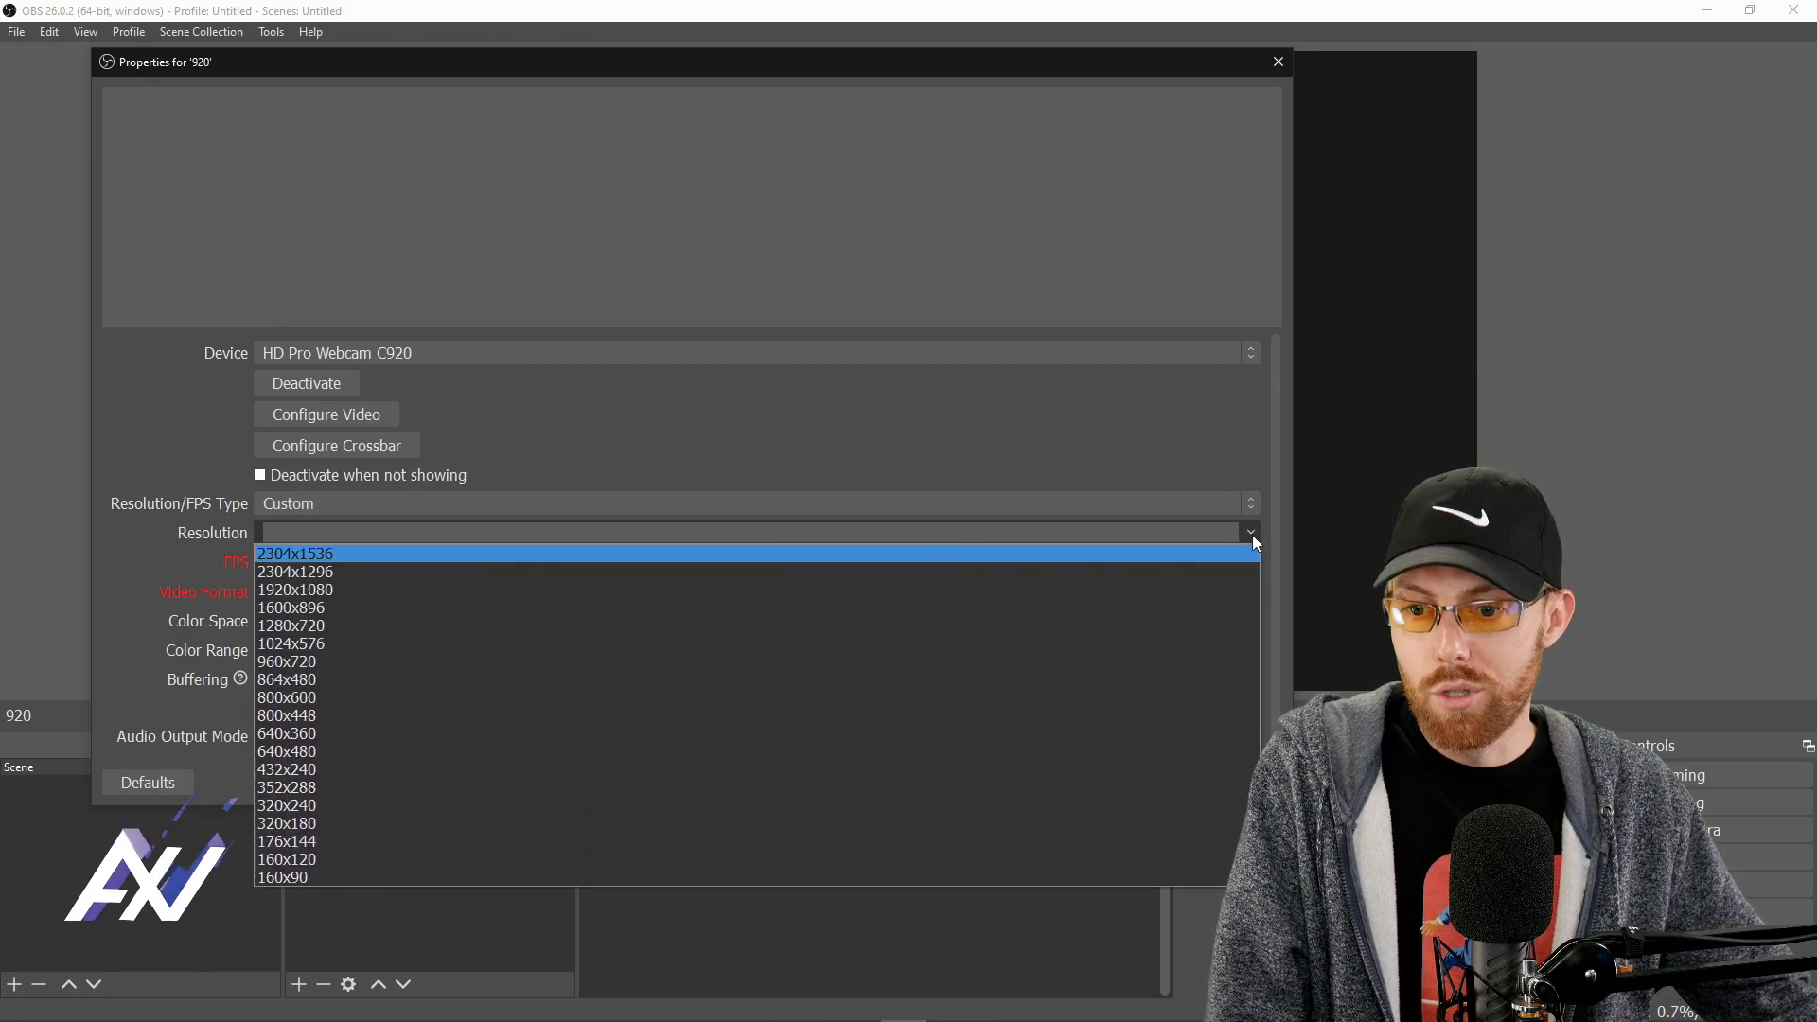
mouse_move(891, 564)
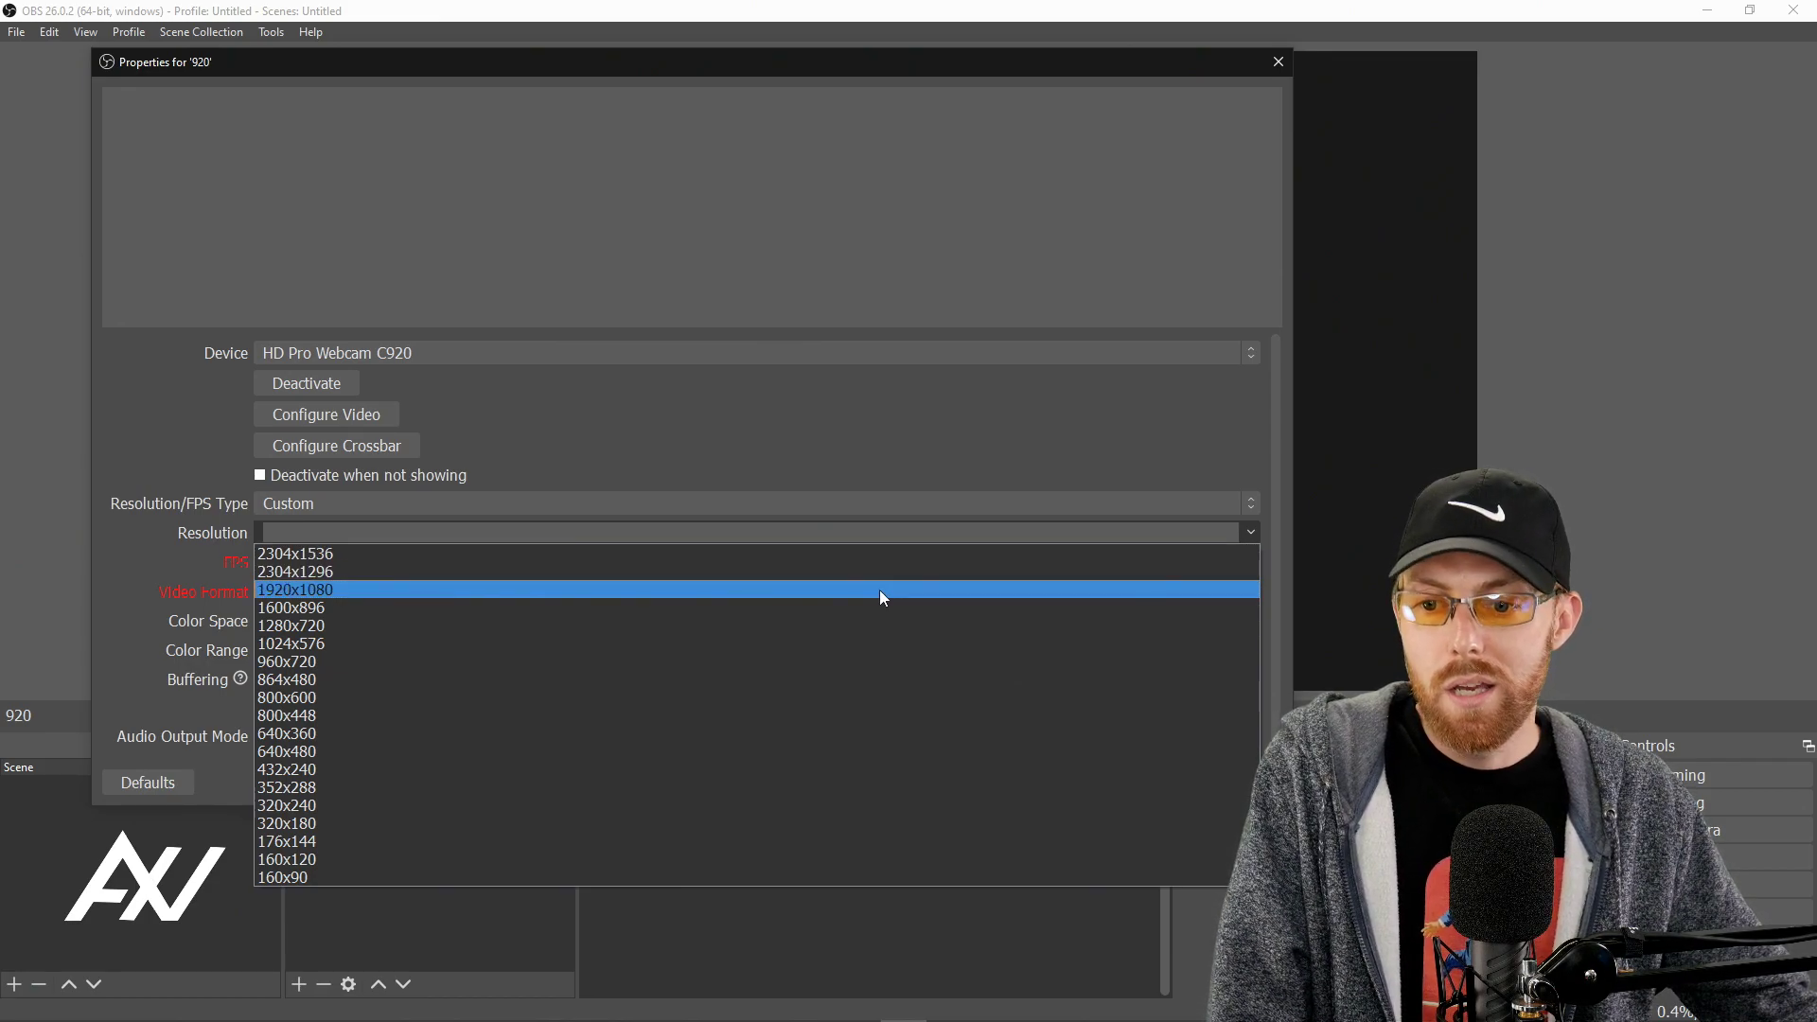
left_click(293, 591)
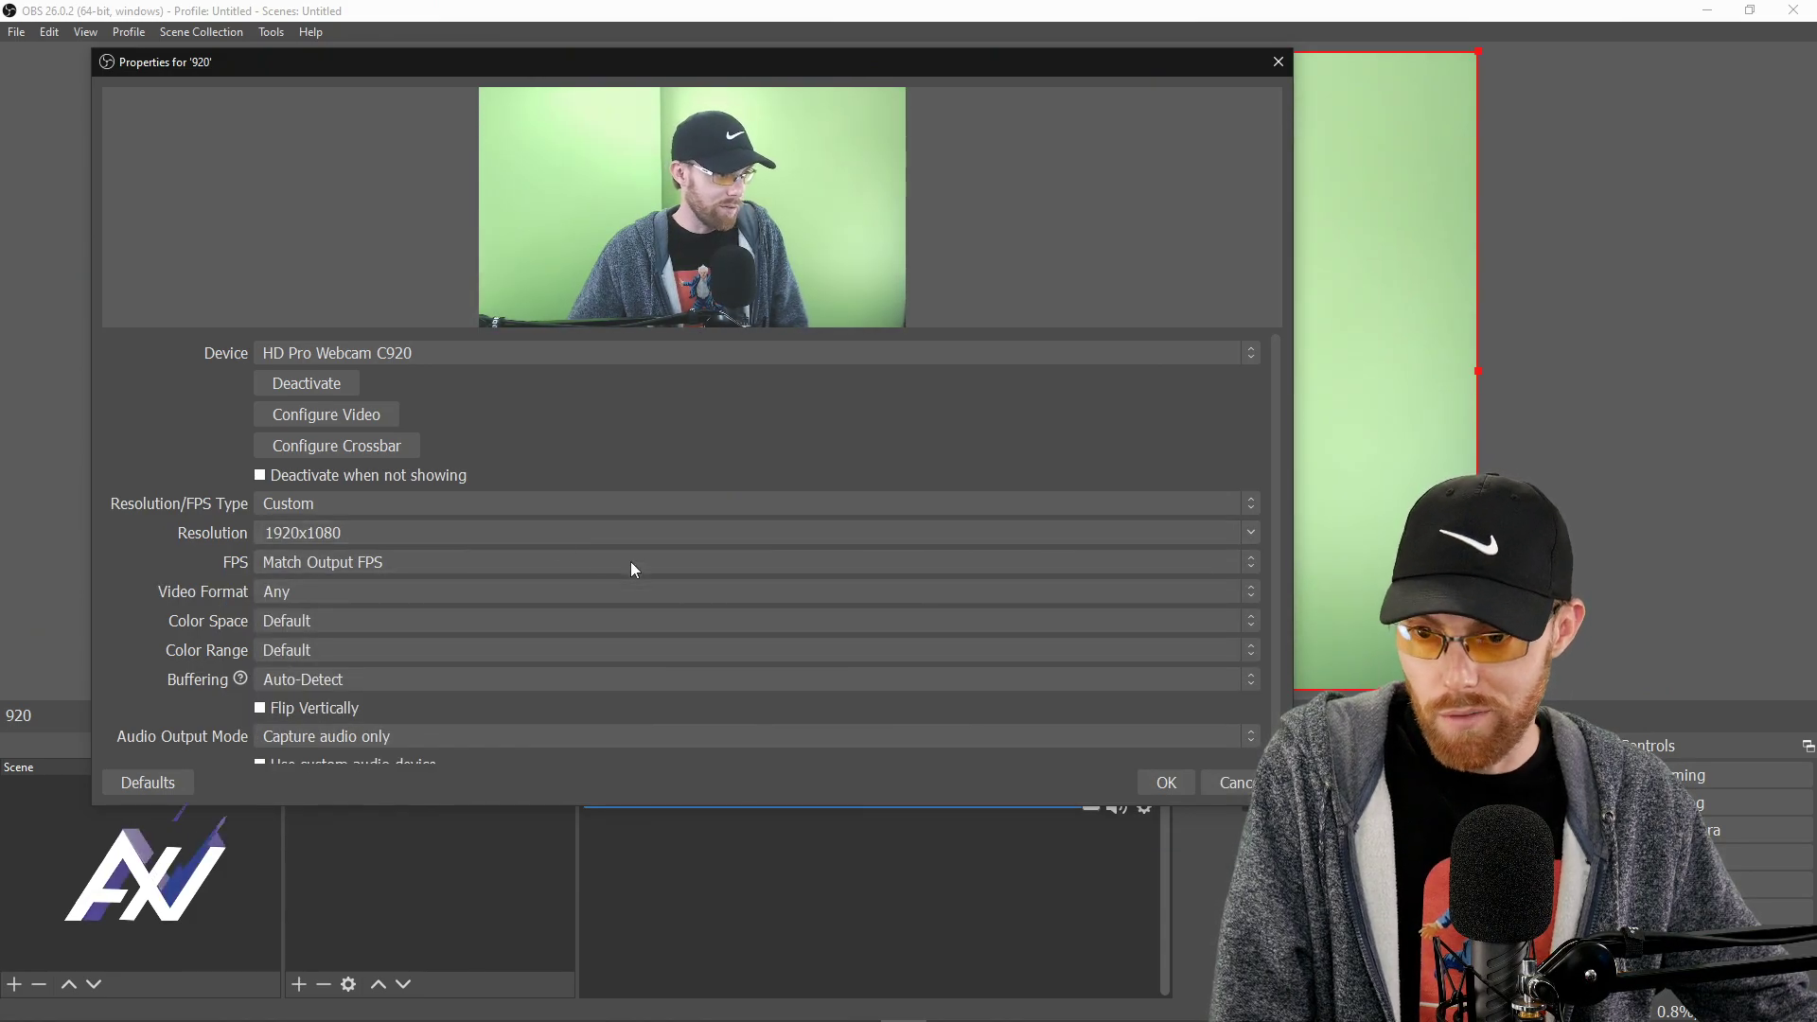
left_click(753, 562)
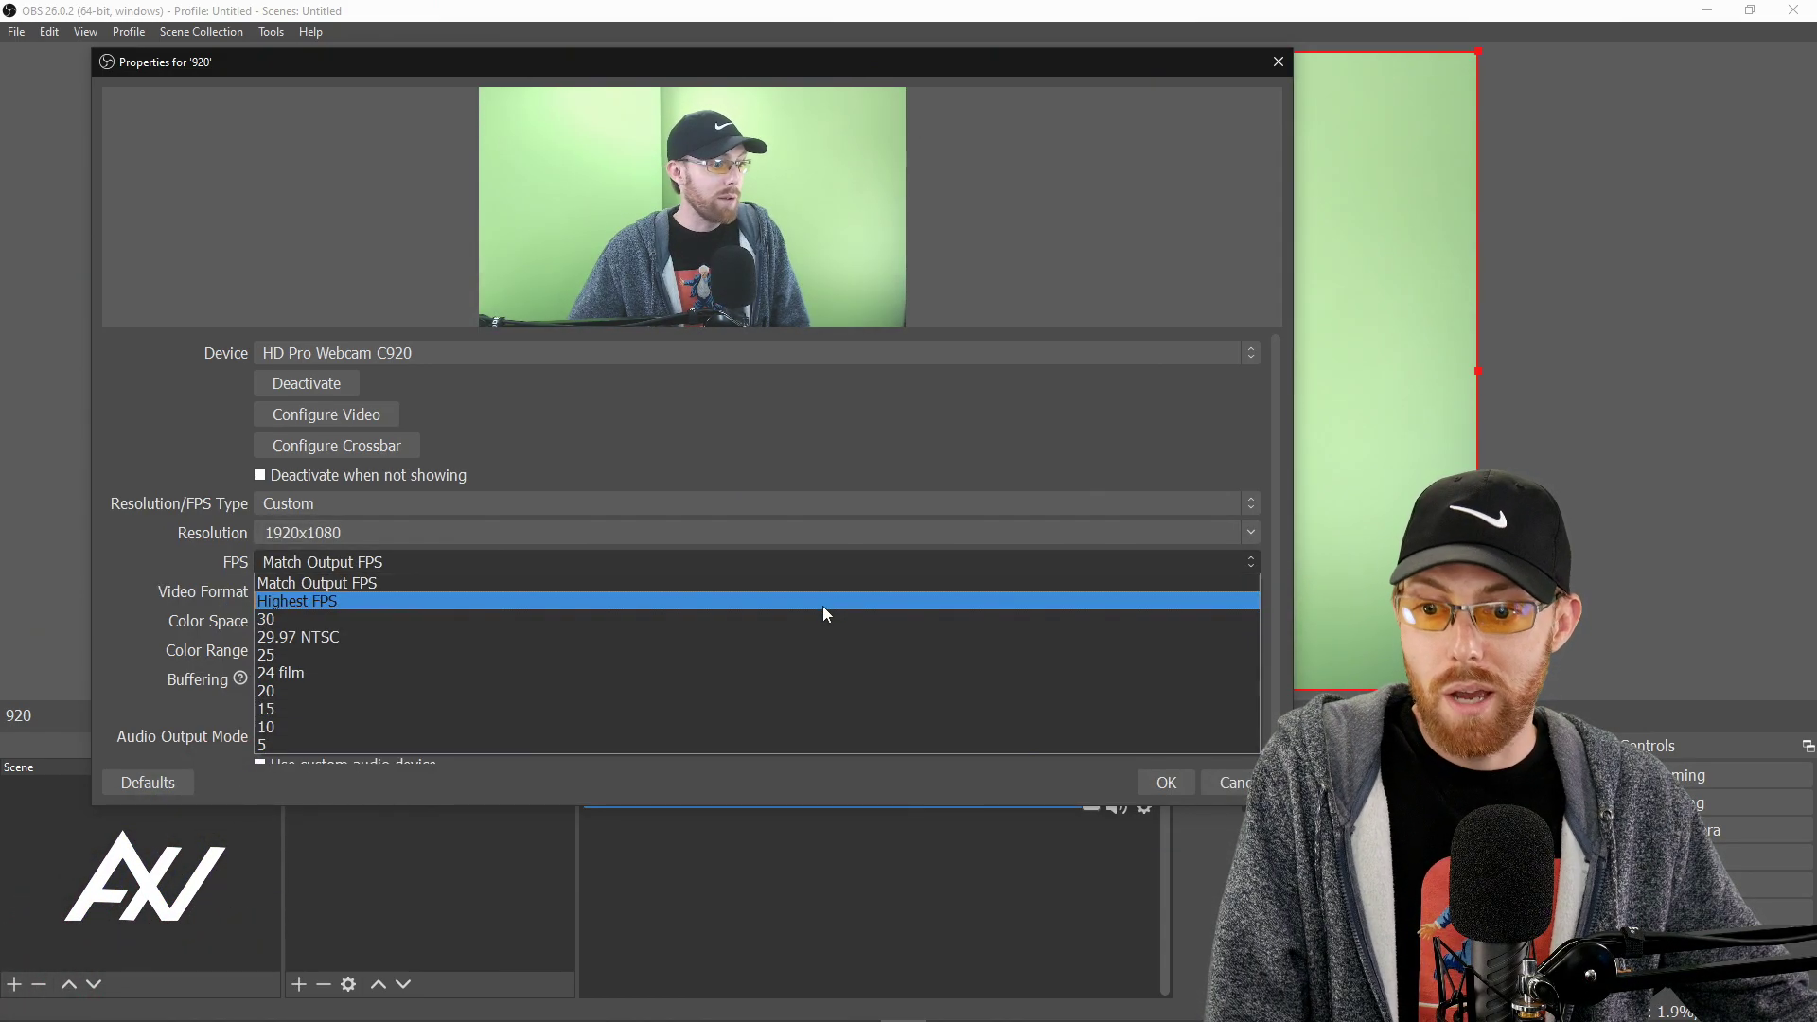
left_click(265, 619)
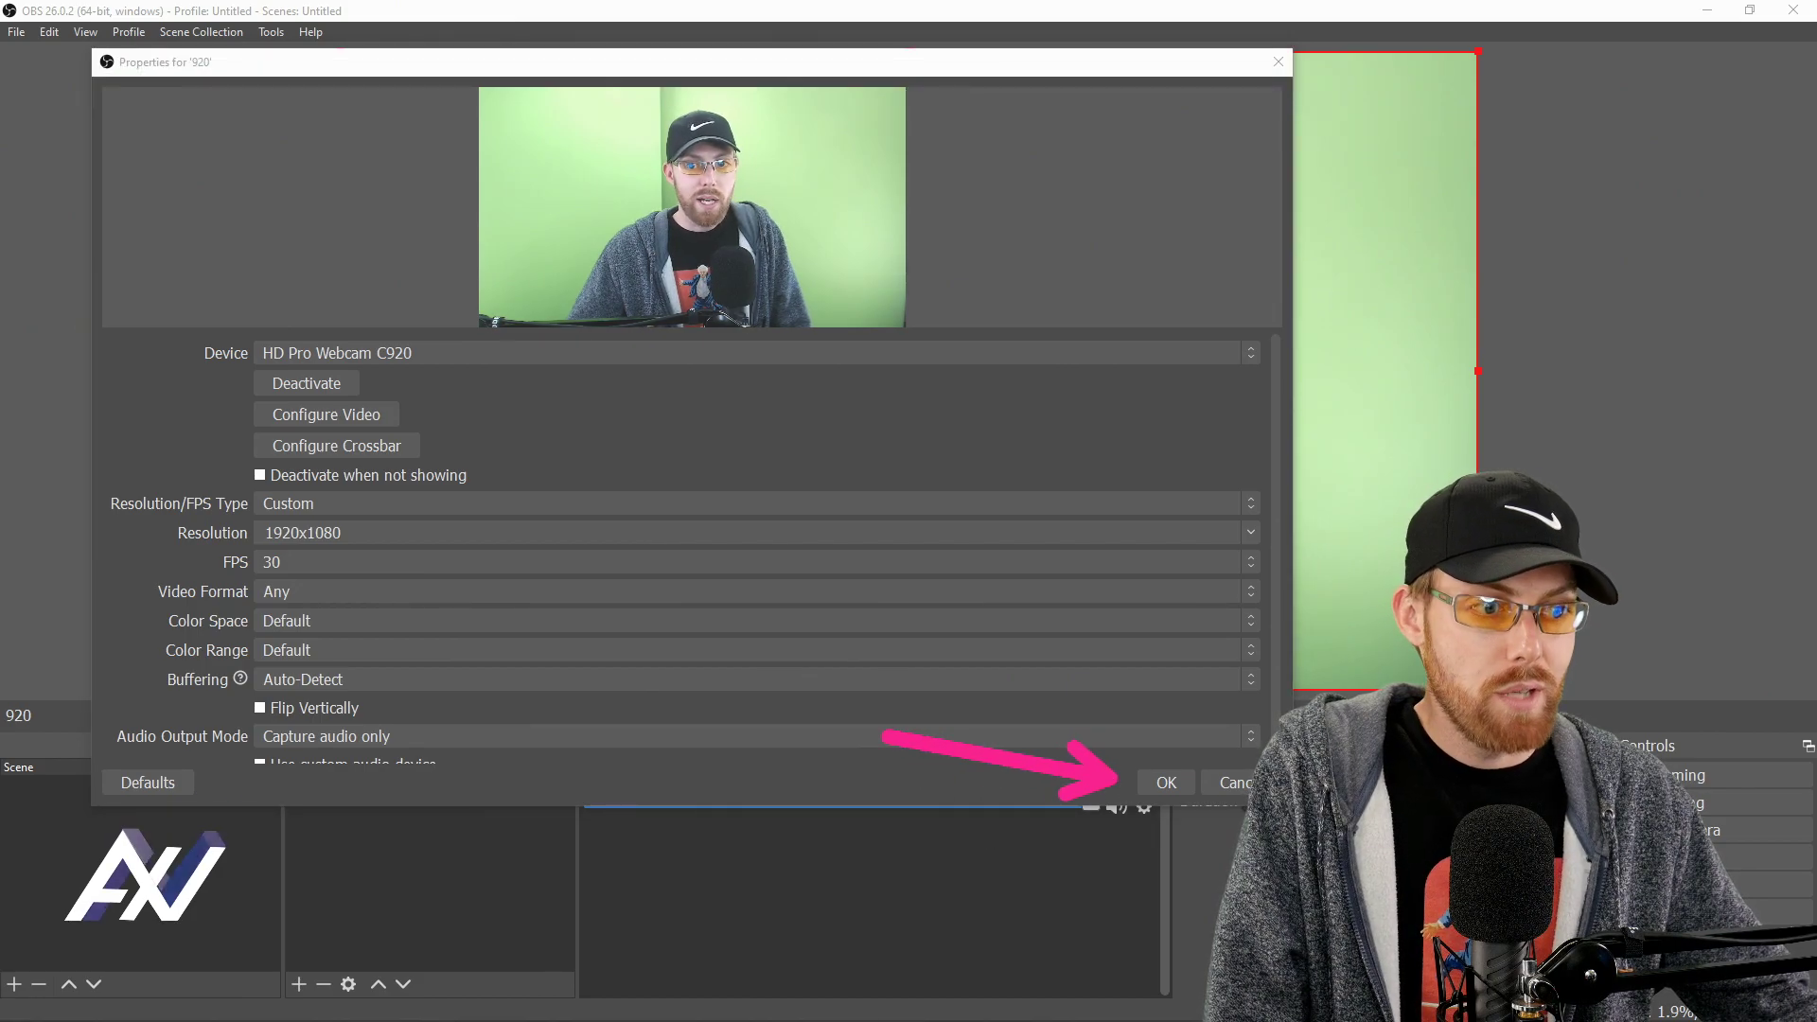
left_click(1163, 782)
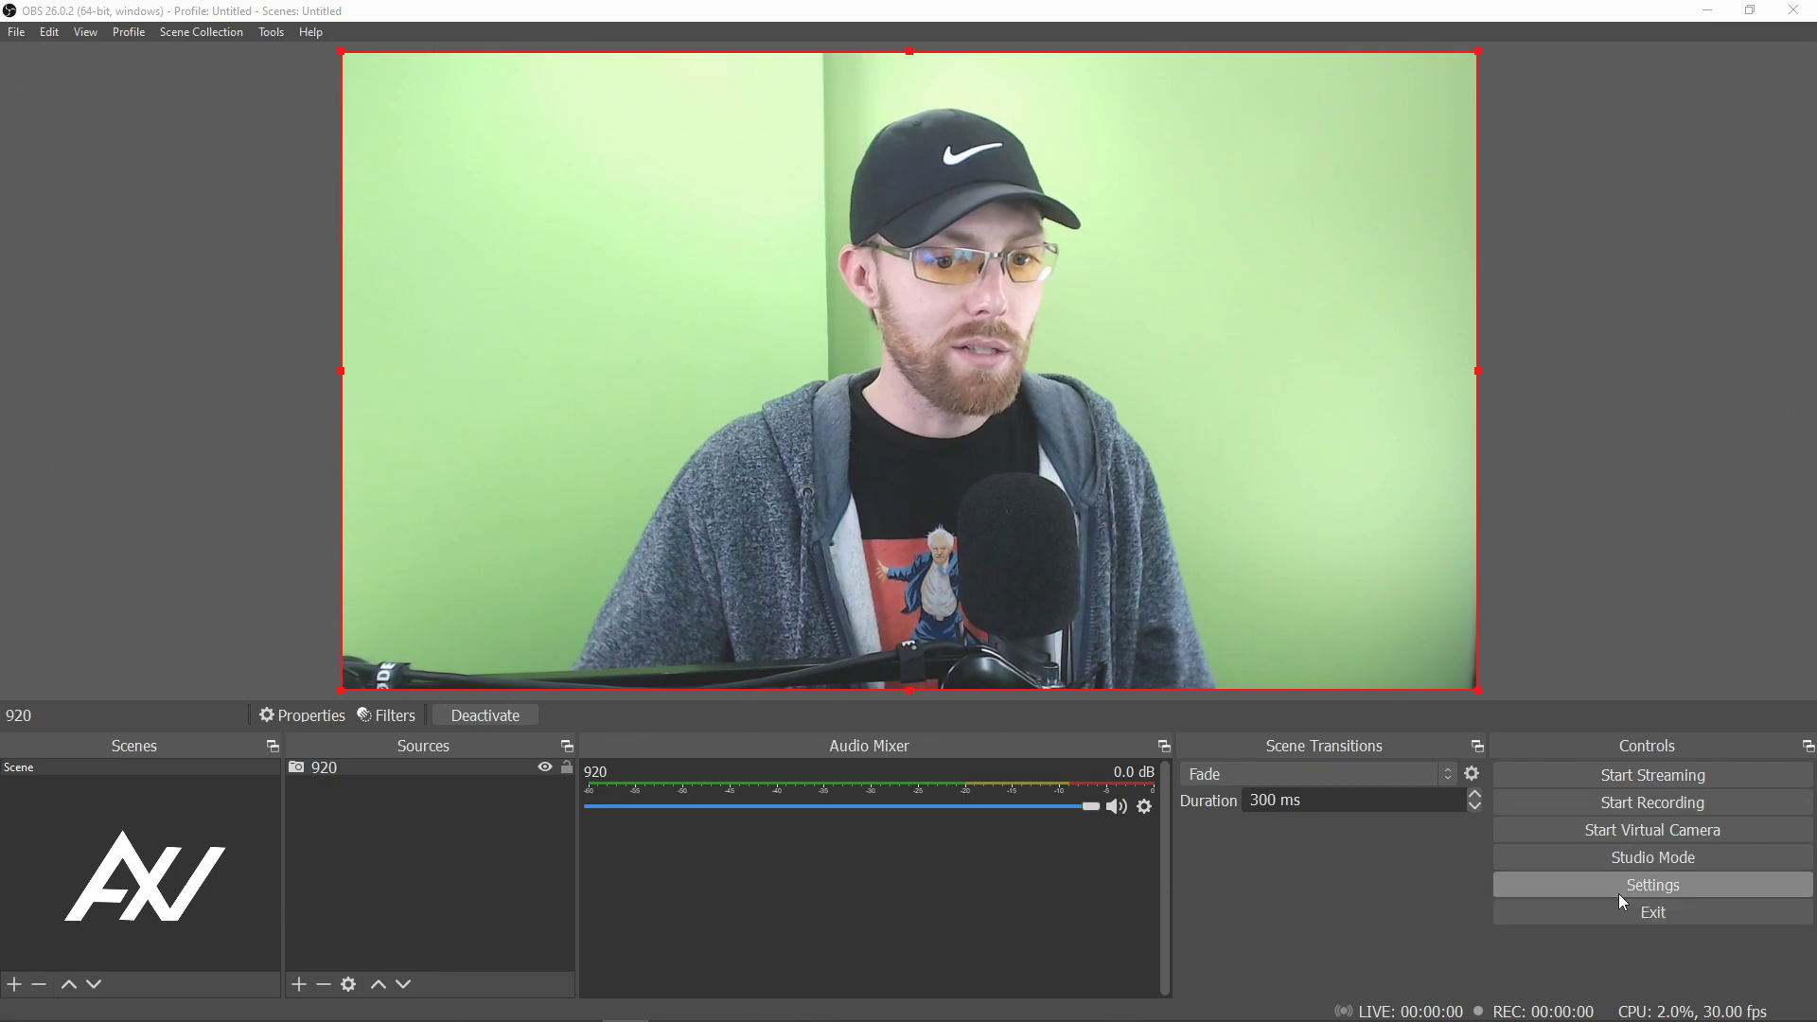
Bring up the OBS settings window from the Controls panel.
left_click(1651, 884)
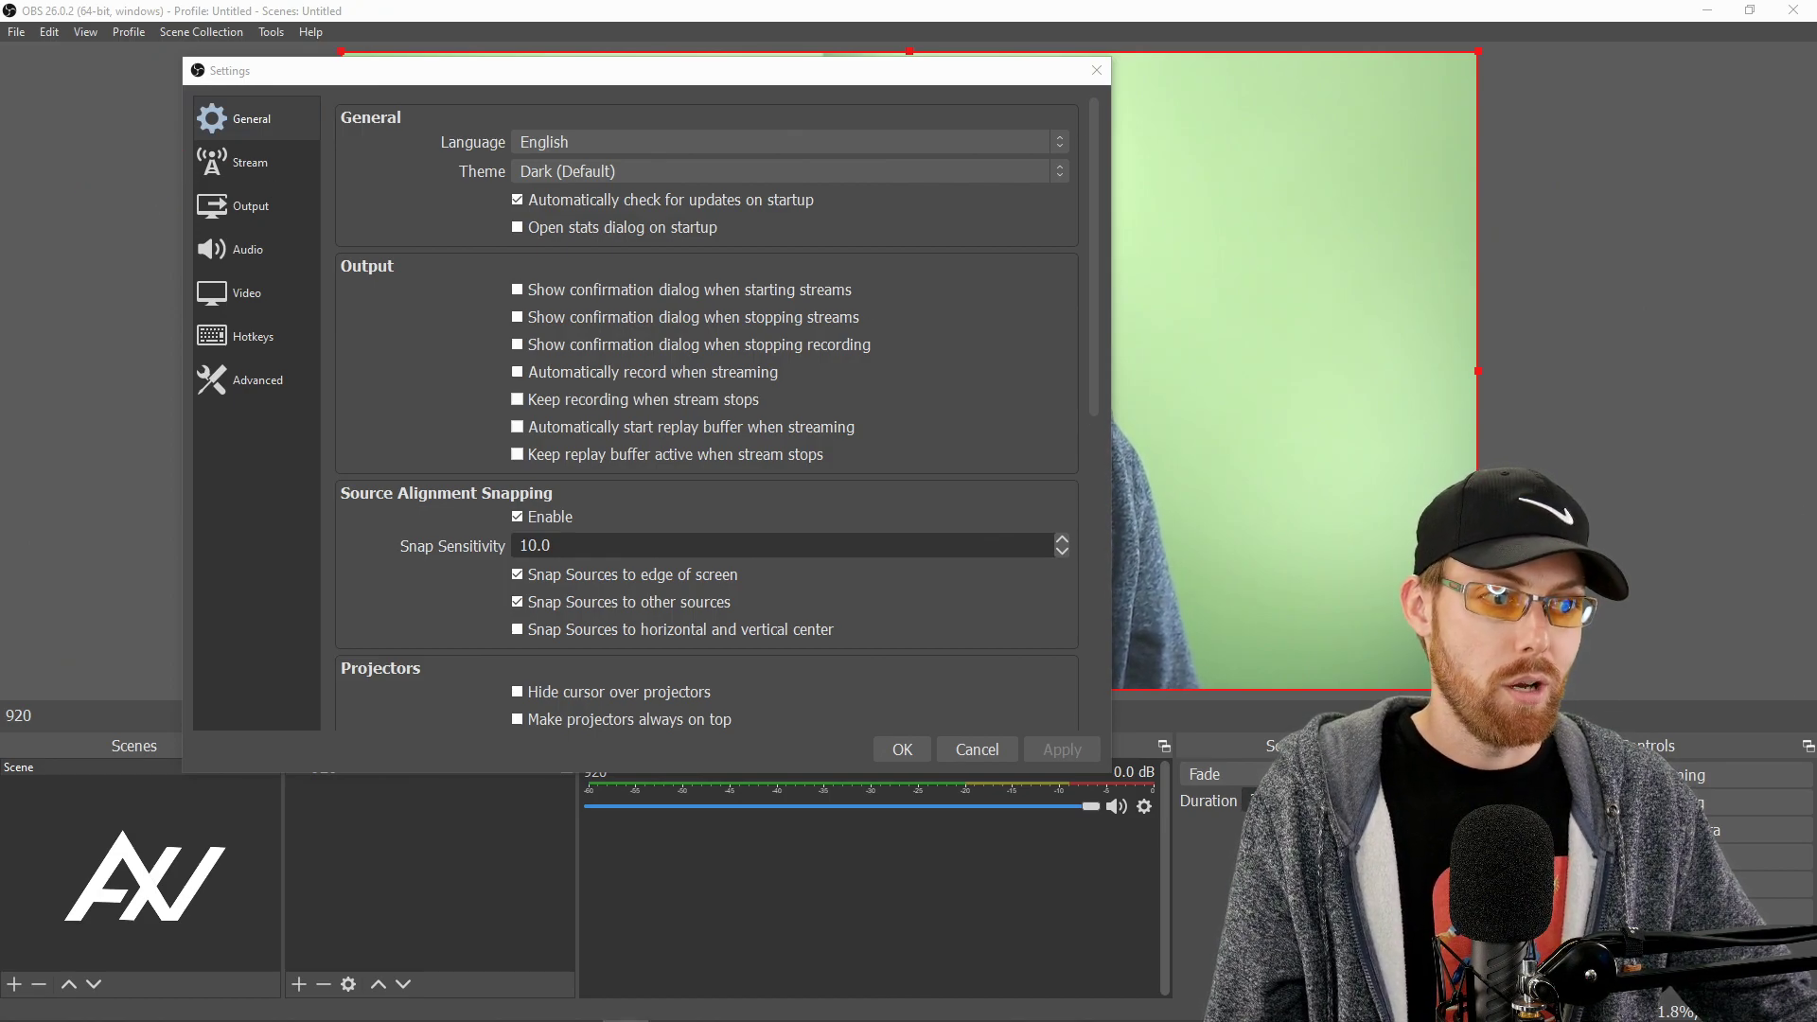
Review the Stream page and keep Twitch as the streaming service.
left_click(249, 163)
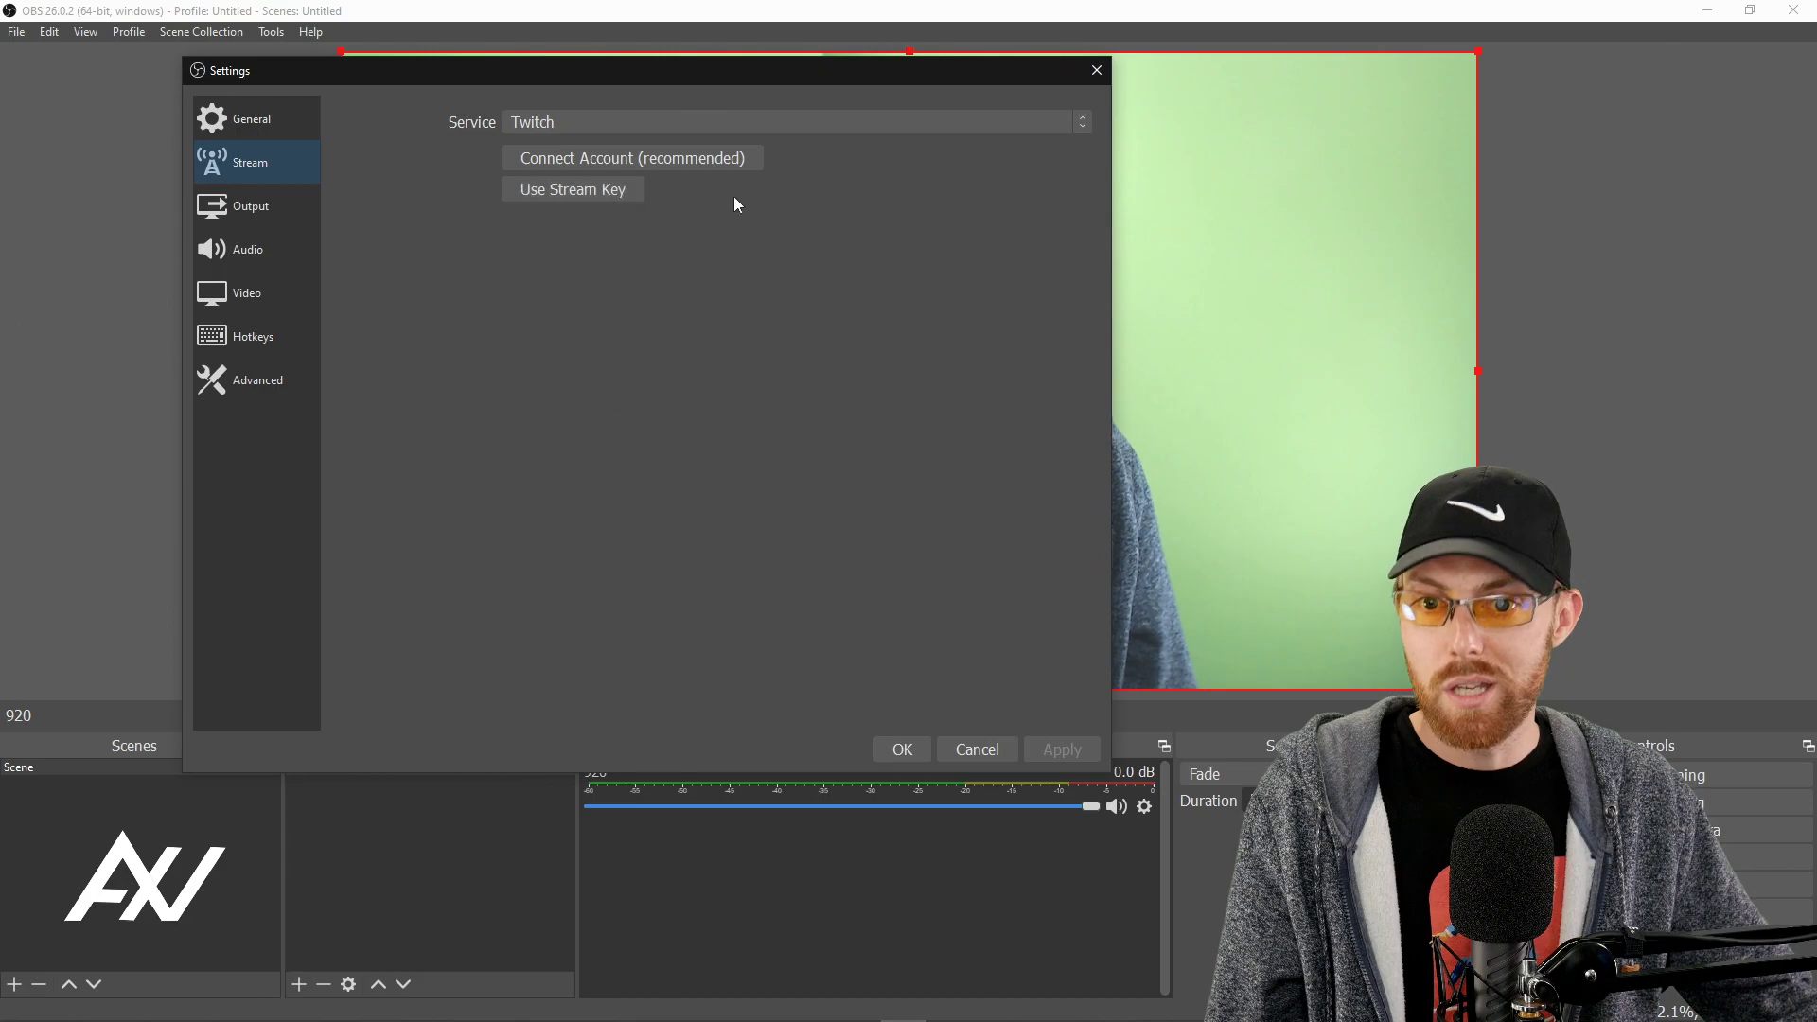
mouse_move(857, 167)
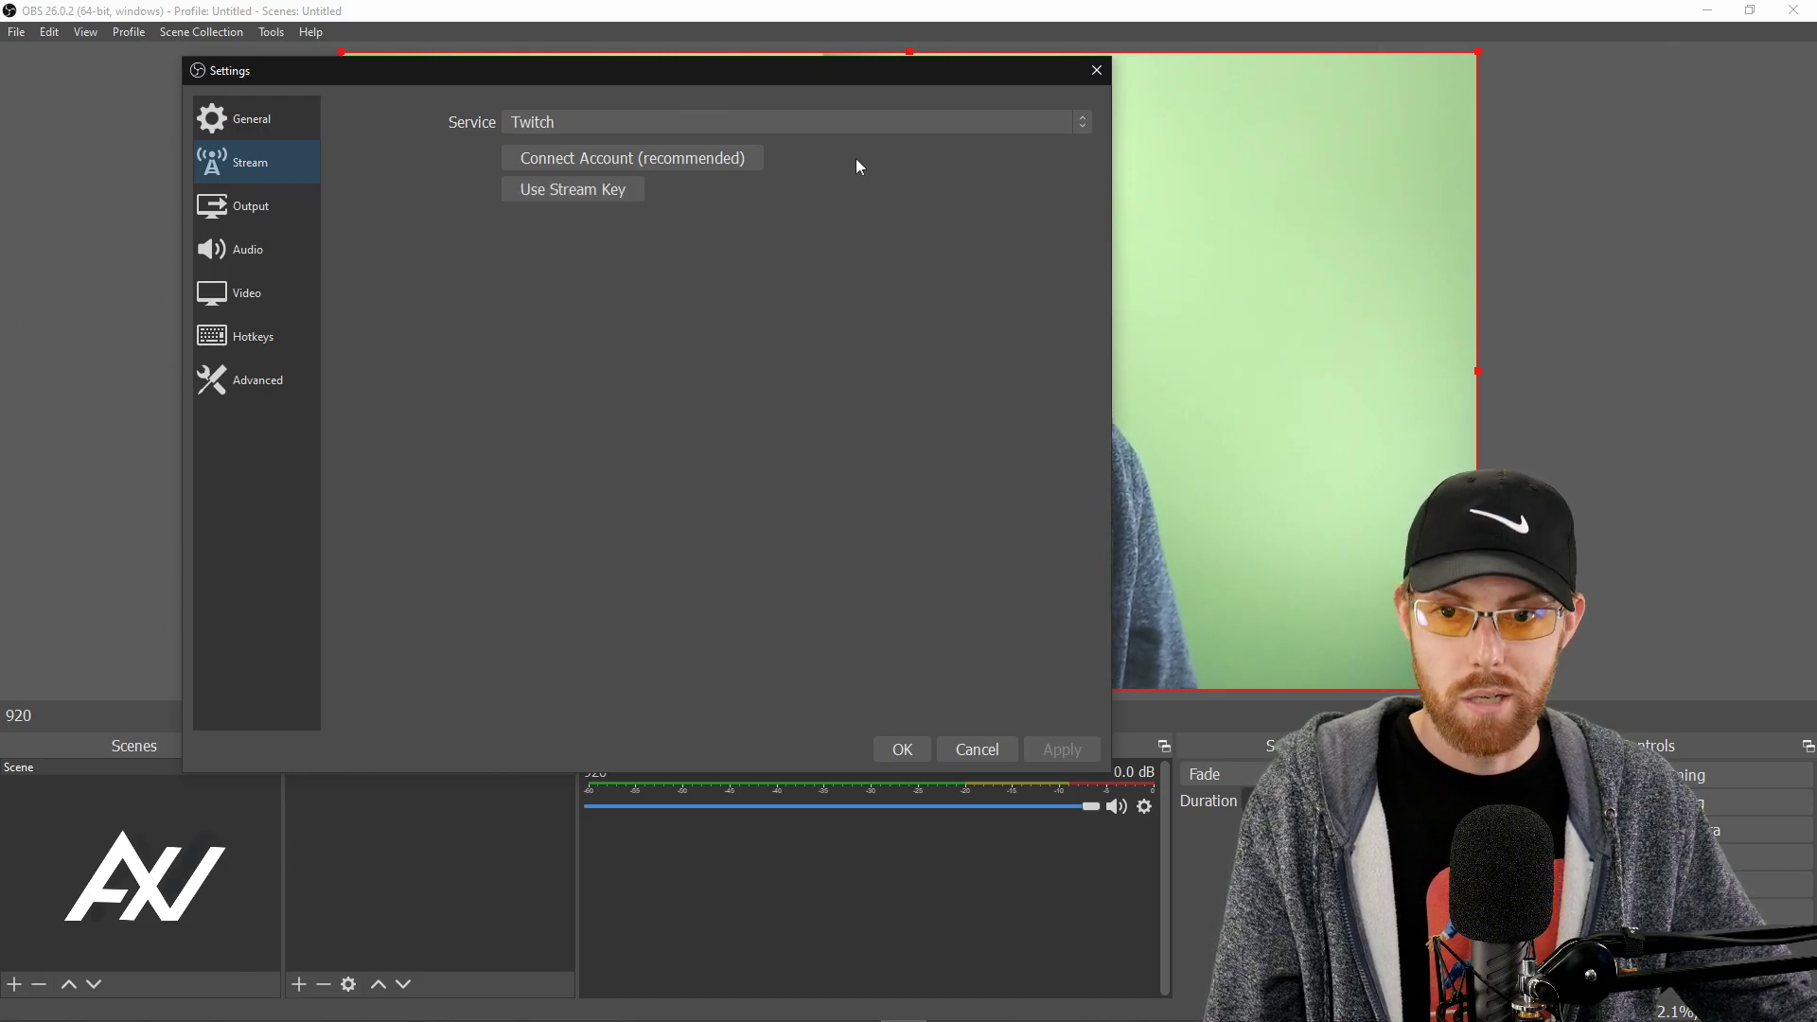
left_click(793, 121)
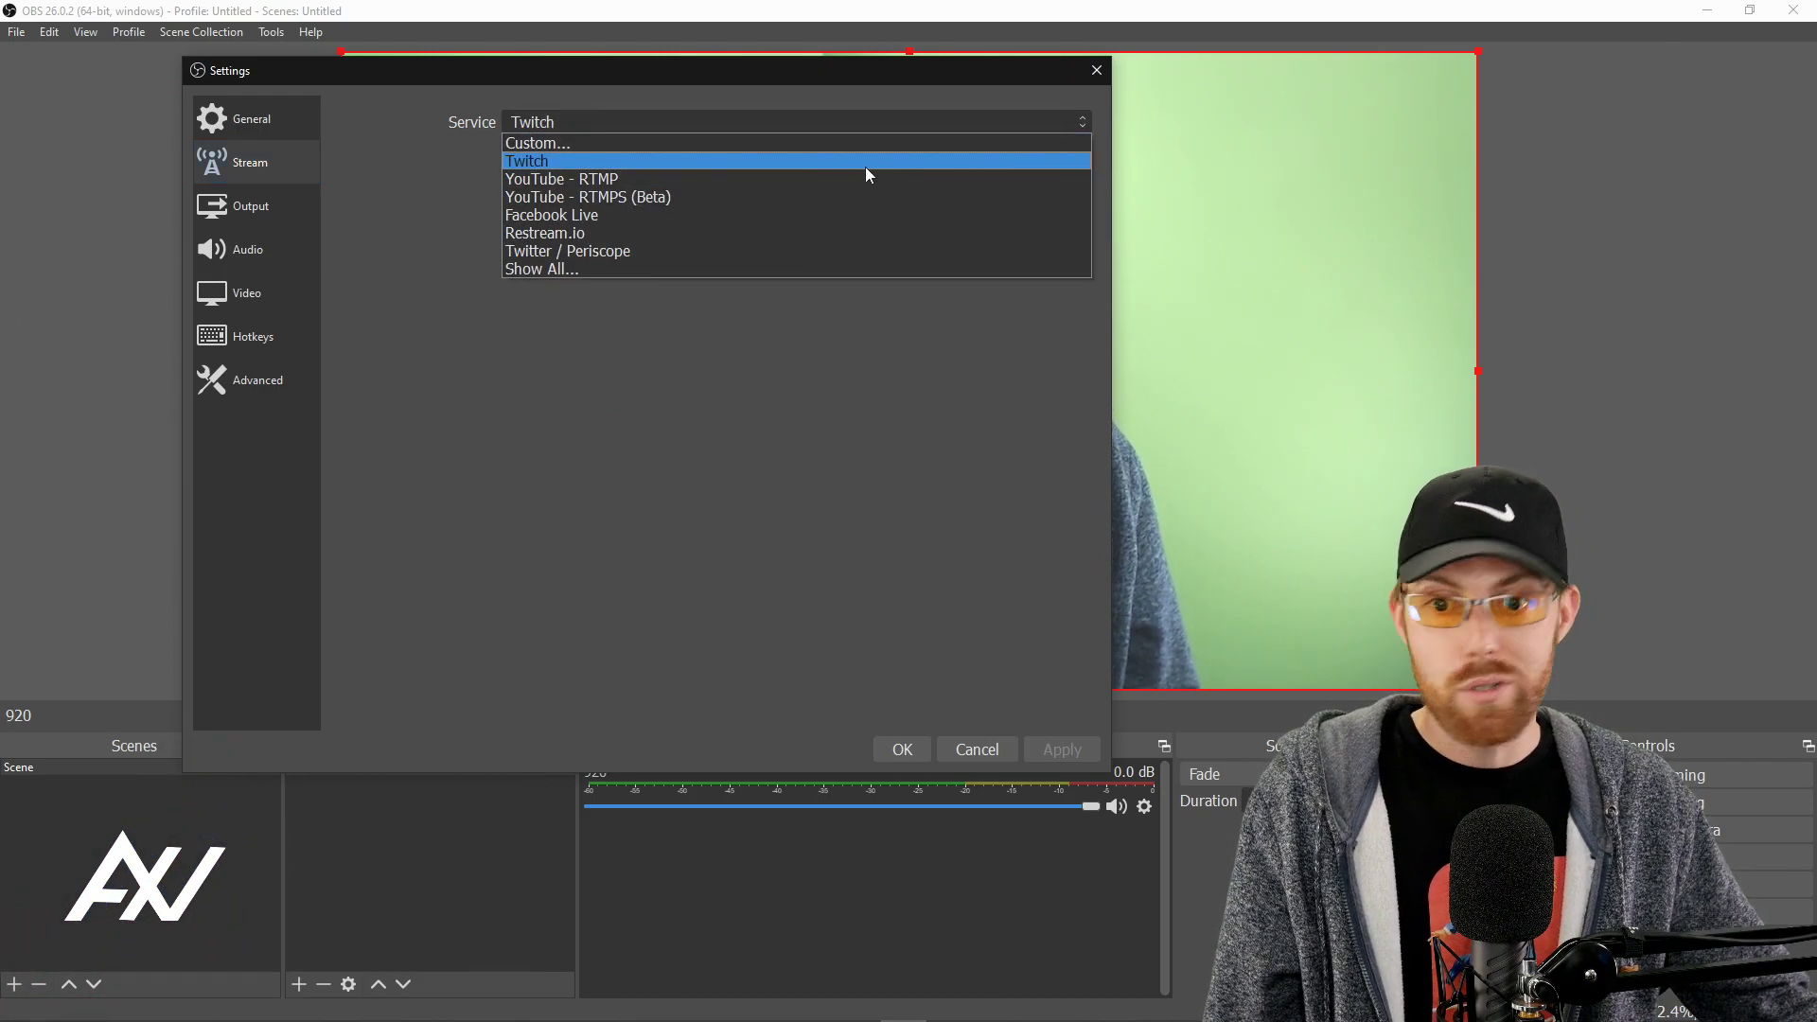
mouse_move(842, 250)
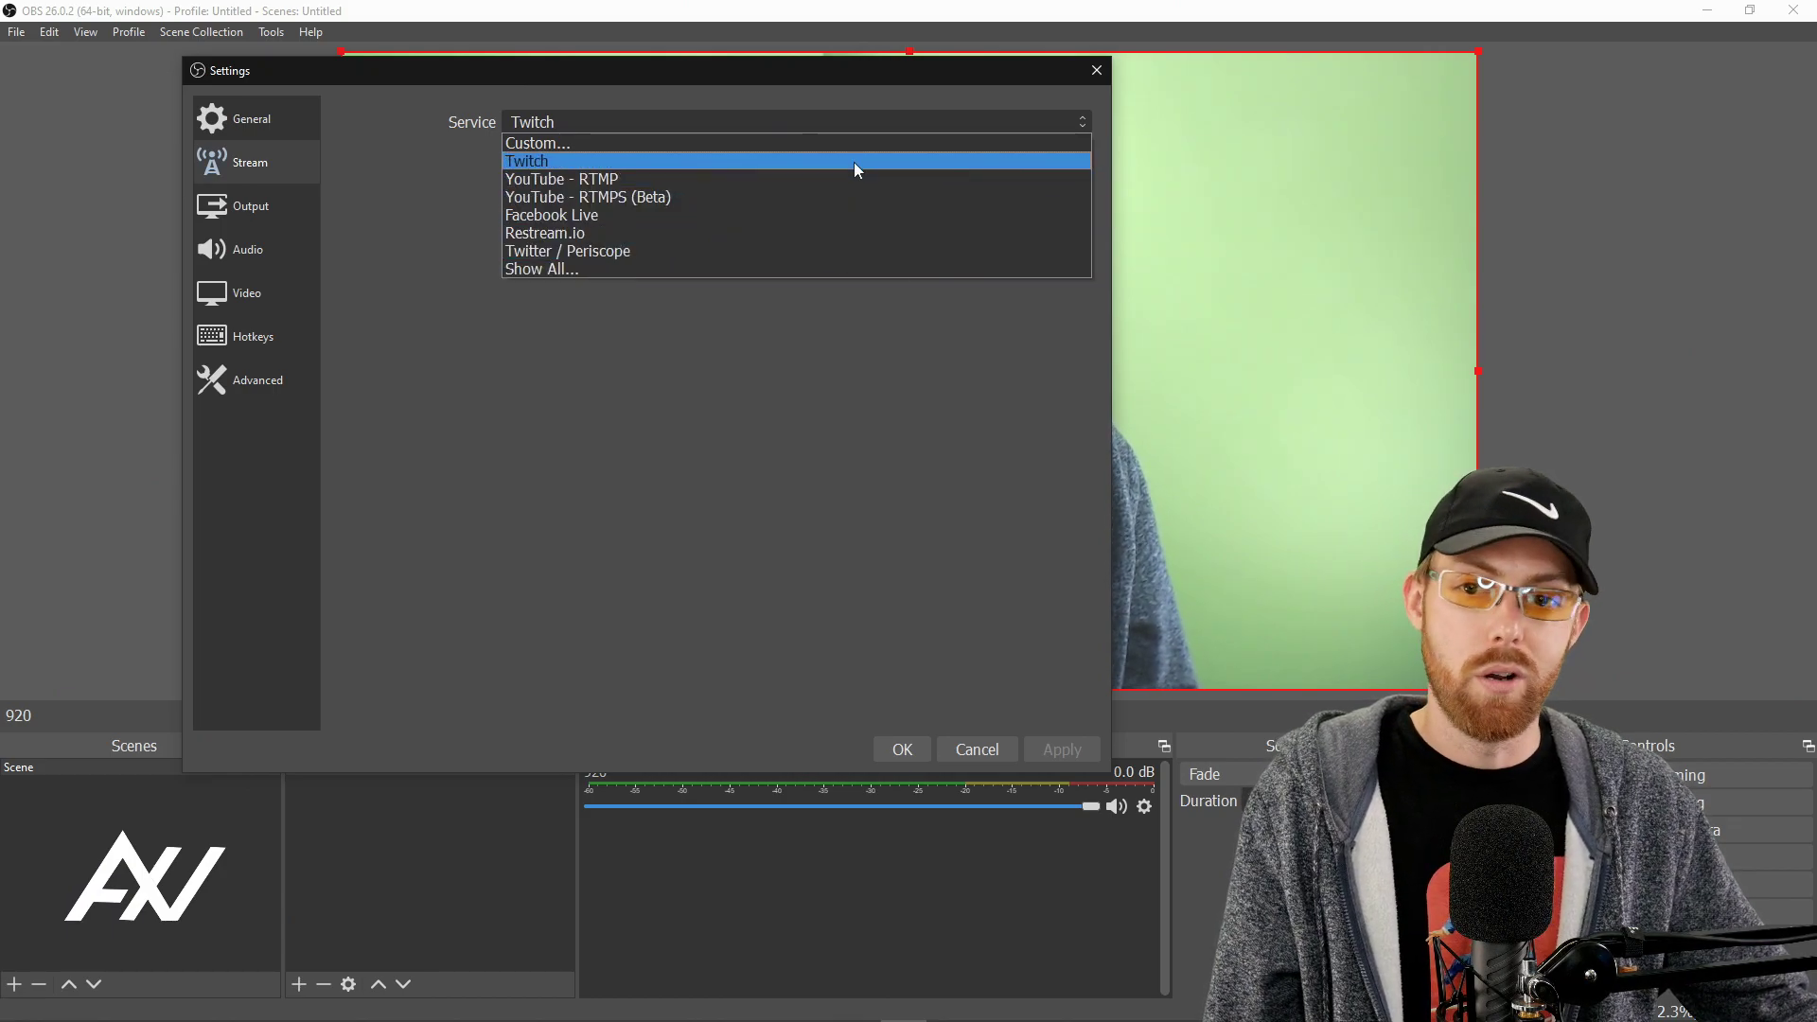
left_click(526, 159)
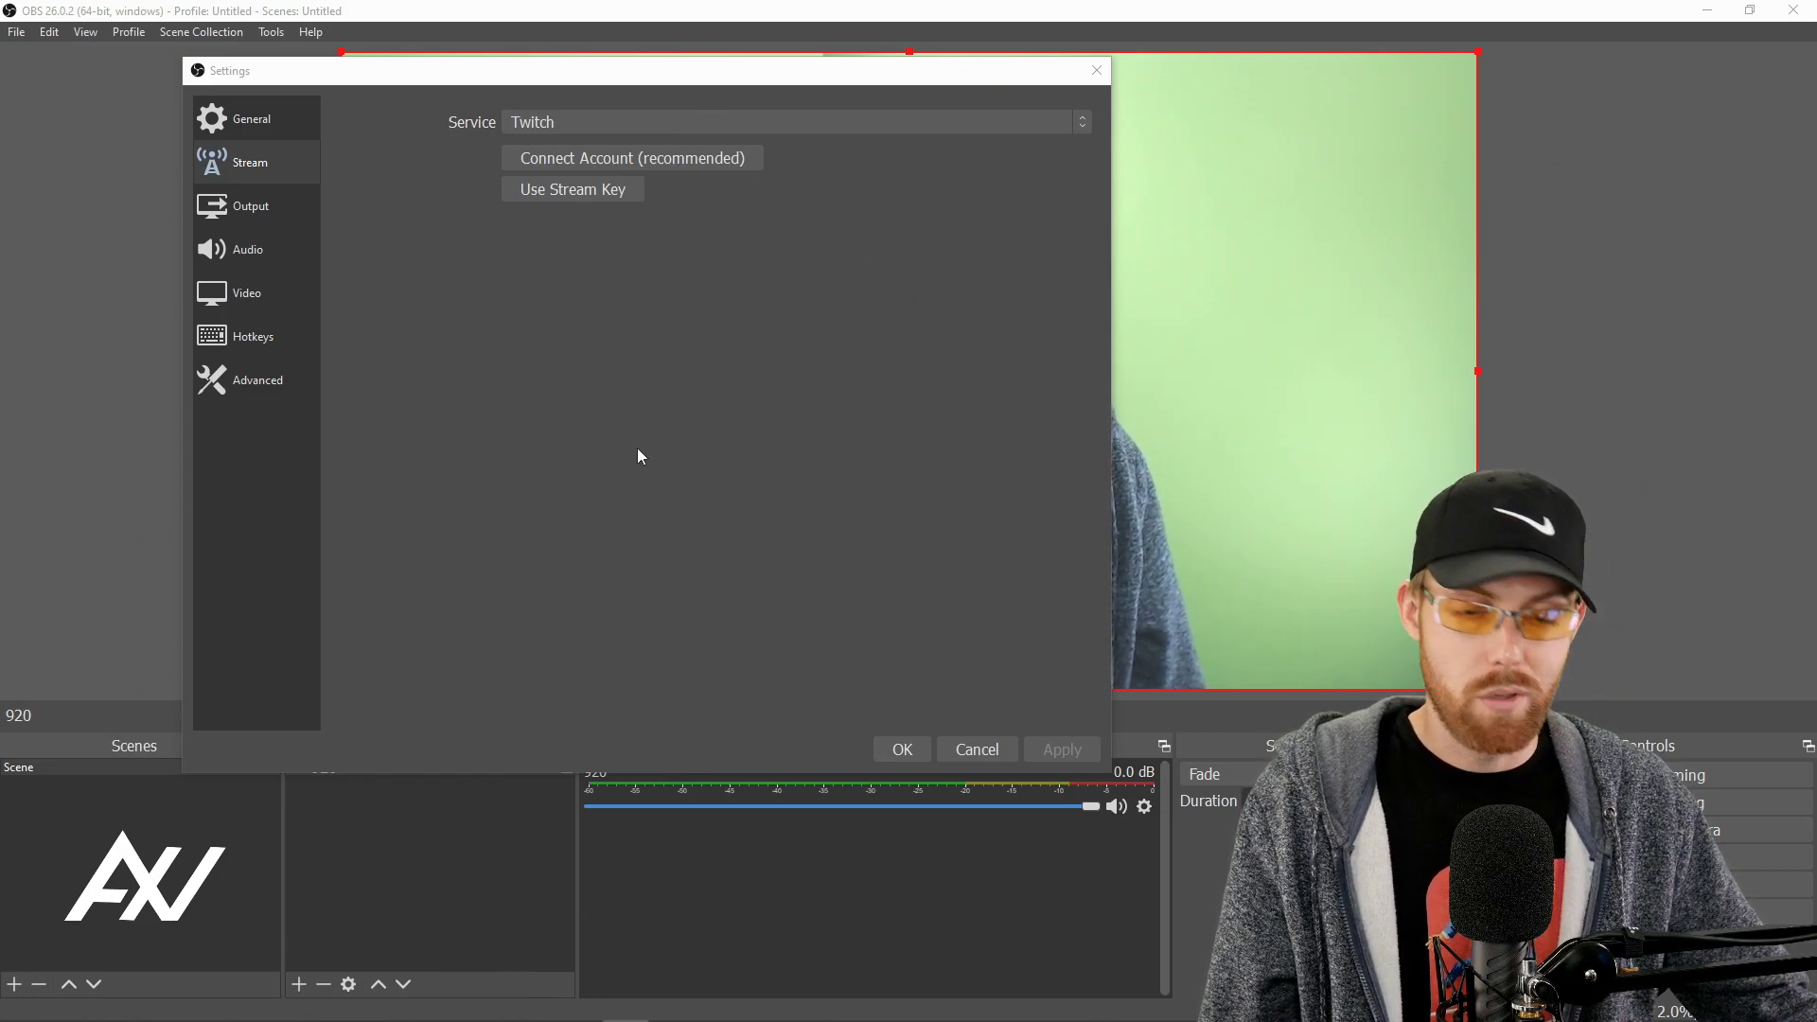
left_click(571, 189)
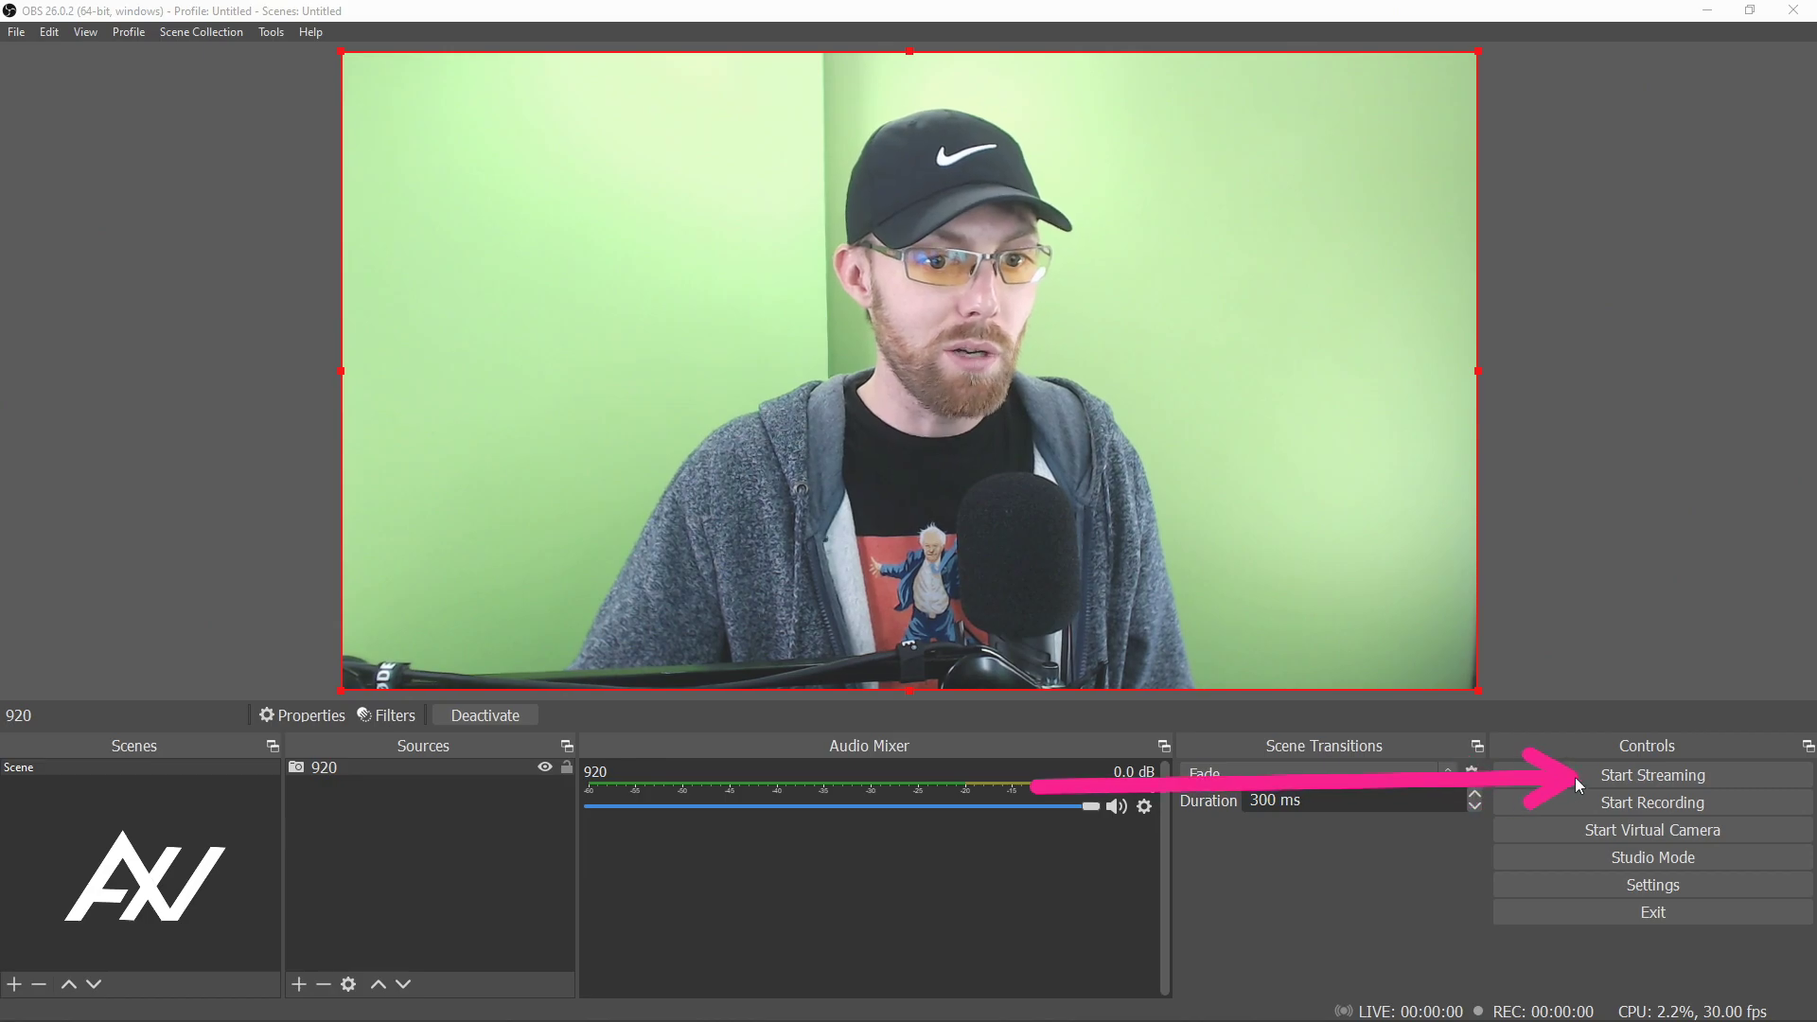
mouse_move(1629, 464)
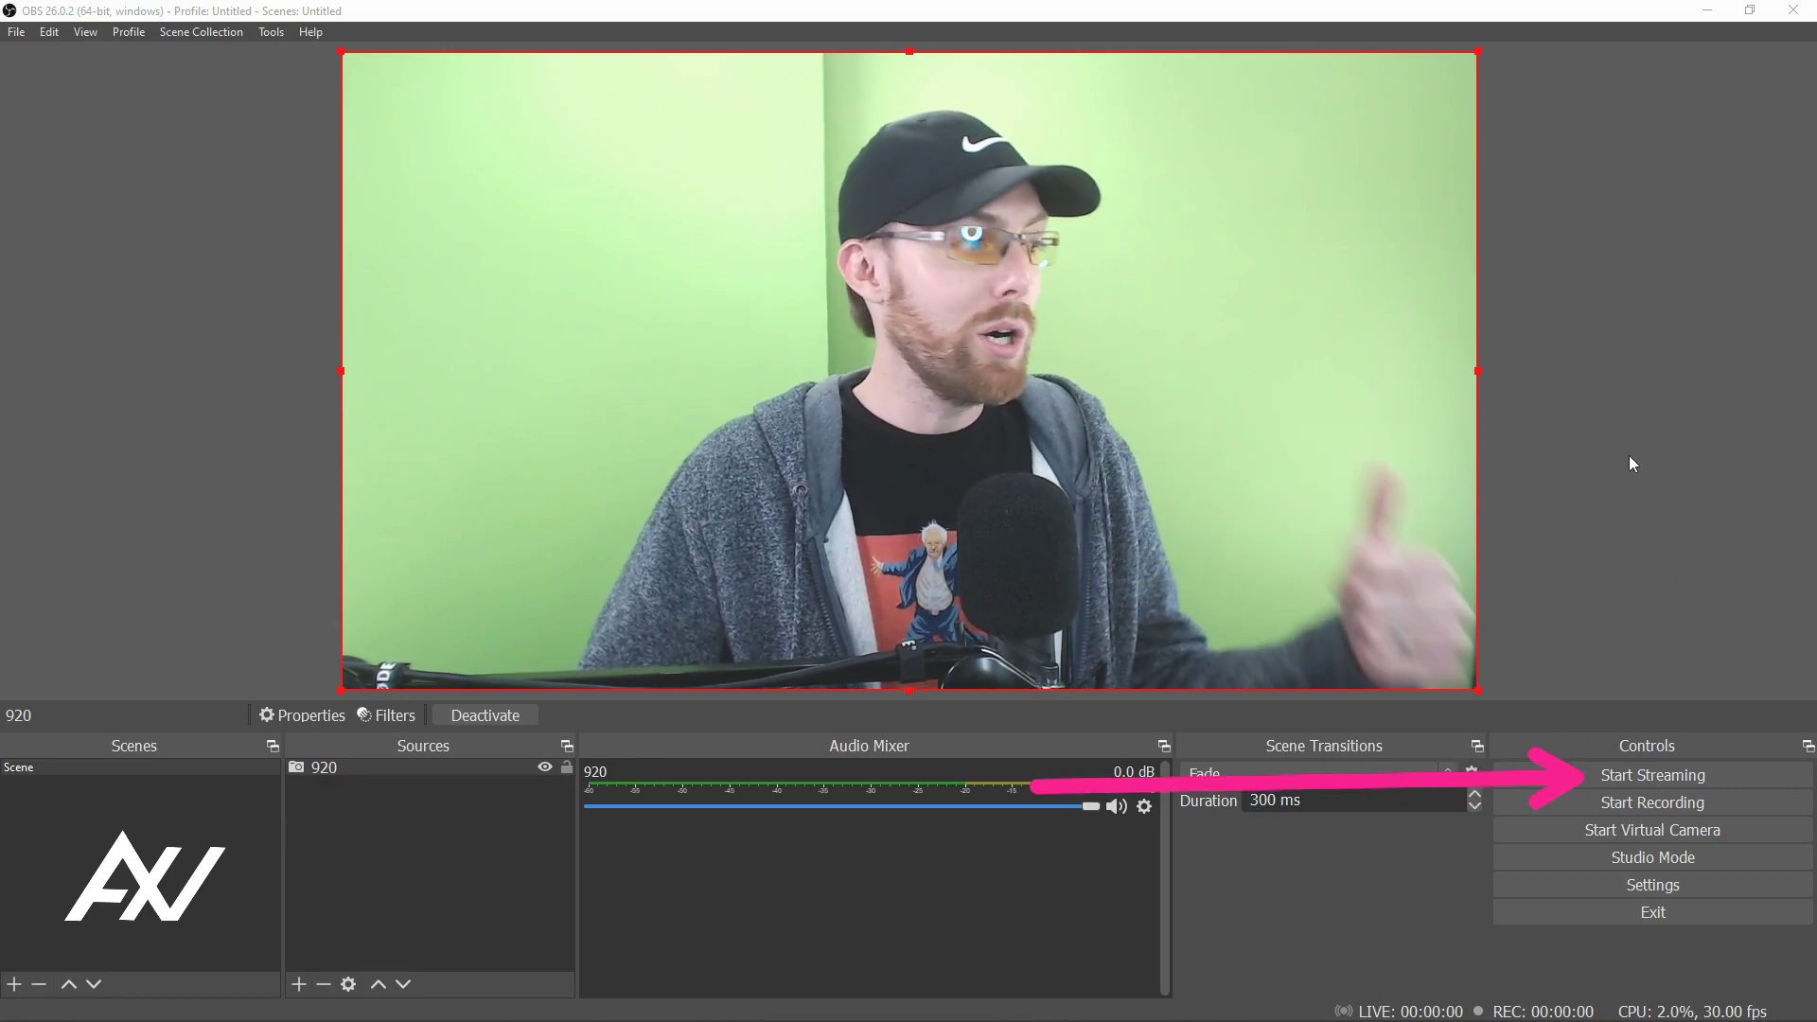